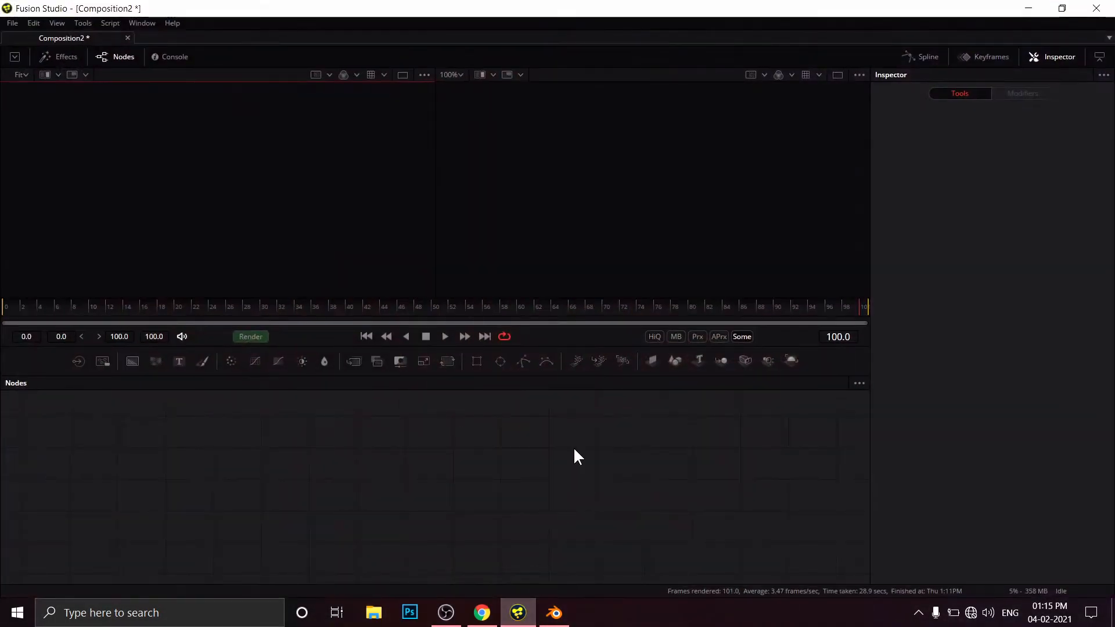
pyautogui.moveTo(110, 44)
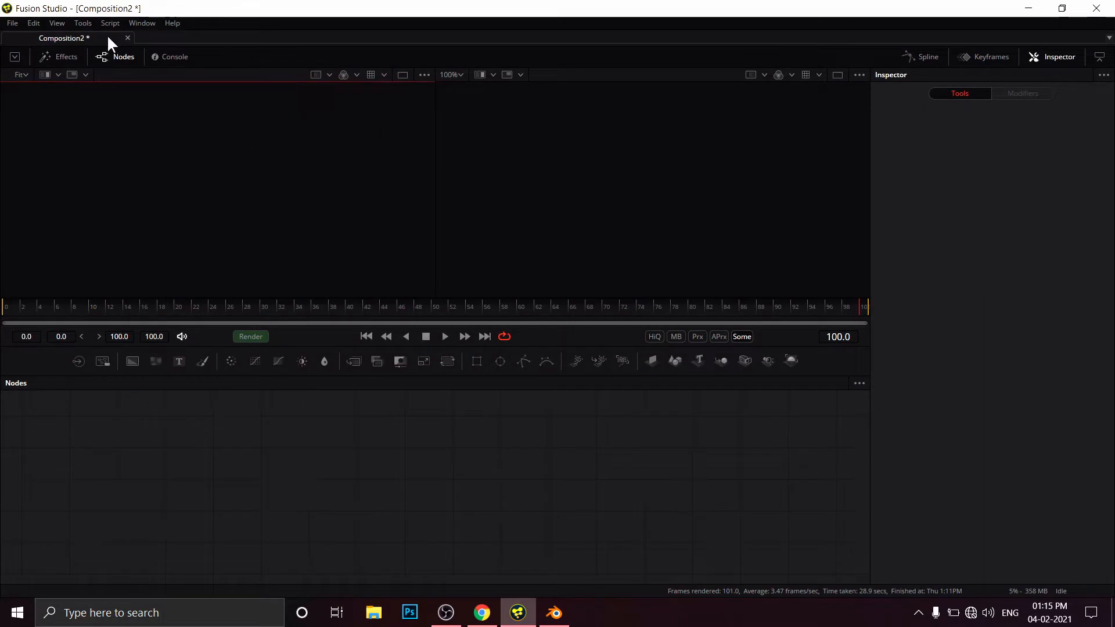
pyautogui.moveTo(227, 168)
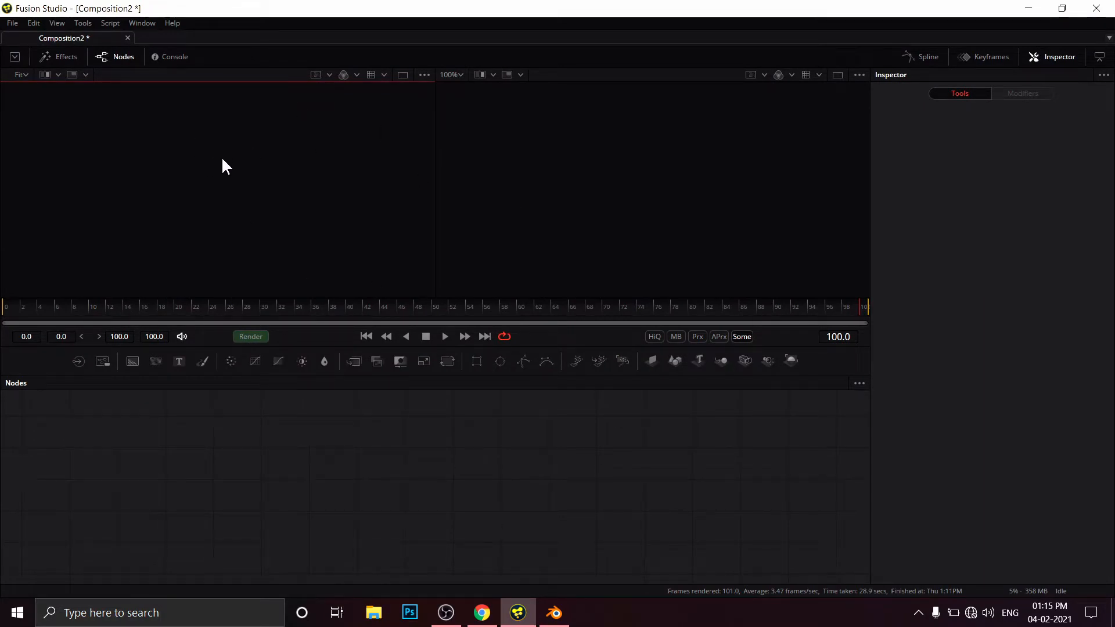
pyautogui.moveTo(167, 456)
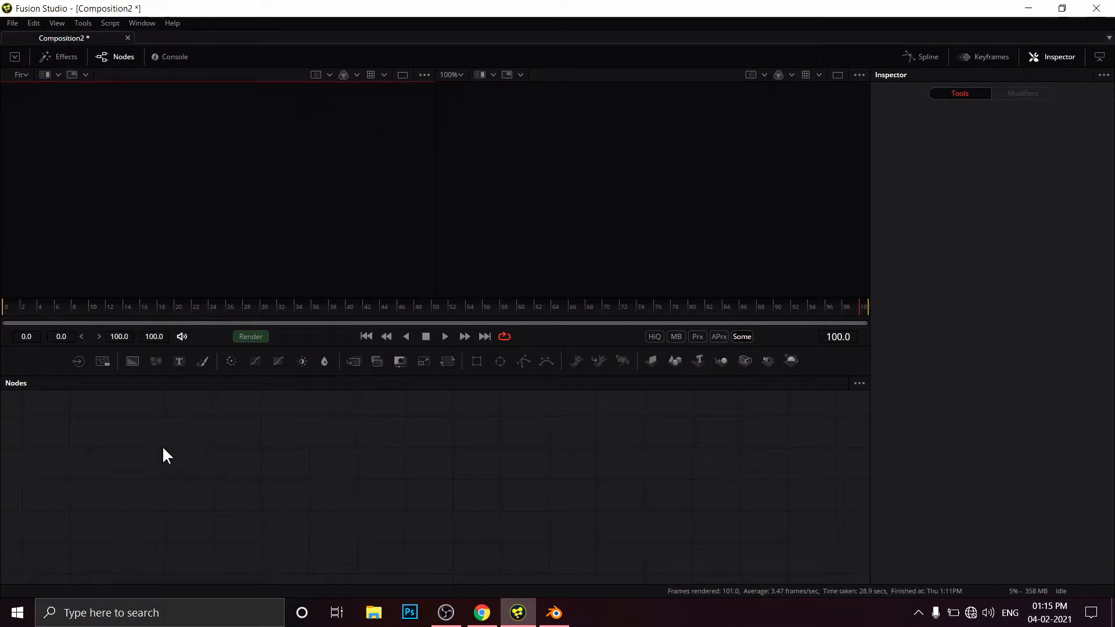
pyautogui.moveTo(264, 462)
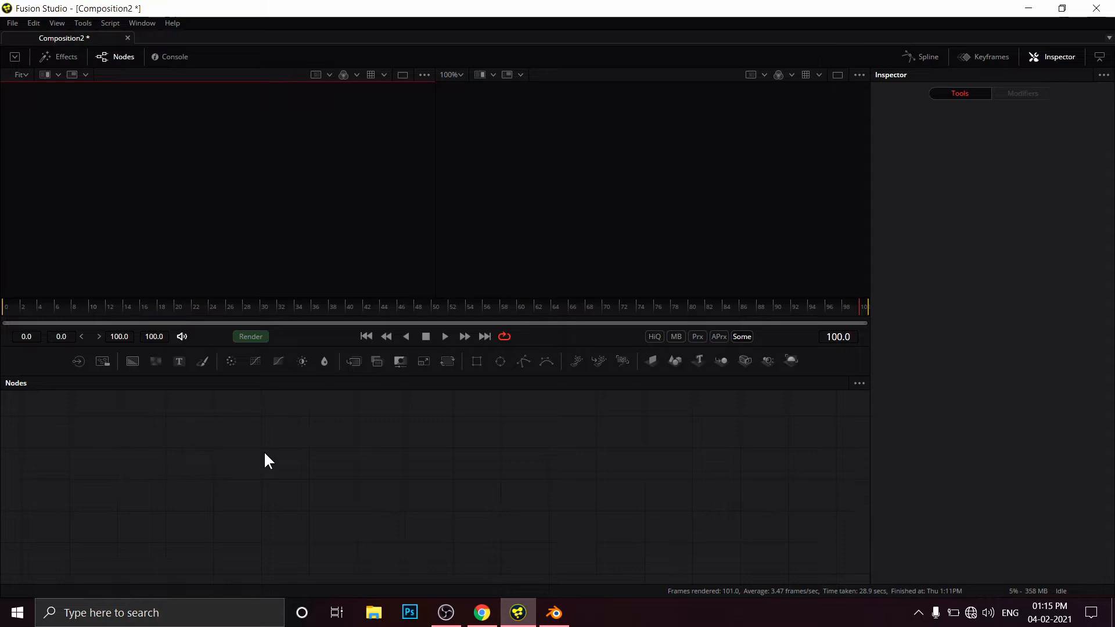
pyautogui.moveTo(302, 70)
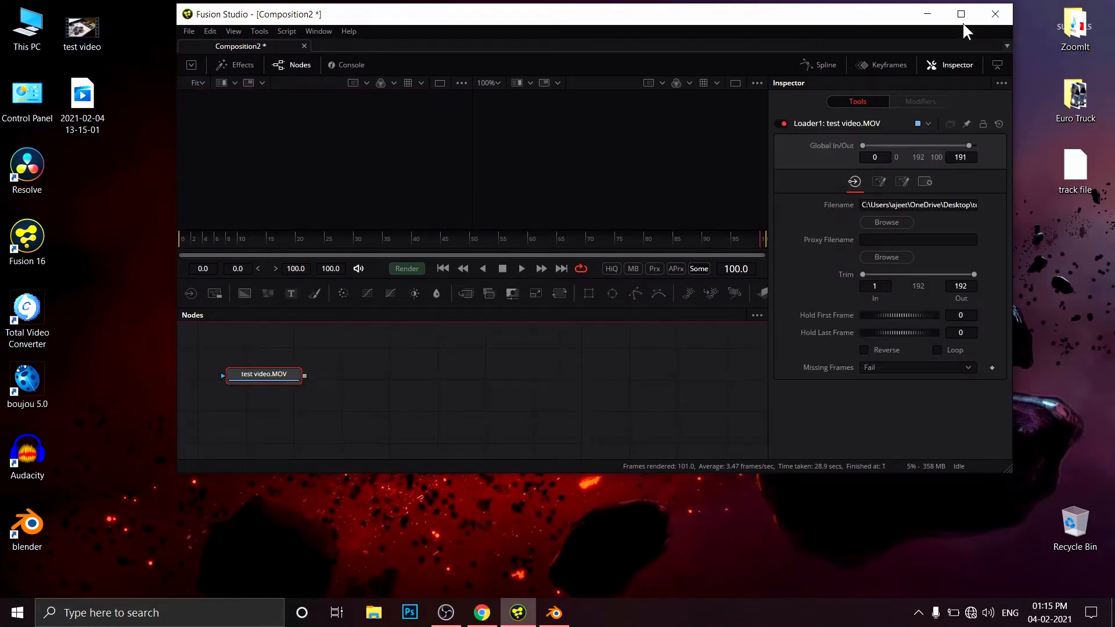
# - Maximize Fusion, show the Loader clip in the viewer and search tools for 'ctr'
pyautogui.click(961, 14)
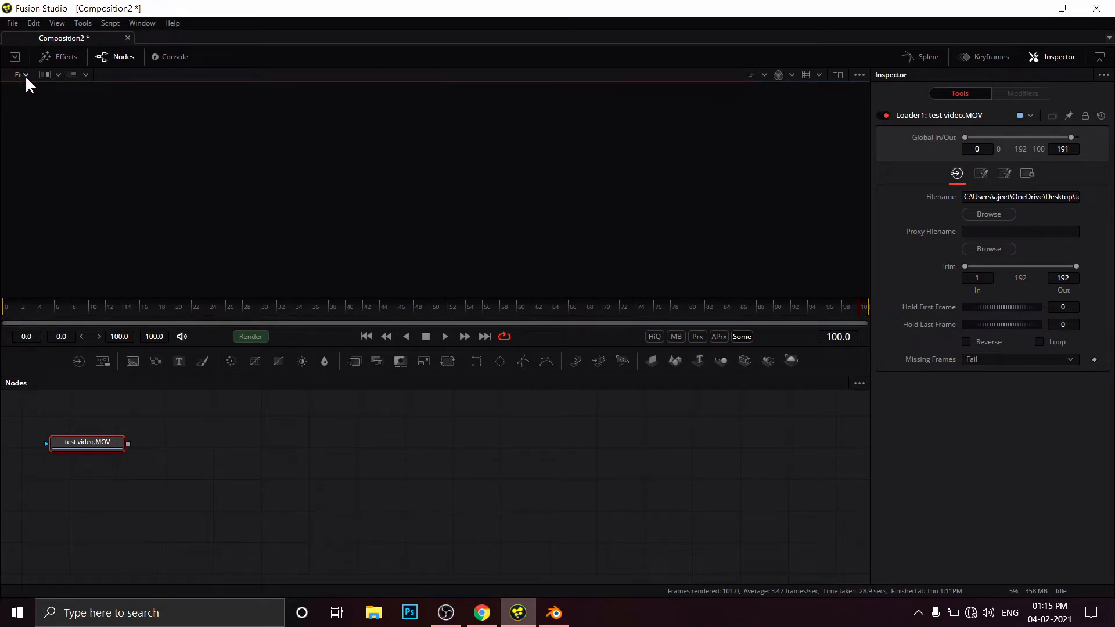
pyautogui.moveTo(95, 456)
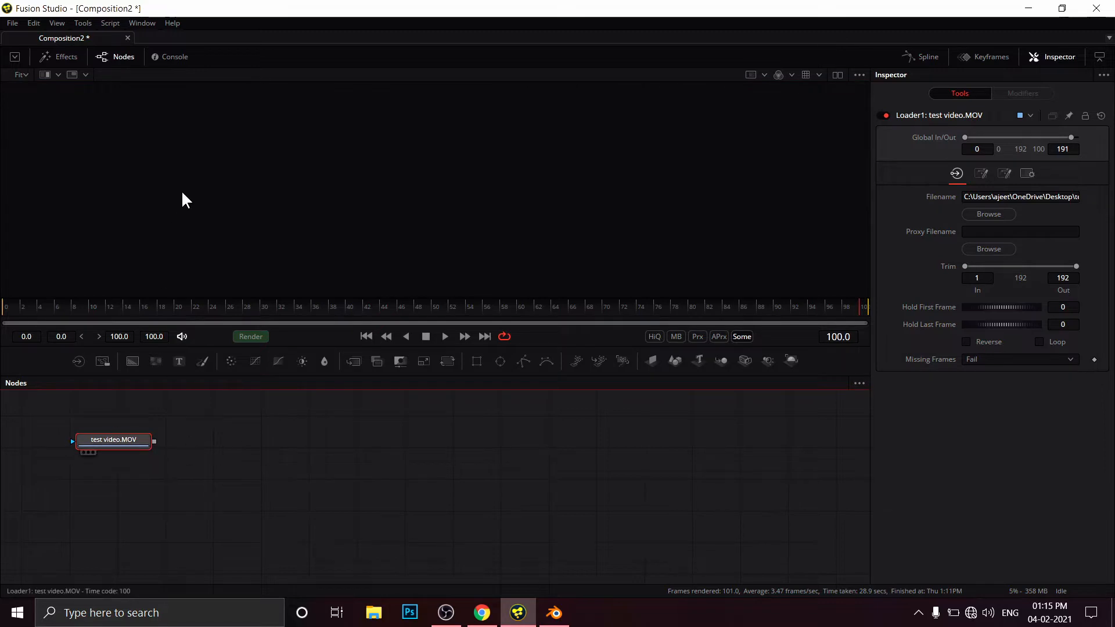
pyautogui.click(21, 74)
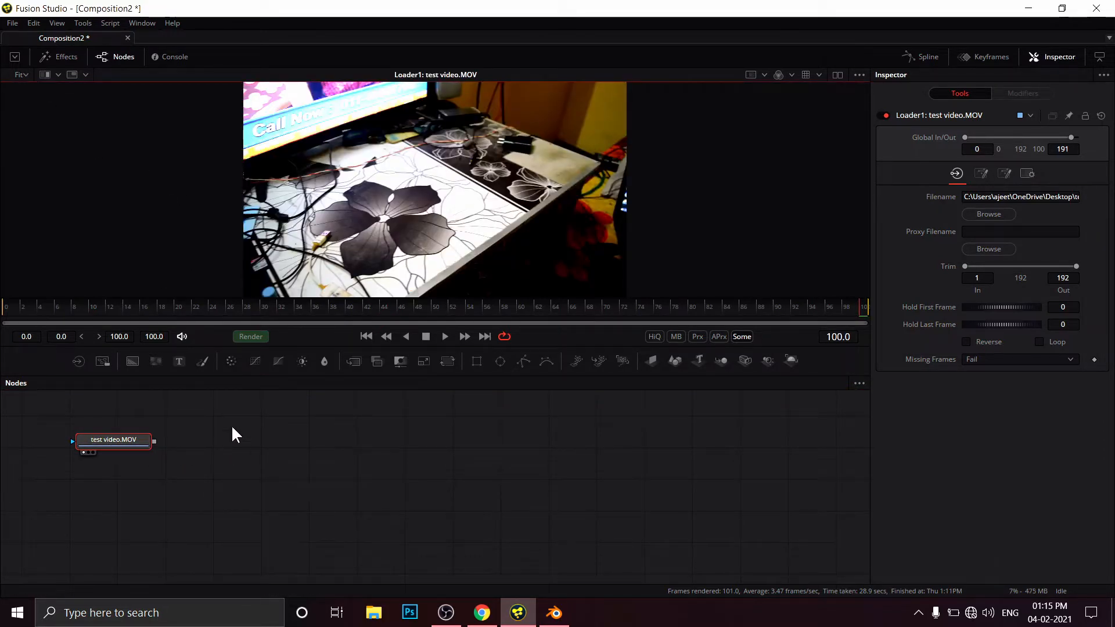
pyautogui.press('Shift+Space')
pyautogui.write('ctr')
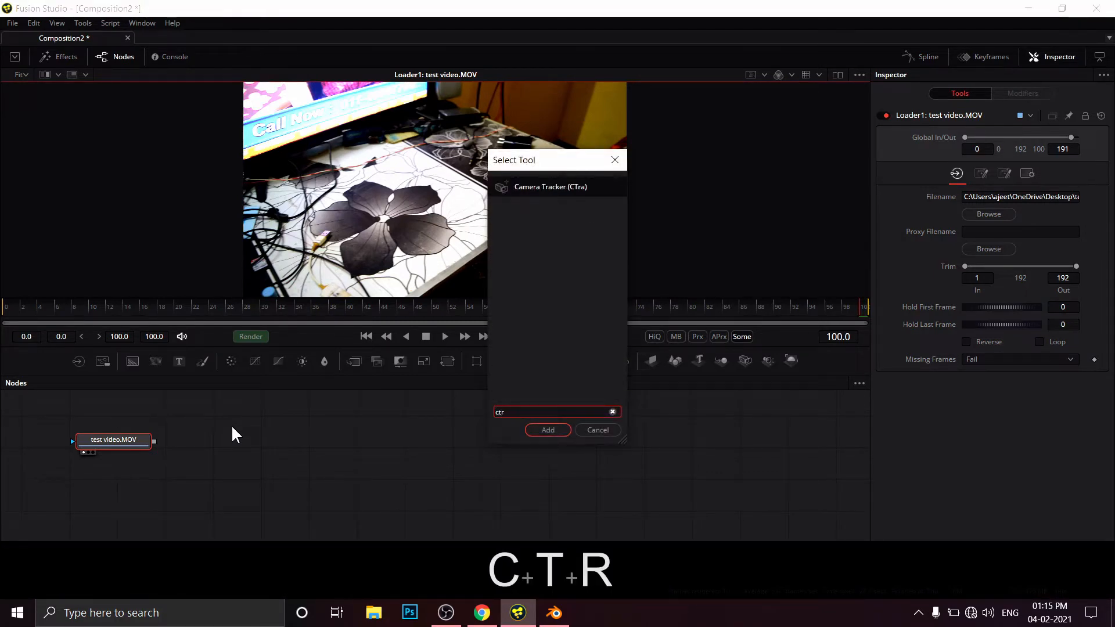
# - Add the Camera Tracker, enable Preview AutoTrack Locations and run Auto Track
pyautogui.click(597, 429)
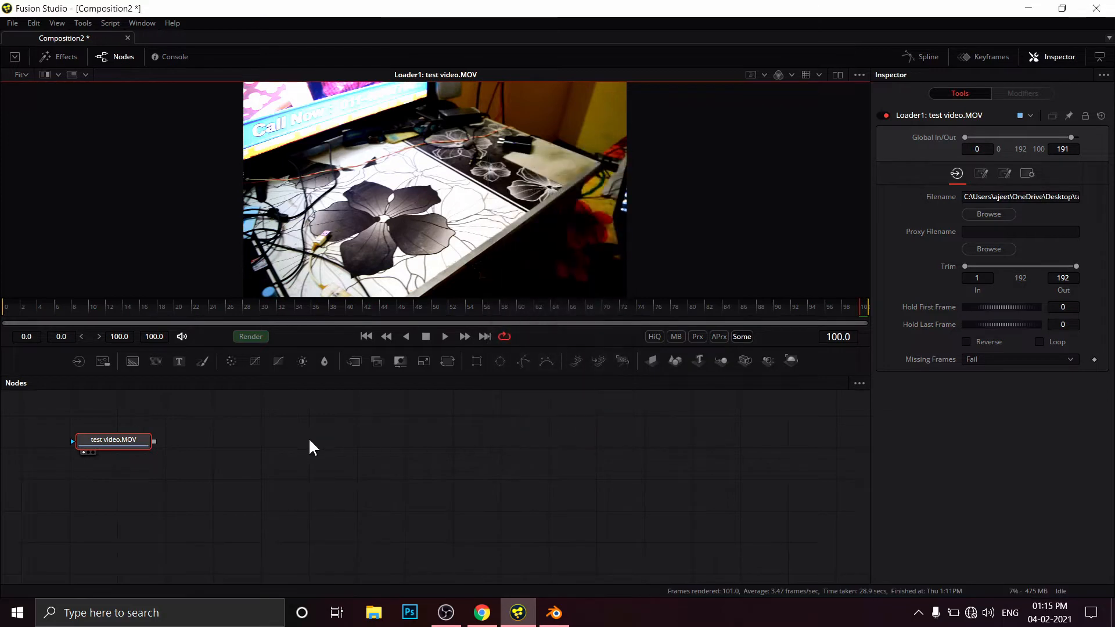
pyautogui.moveTo(204, 455)
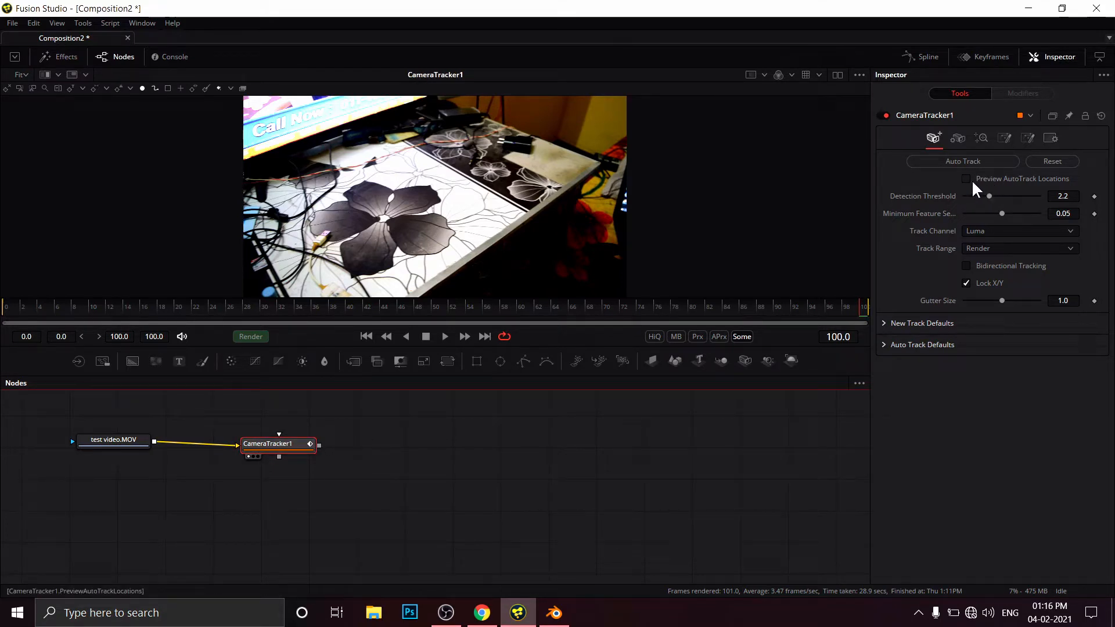
pyautogui.click(967, 179)
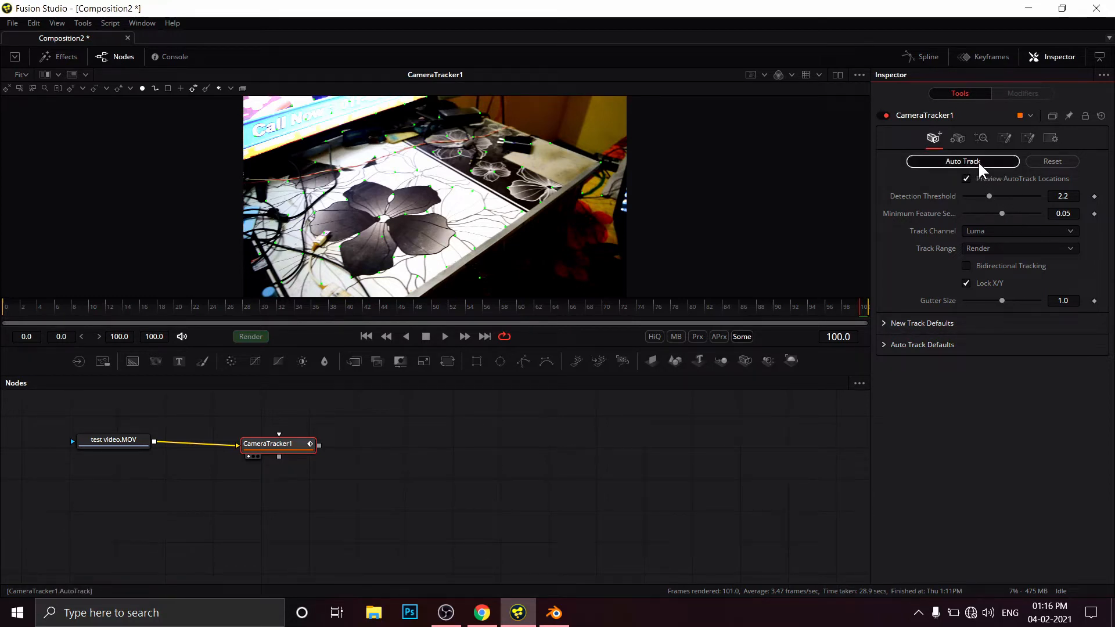
pyautogui.click(962, 160)
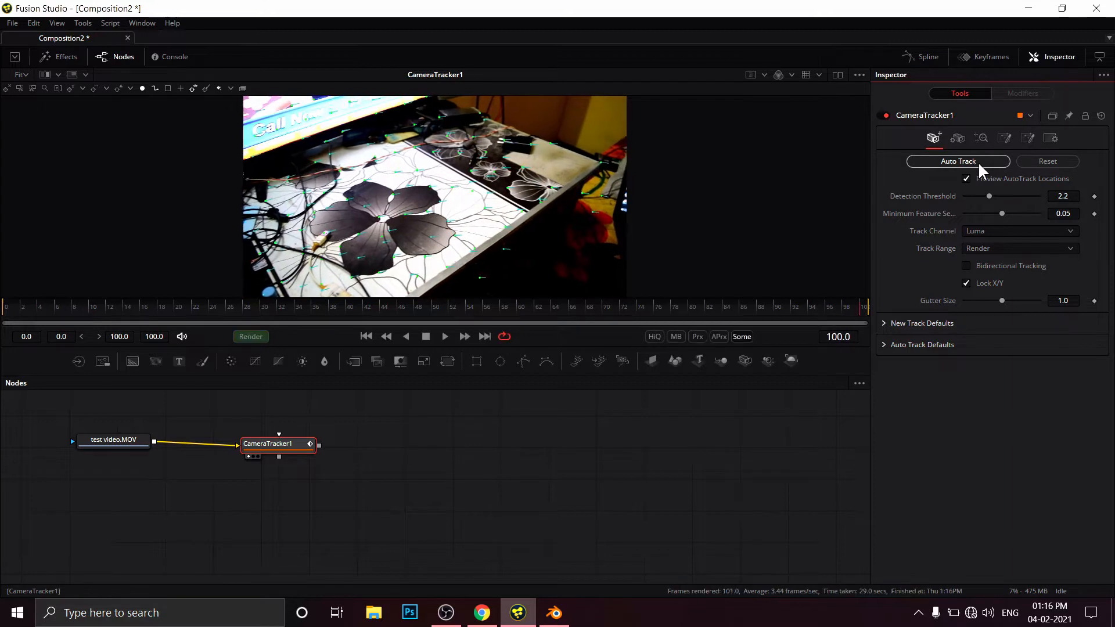
pyautogui.moveTo(956, 213)
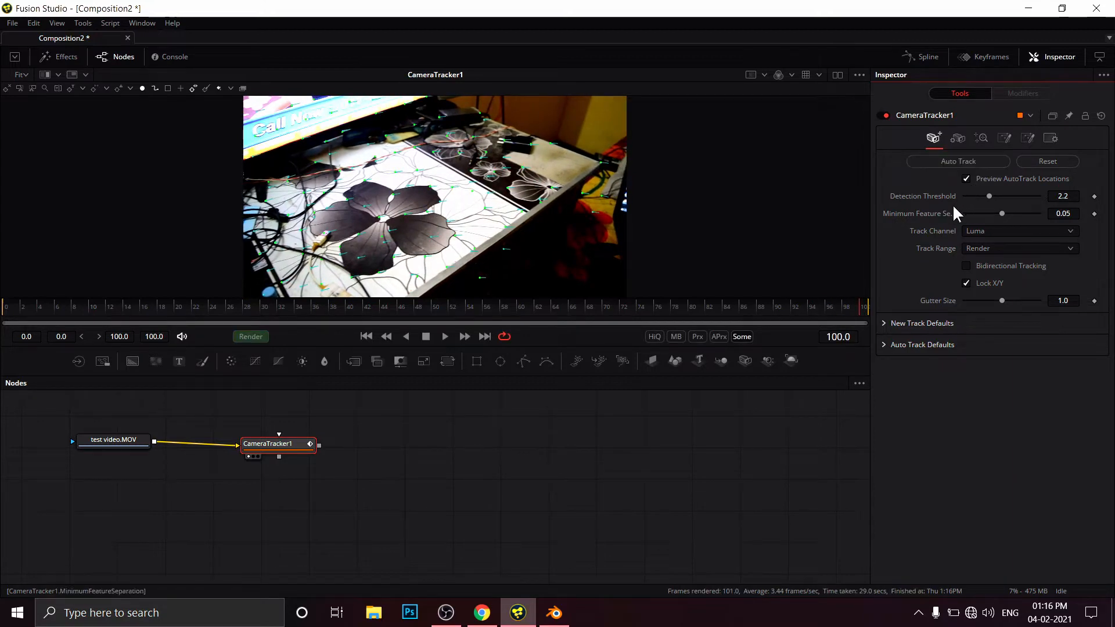
# - Set the CameraTracker1 Focal Length to 18 mm in the Camera settings
pyautogui.click(959, 139)
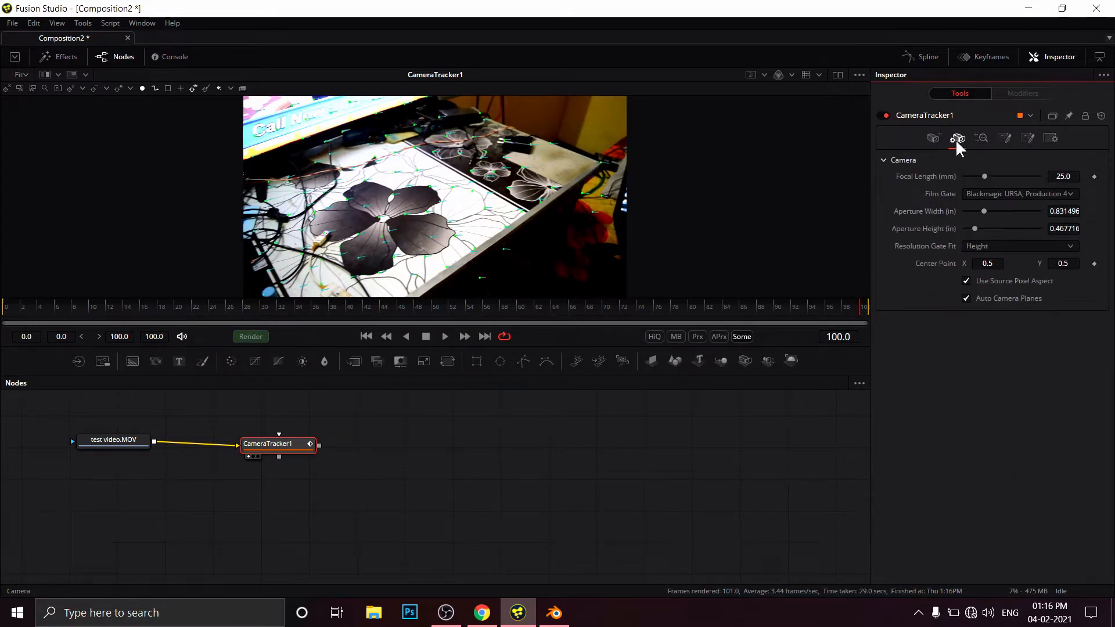
pyautogui.moveTo(959, 138)
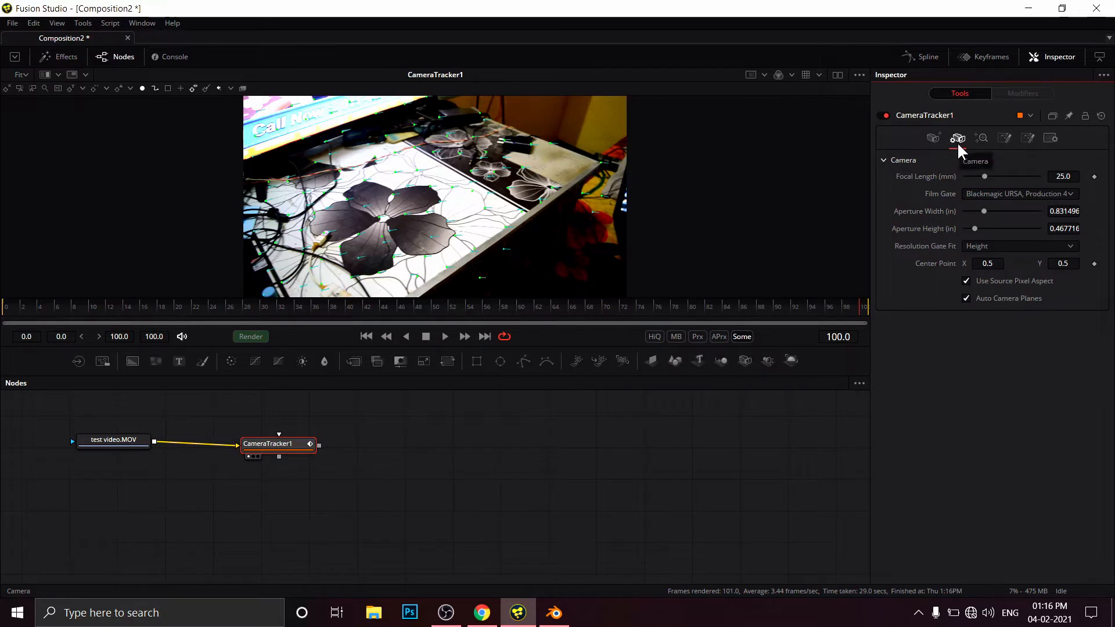
pyautogui.moveTo(975, 191)
pyautogui.write('1')
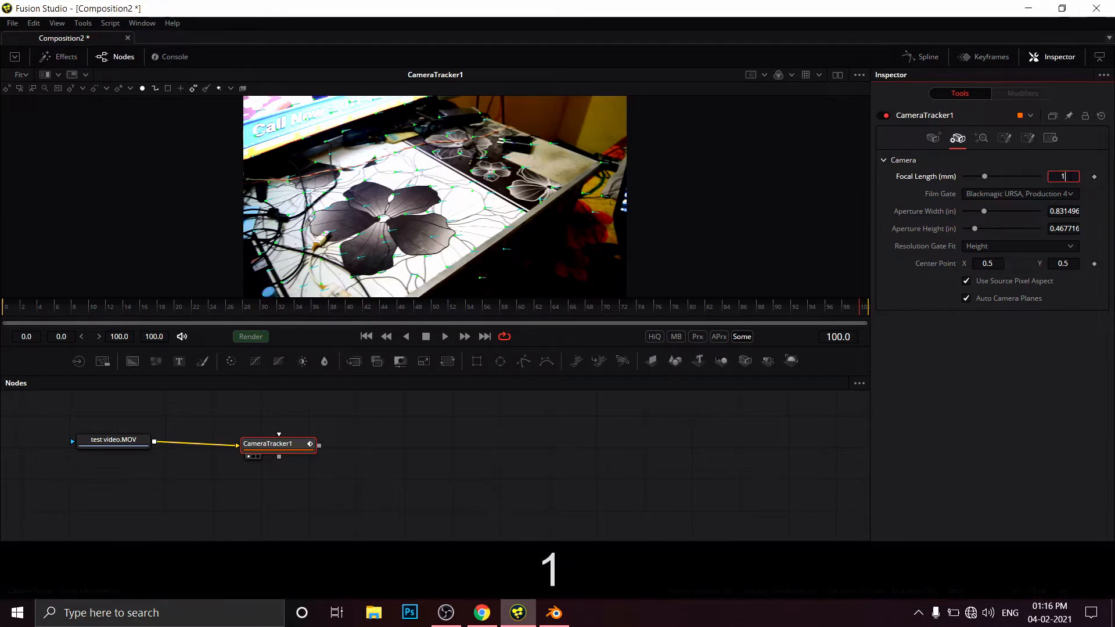
pyautogui.write('8')
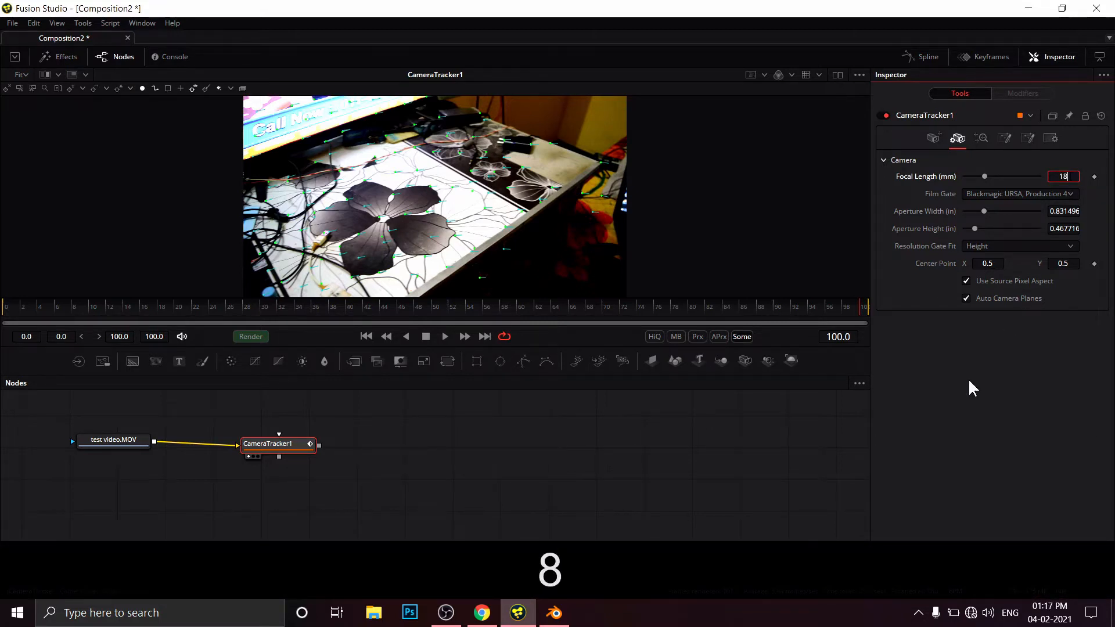
pyautogui.press('Return')
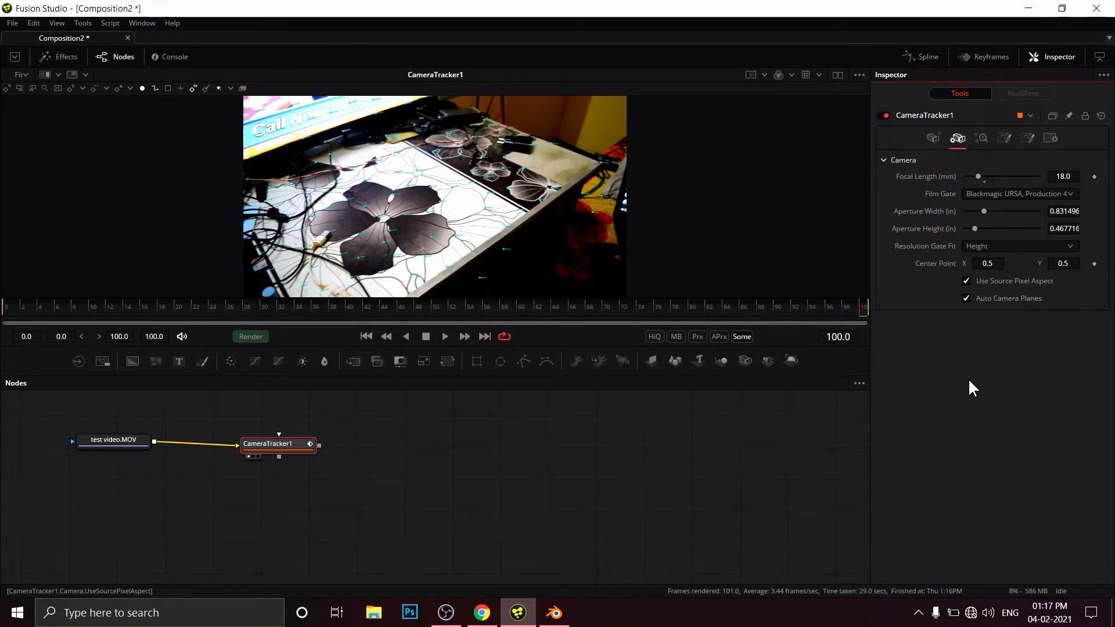
pyautogui.moveTo(1015, 176)
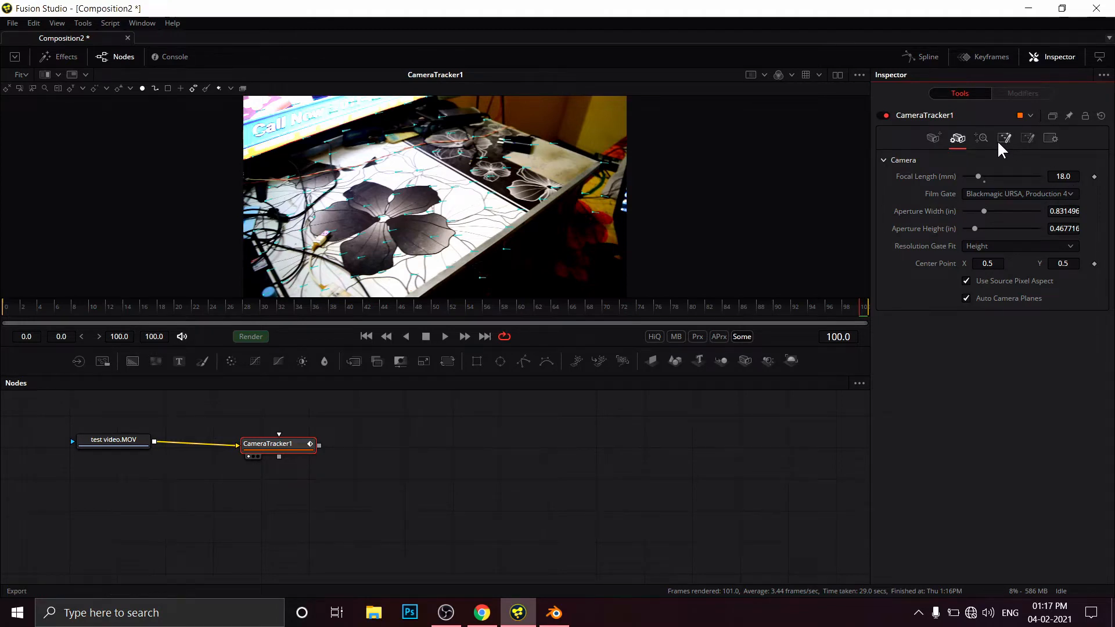
# - Solve the camera track (average error about 0.51 px) and move on to Export settings
pyautogui.click(982, 139)
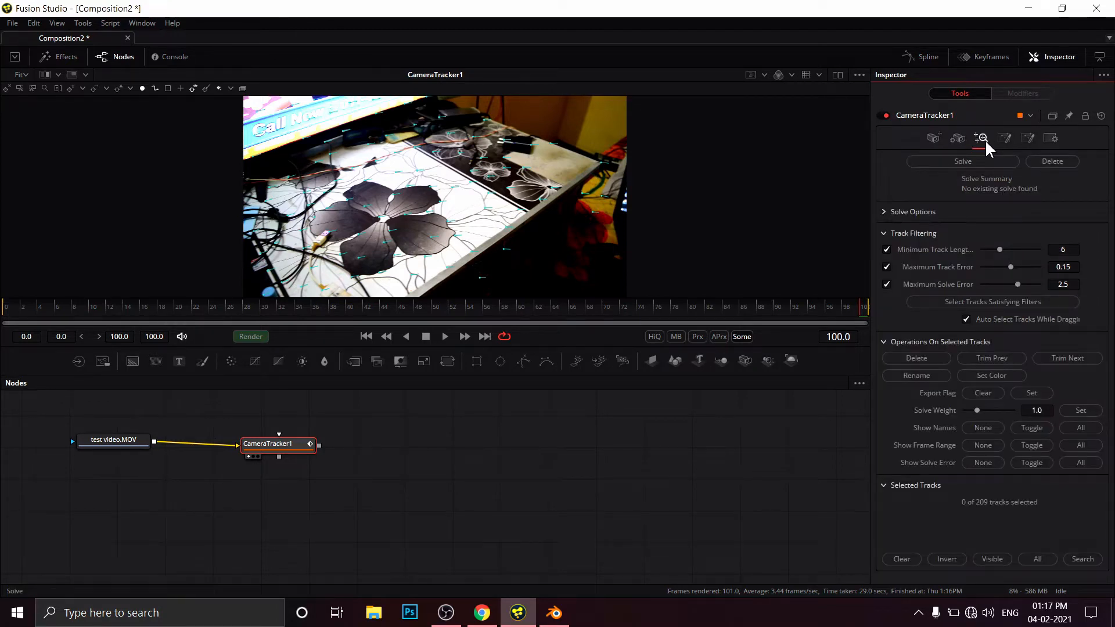
pyautogui.moveTo(981, 138)
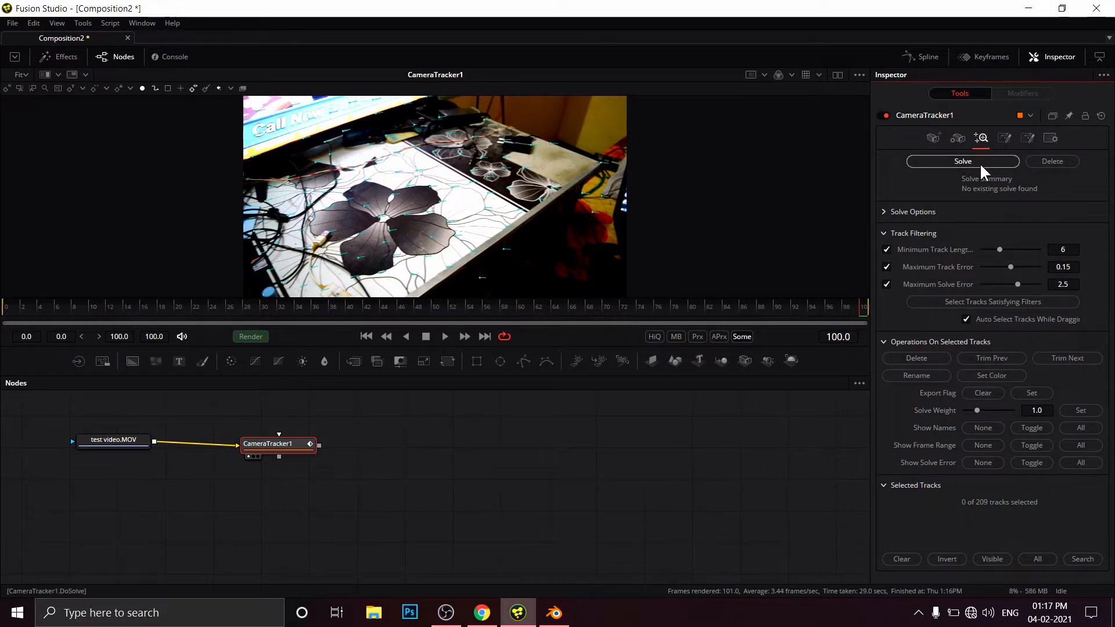
pyautogui.click(962, 160)
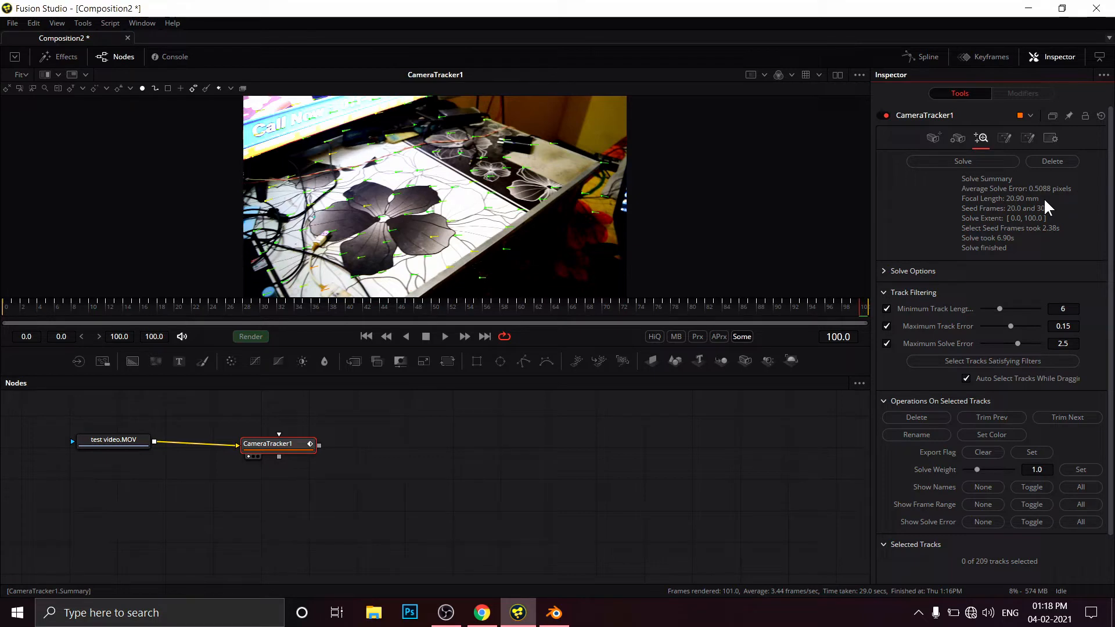
pyautogui.moveTo(1052, 204)
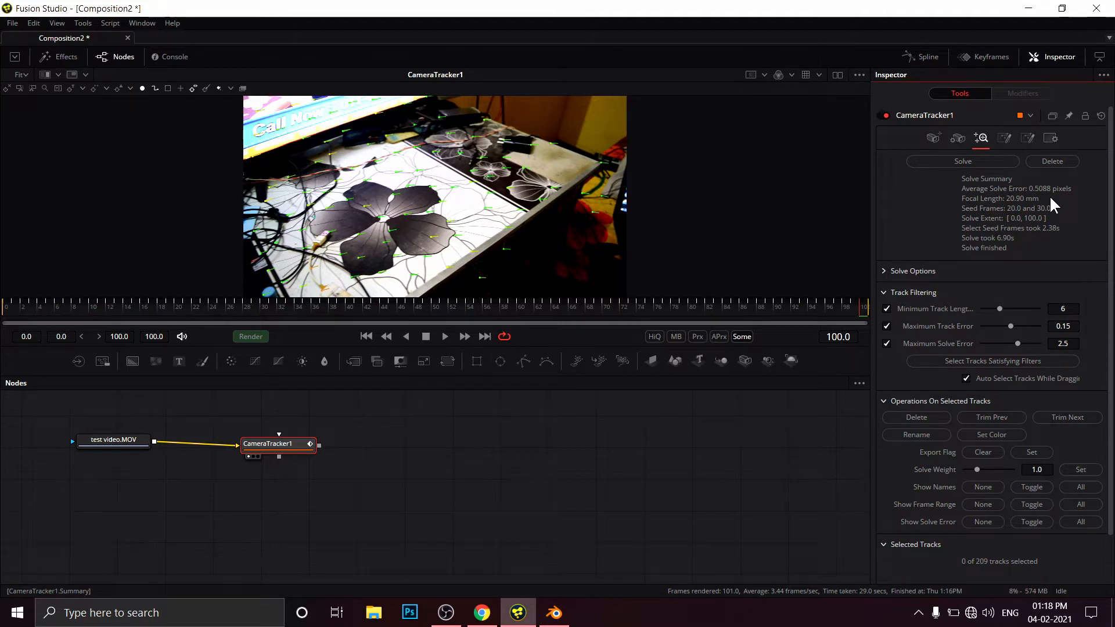
pyautogui.click(1005, 139)
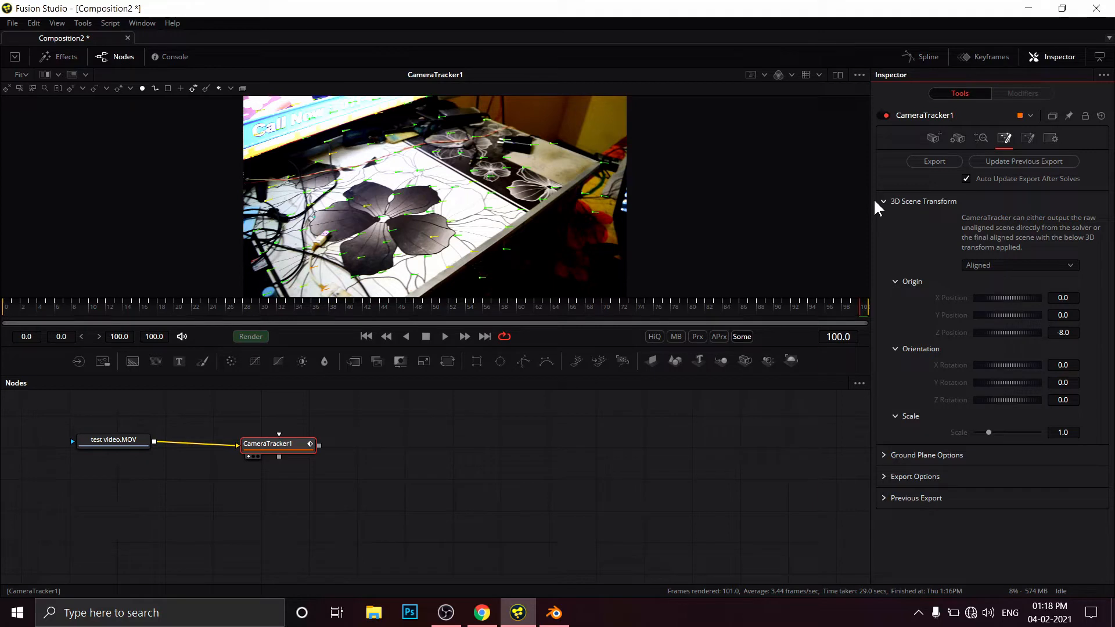
# - Keep the scene output unaligned and set the origin from the flower-centre tracks
pyautogui.click(1019, 265)
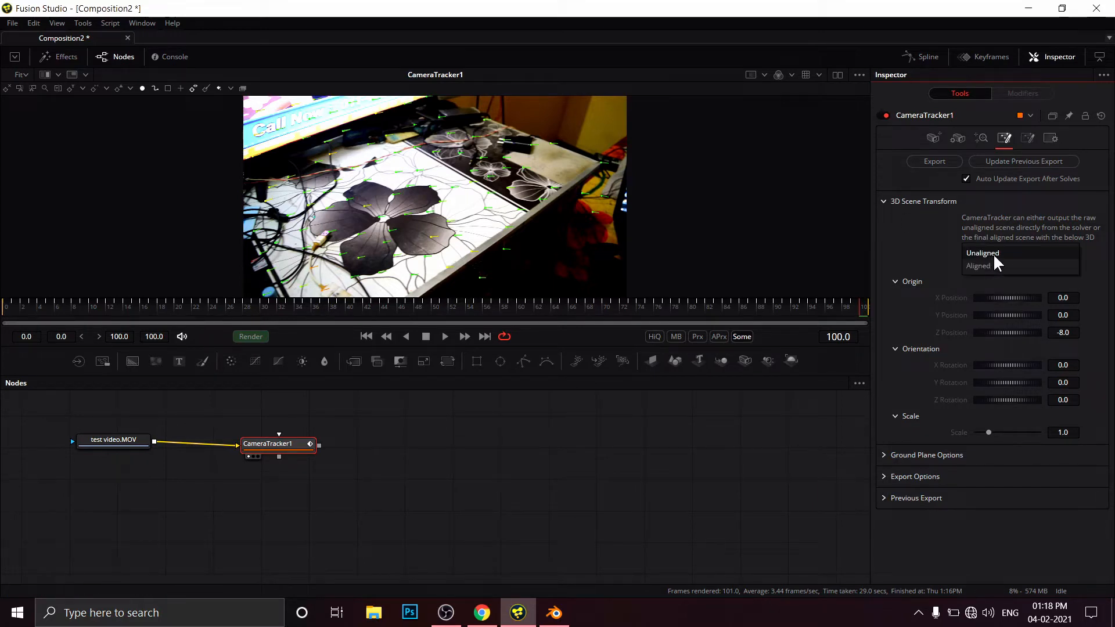
pyautogui.click(983, 252)
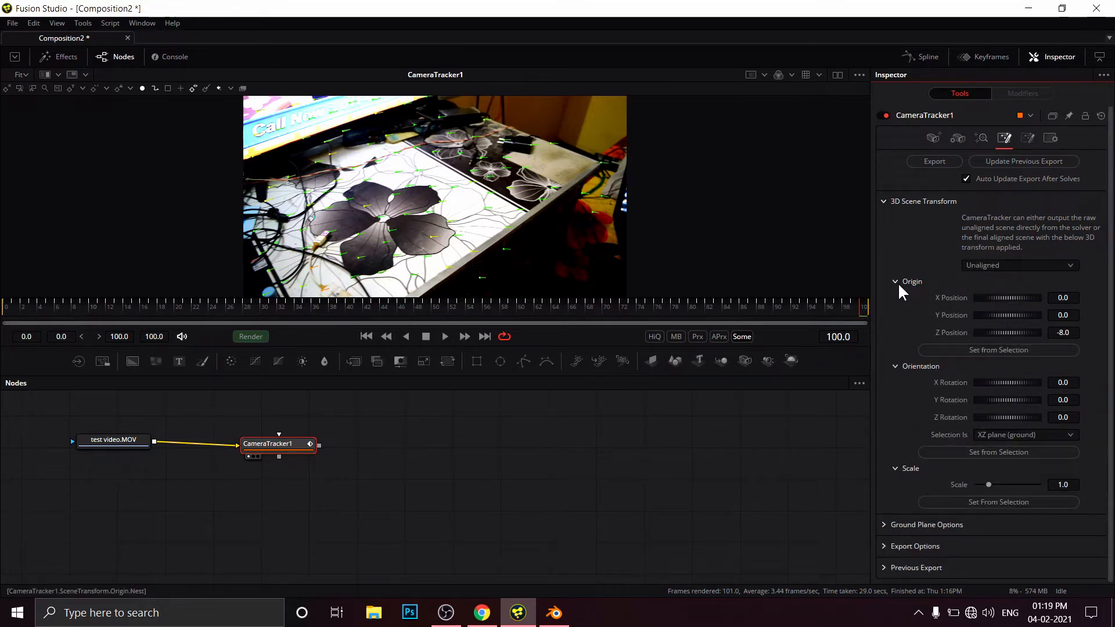
pyautogui.moveTo(365, 201)
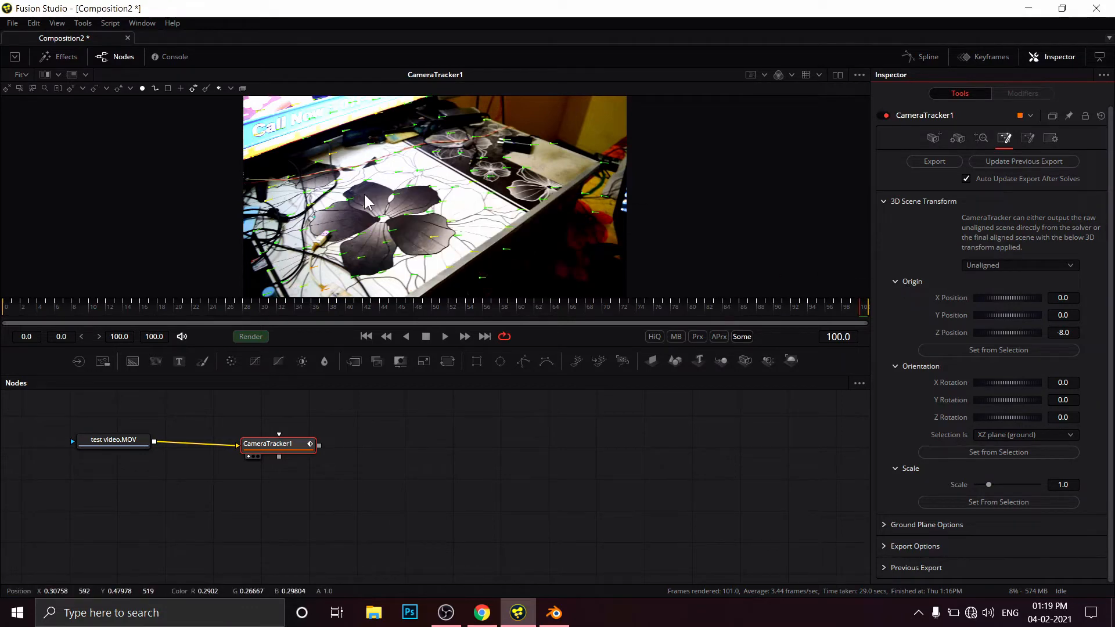
pyautogui.moveTo(412, 195)
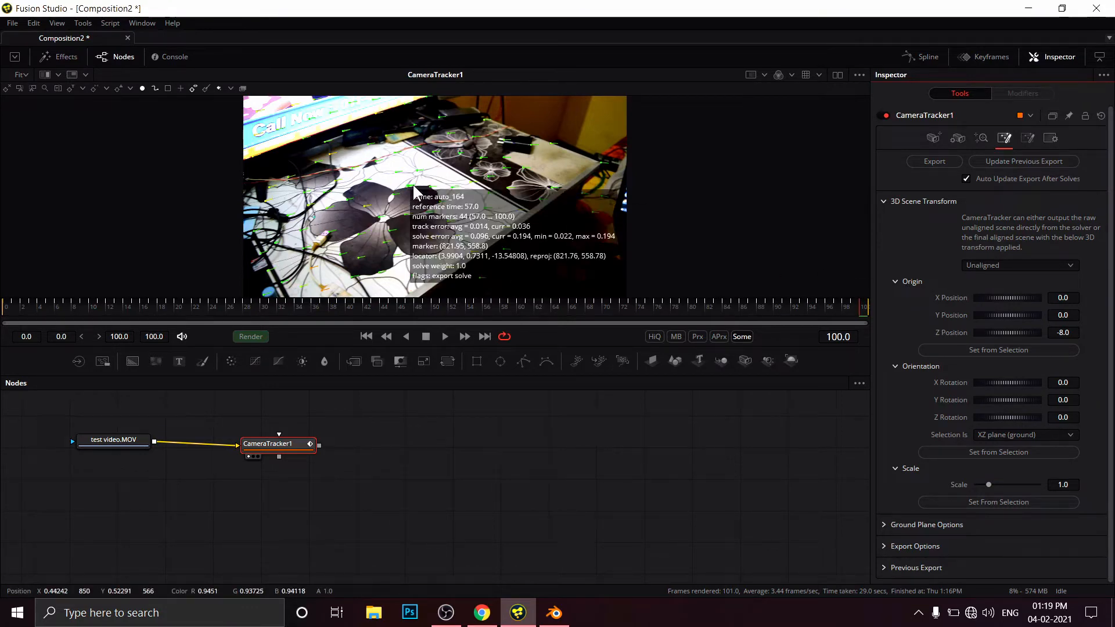
pyautogui.moveTo(452, 242)
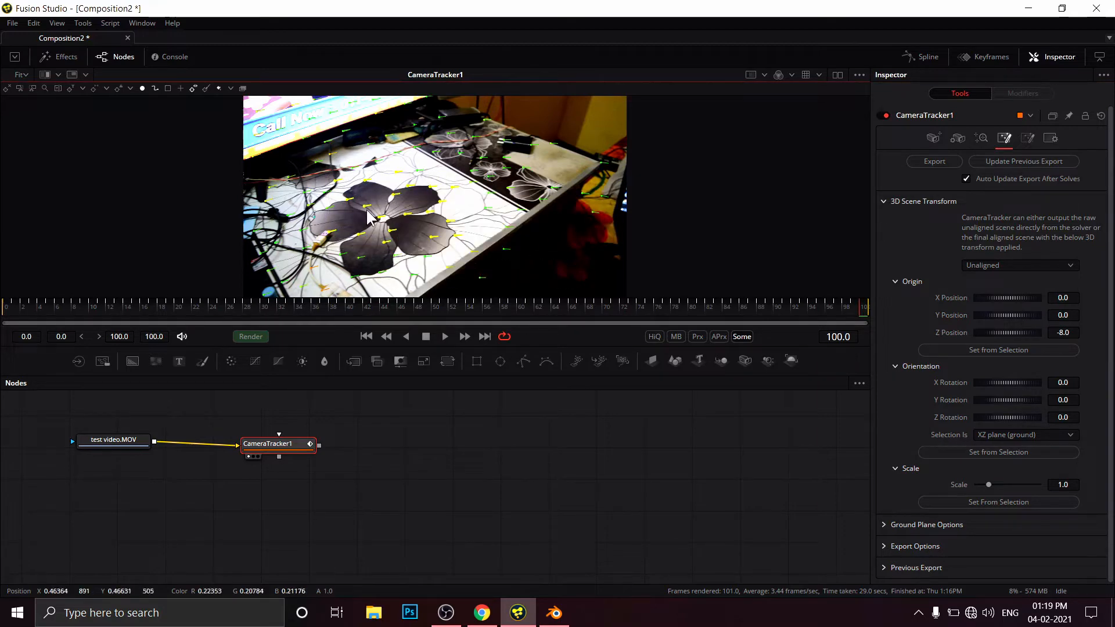
pyautogui.click(998, 350)
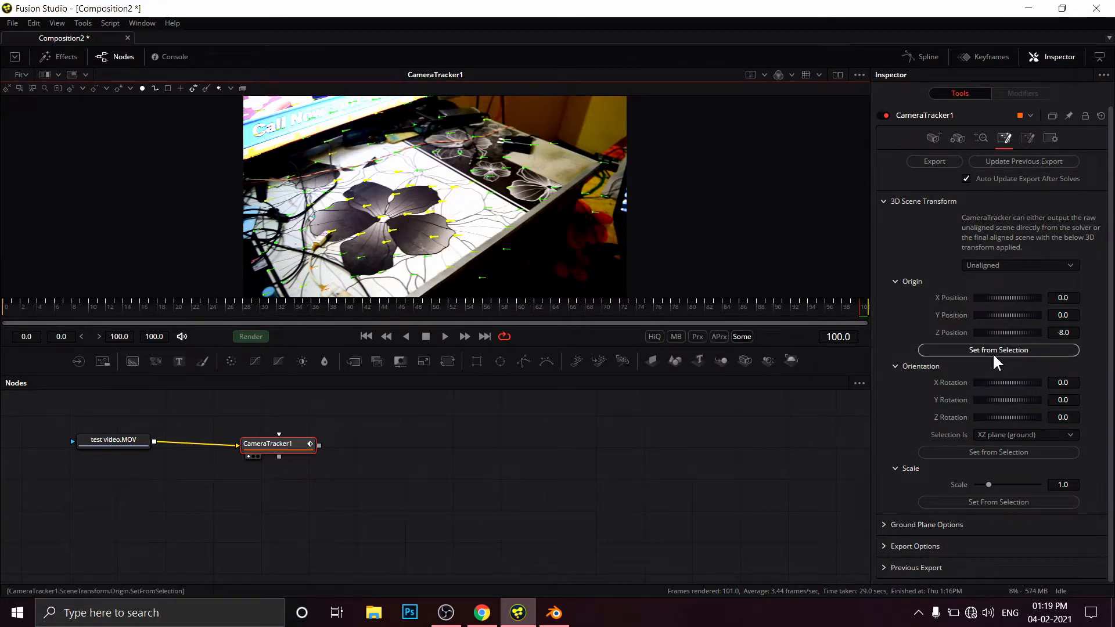
pyautogui.click(998, 350)
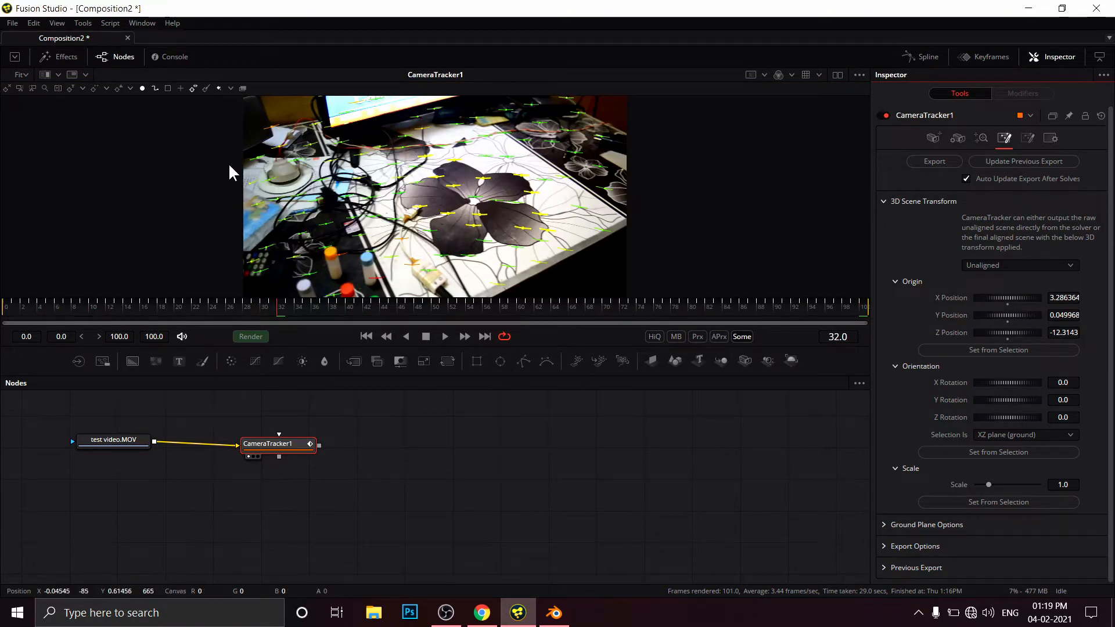
pyautogui.moveTo(625, 207)
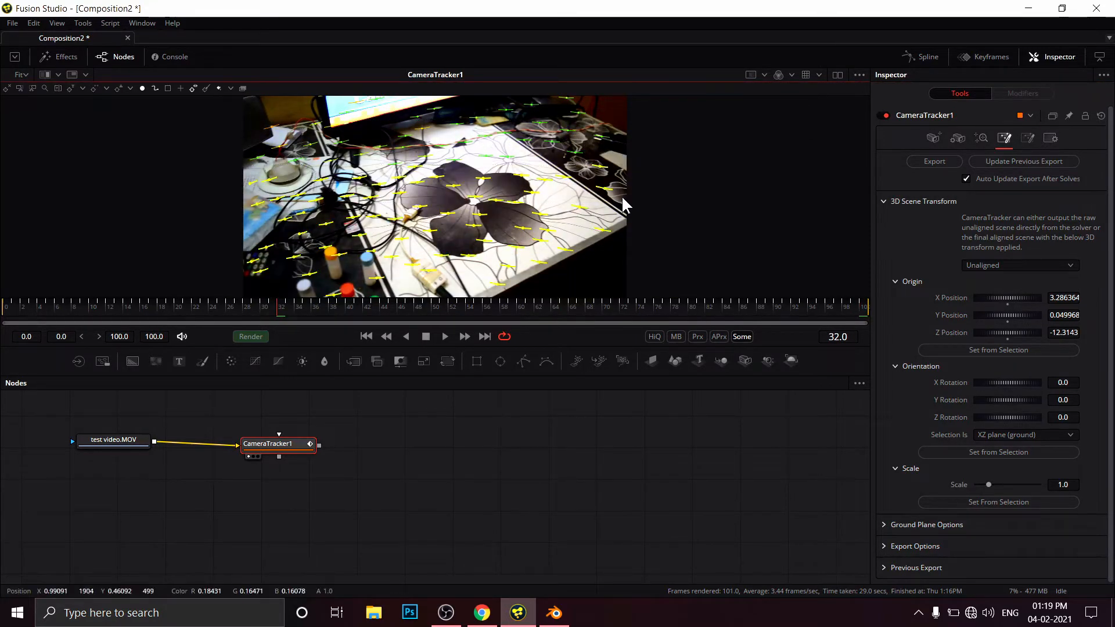
# - Set orientation from all ground tracks and switch the 3D scene output to Aligned
pyautogui.press('ctrl')
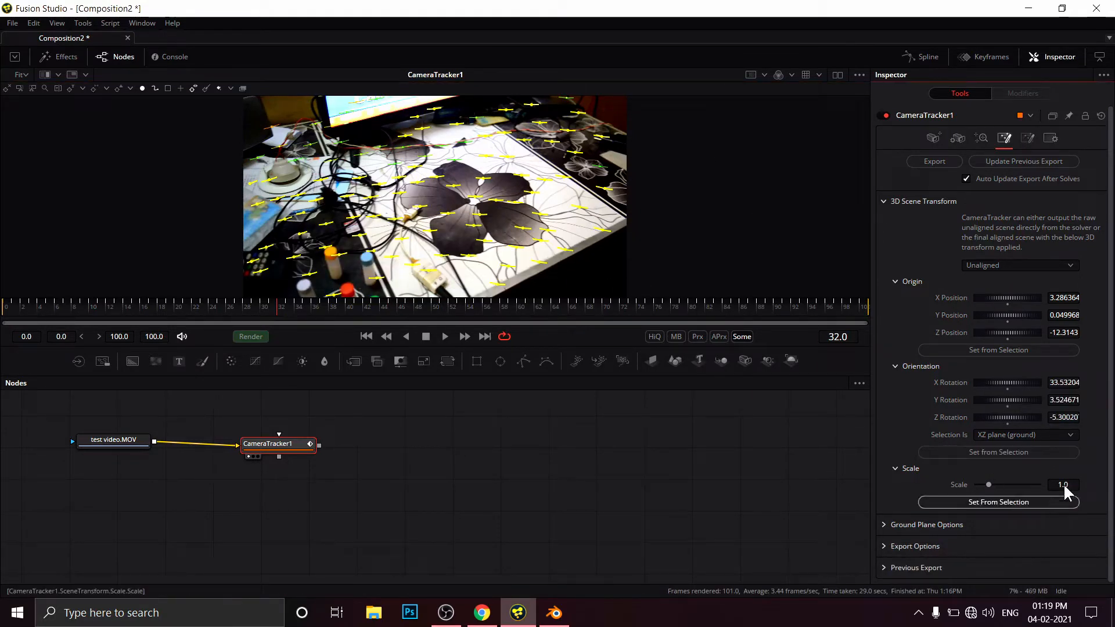
pyautogui.click(1020, 265)
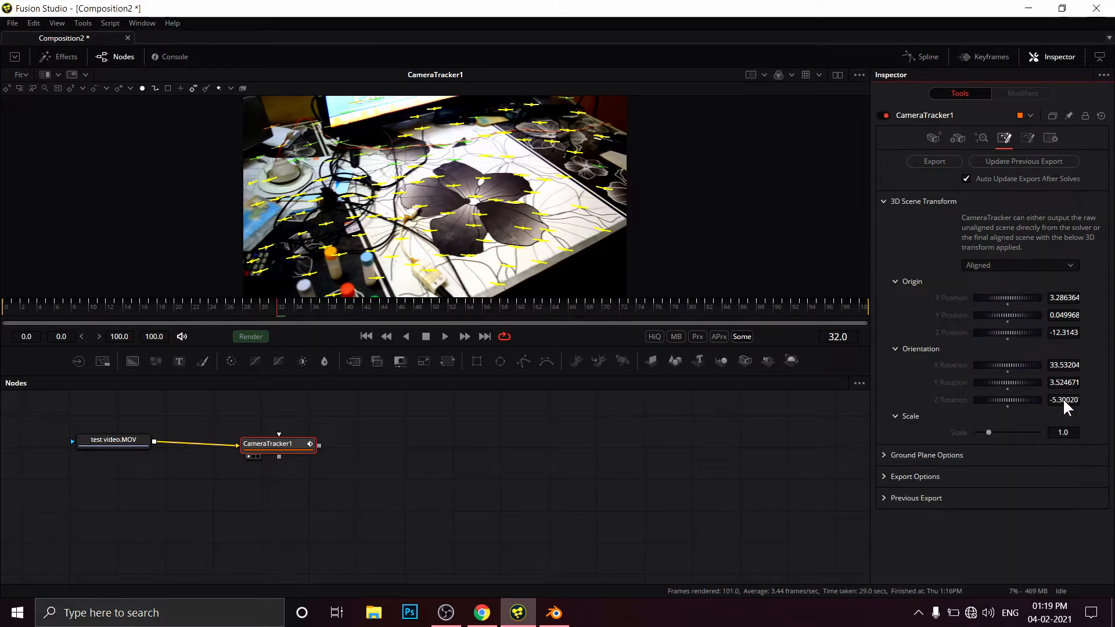
pyautogui.click(934, 162)
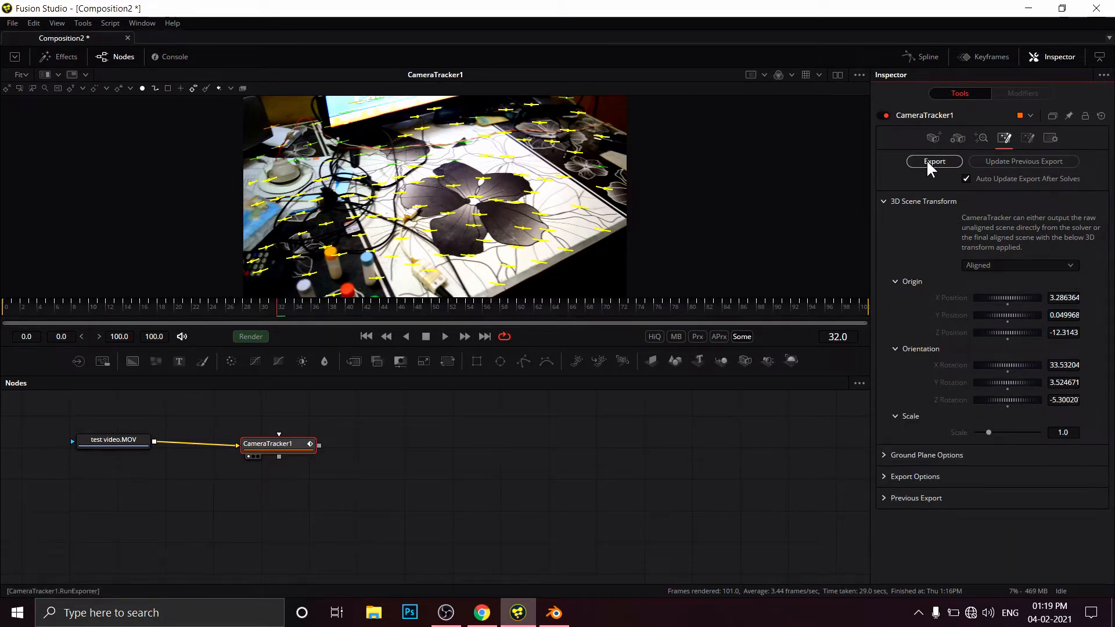
# - Export the track as 3D nodes, play it back with proxy resolution and select the renderer node
pyautogui.click(934, 162)
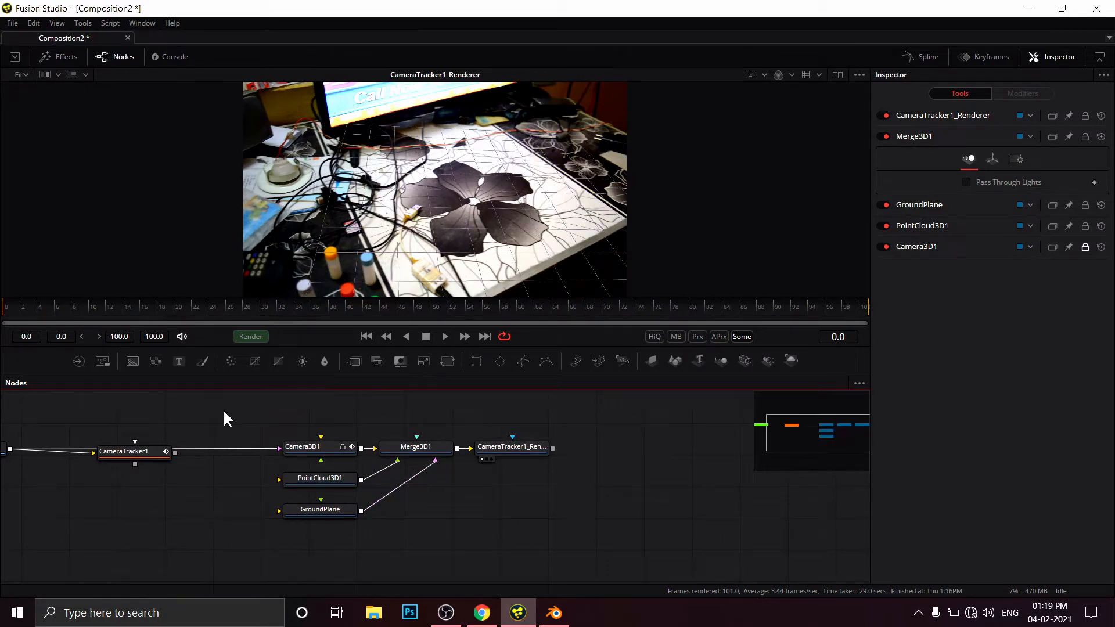
pyautogui.click(445, 337)
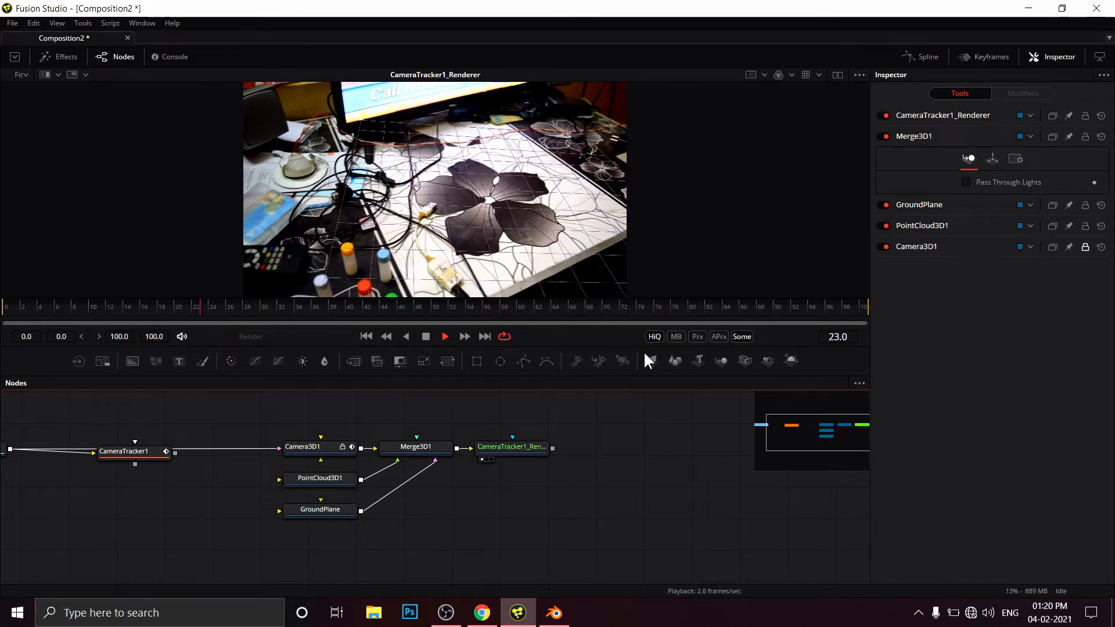
pyautogui.click(698, 337)
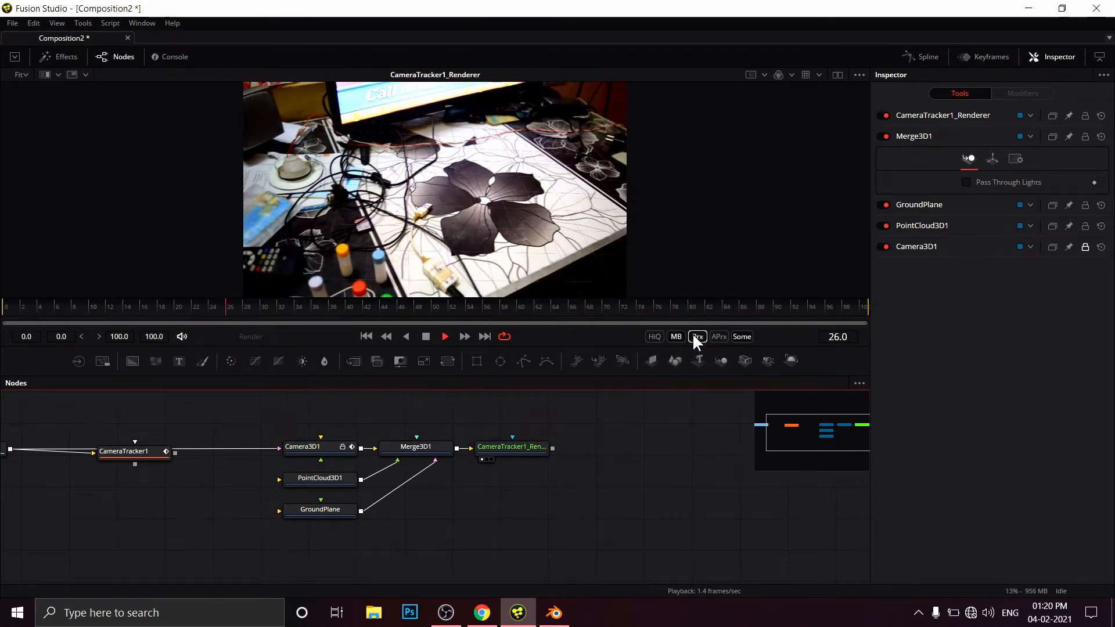
pyautogui.click(699, 337)
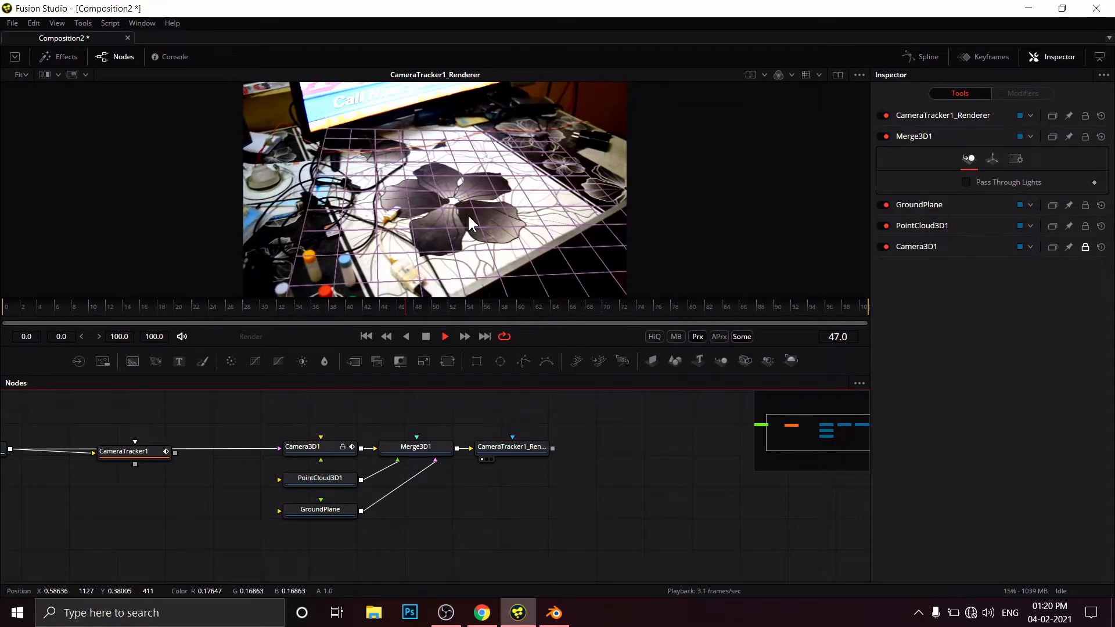
pyautogui.click(445, 337)
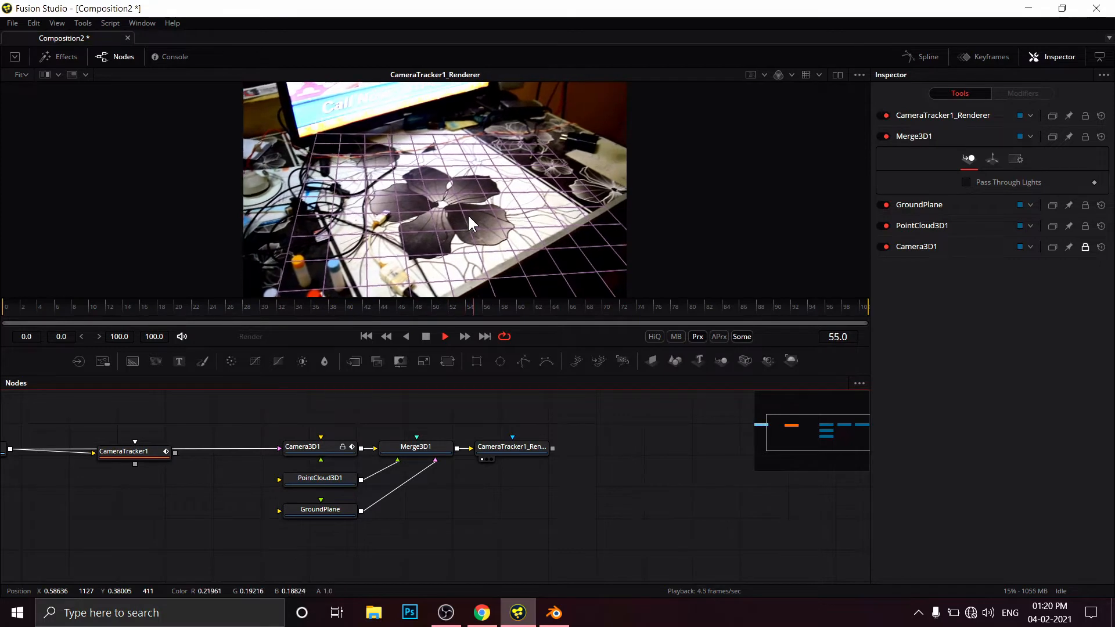
pyautogui.click(445, 336)
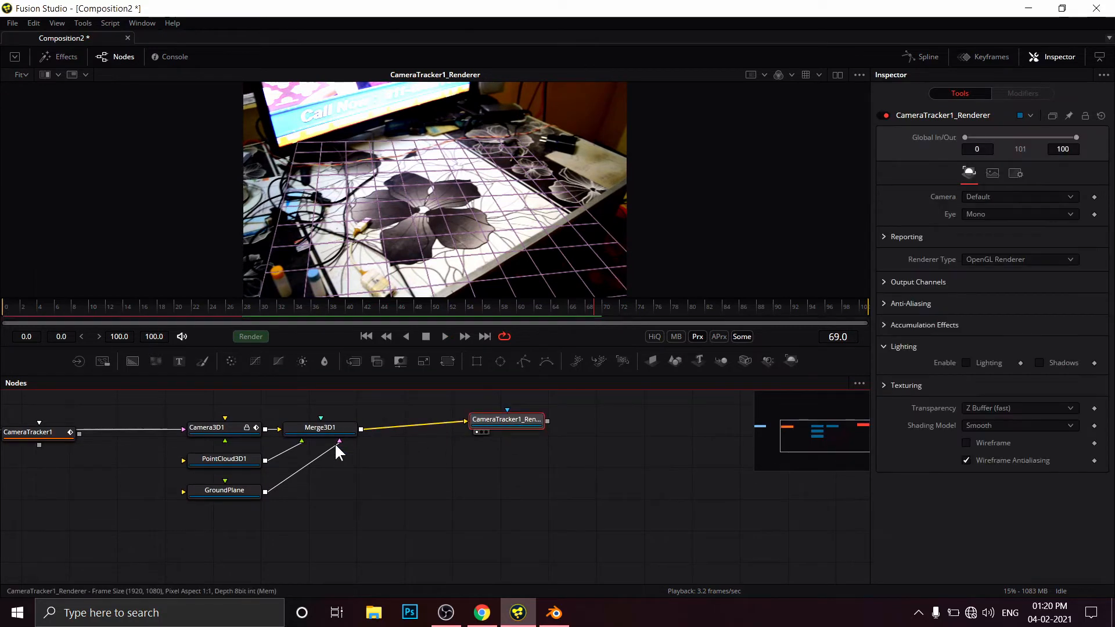
pyautogui.moveTo(403, 462)
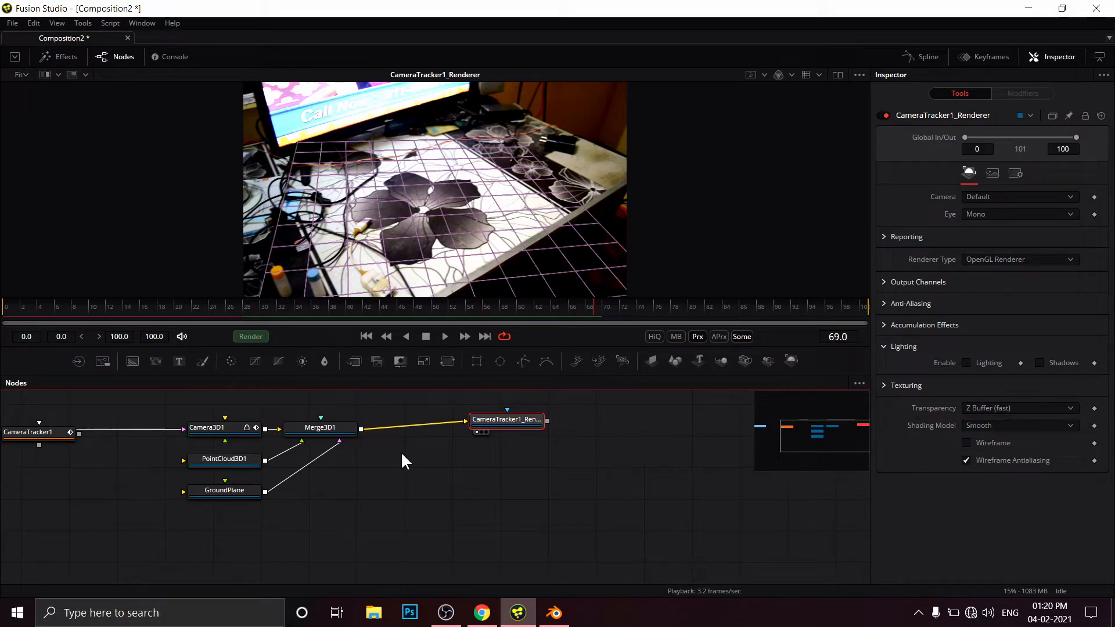
# - Bring up the tool search to find the FBX Exporter
pyautogui.press('shift')
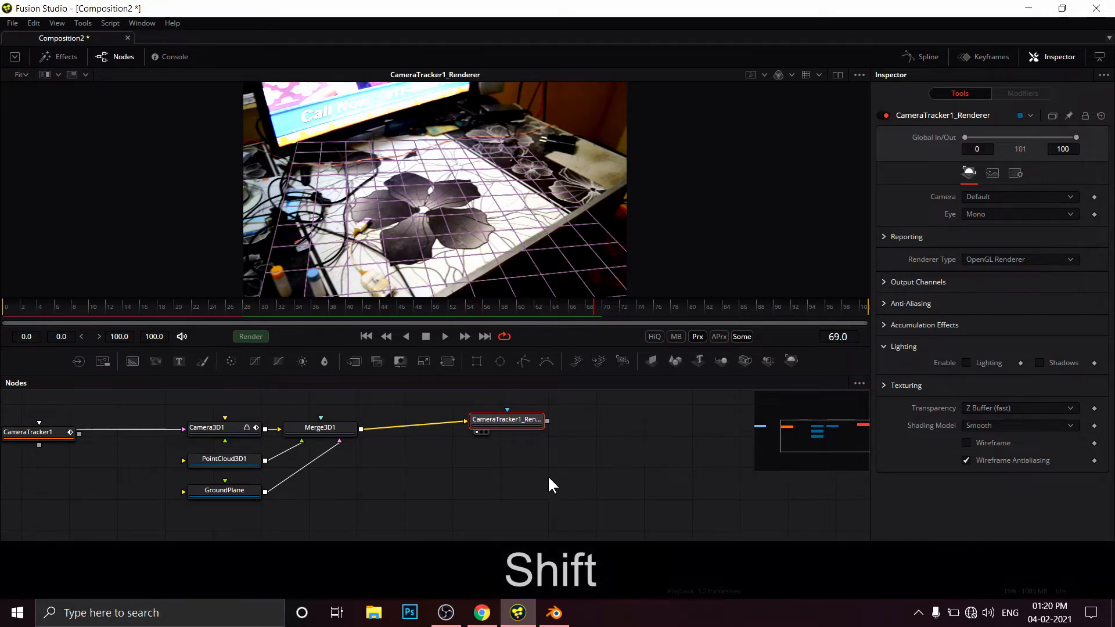
pyautogui.press('shift+space')
pyautogui.write('fbx')
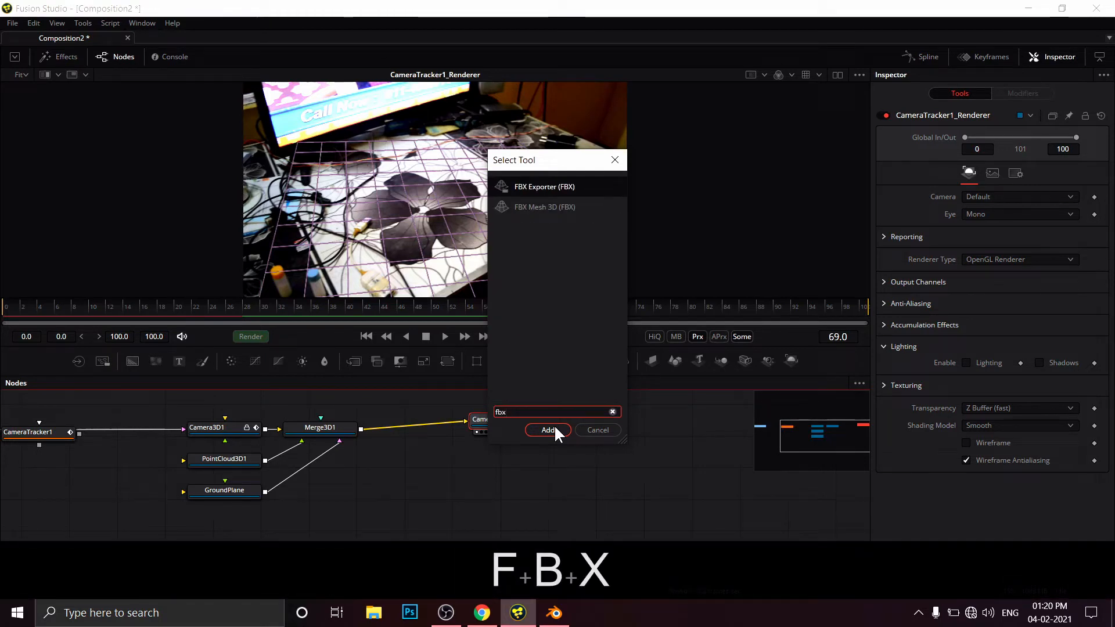
pyautogui.moveTo(555, 186)
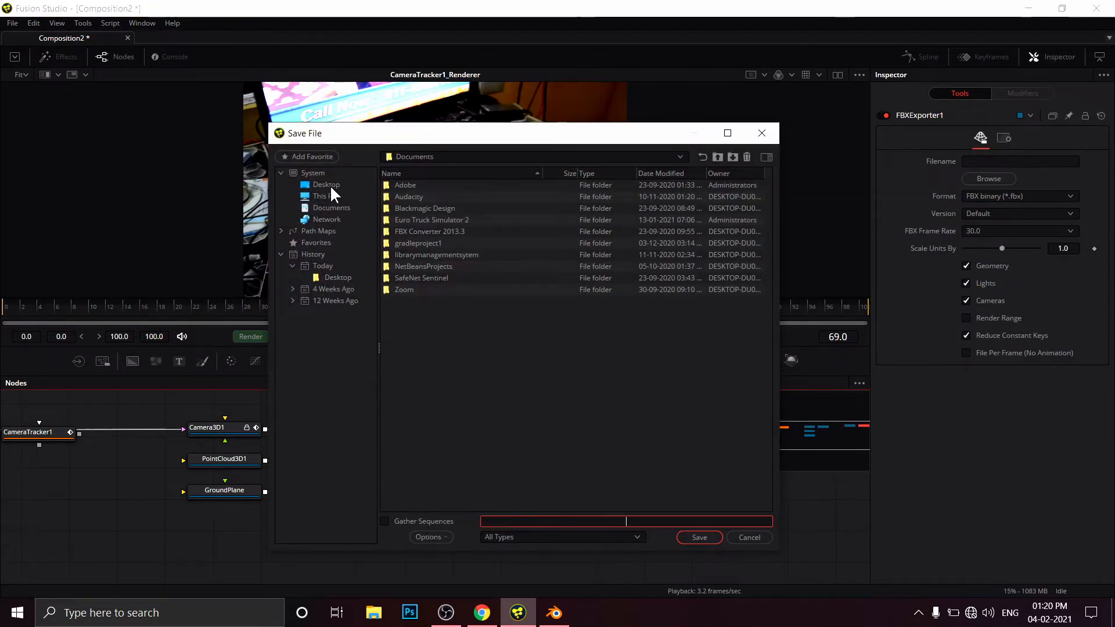
# - Save the export to the Desktop as 'blend' in FBX - Autodesk (*.fbx) format
pyautogui.click(326, 184)
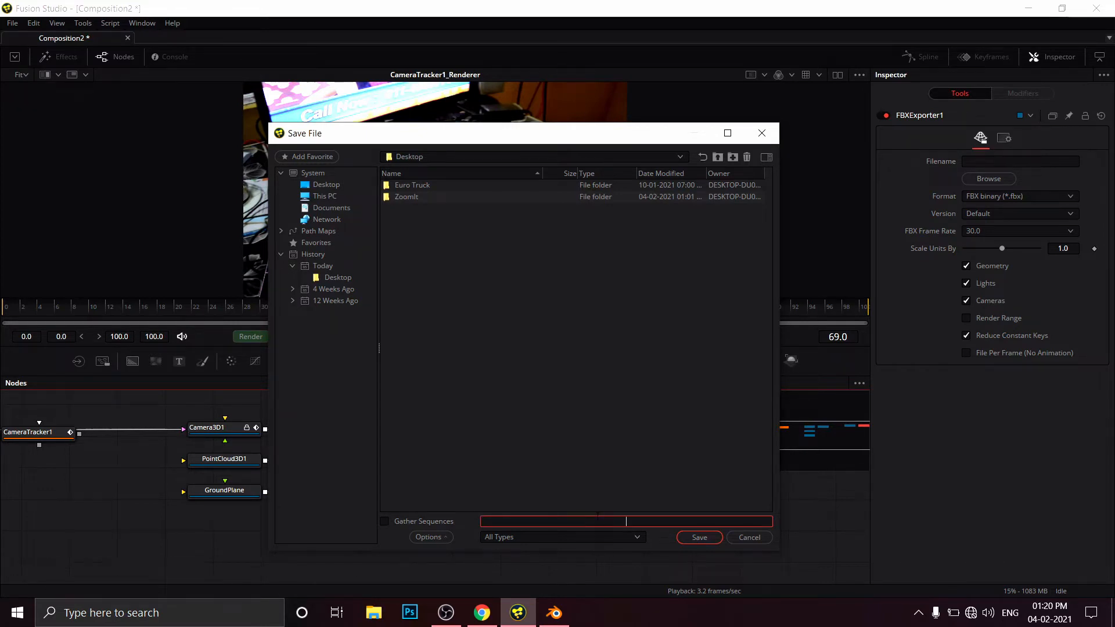
pyautogui.write('blen')
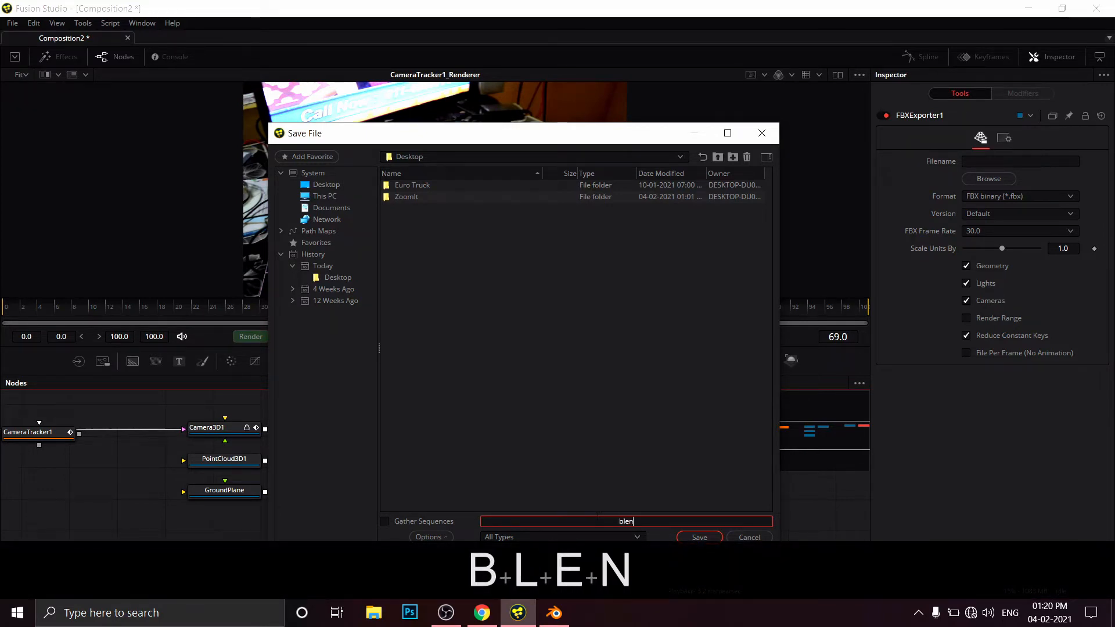
pyautogui.write('d')
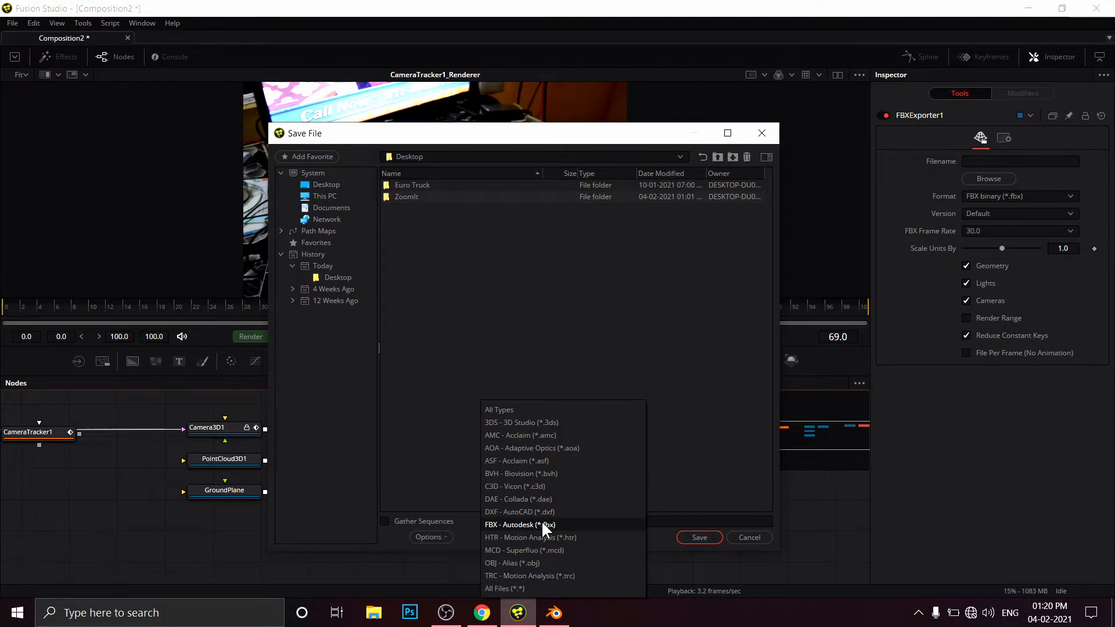
pyautogui.moveTo(563, 530)
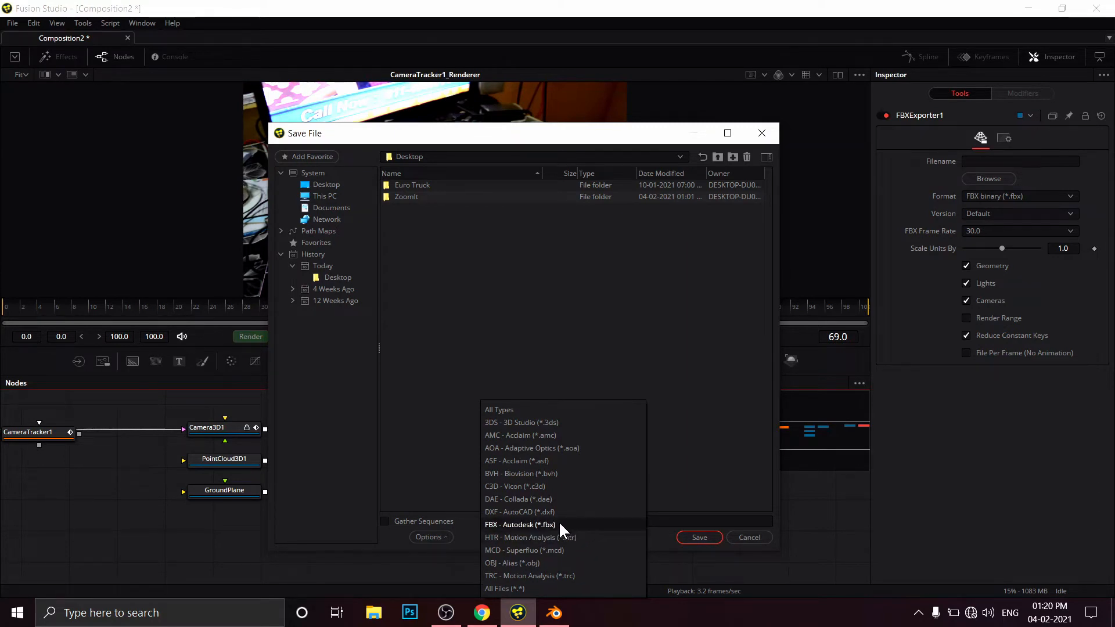
pyautogui.click(520, 524)
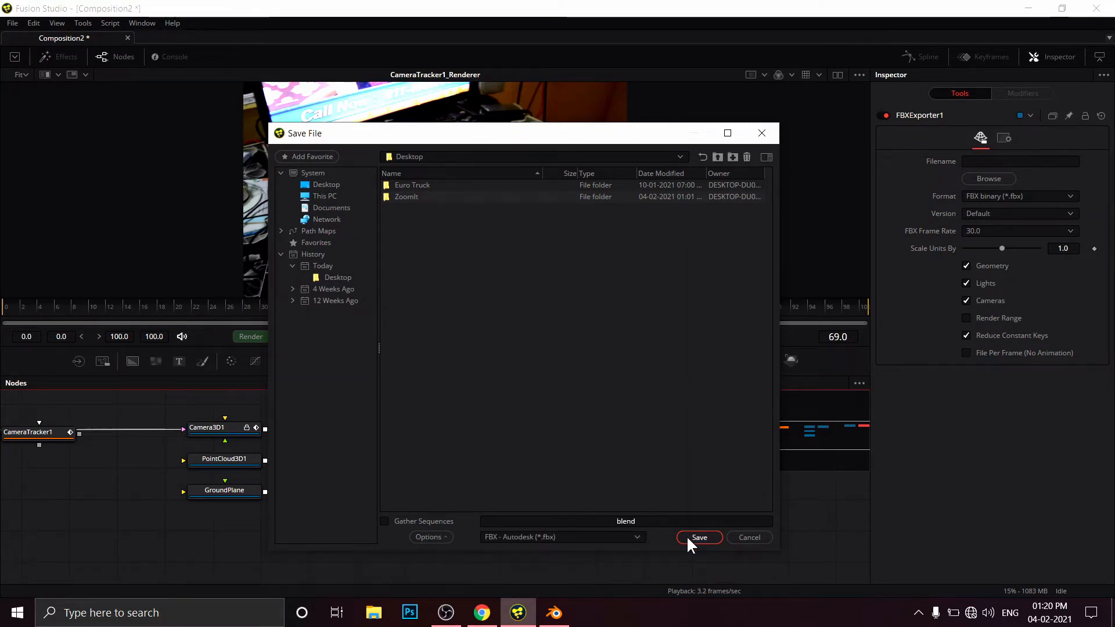
pyautogui.click(698, 537)
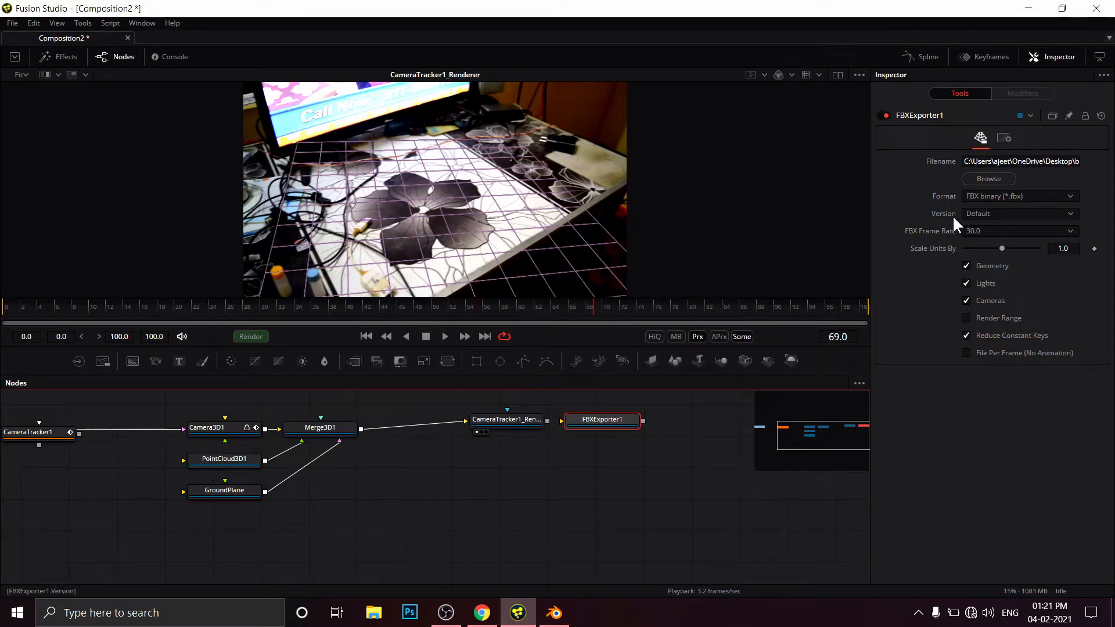
pyautogui.moveTo(920, 246)
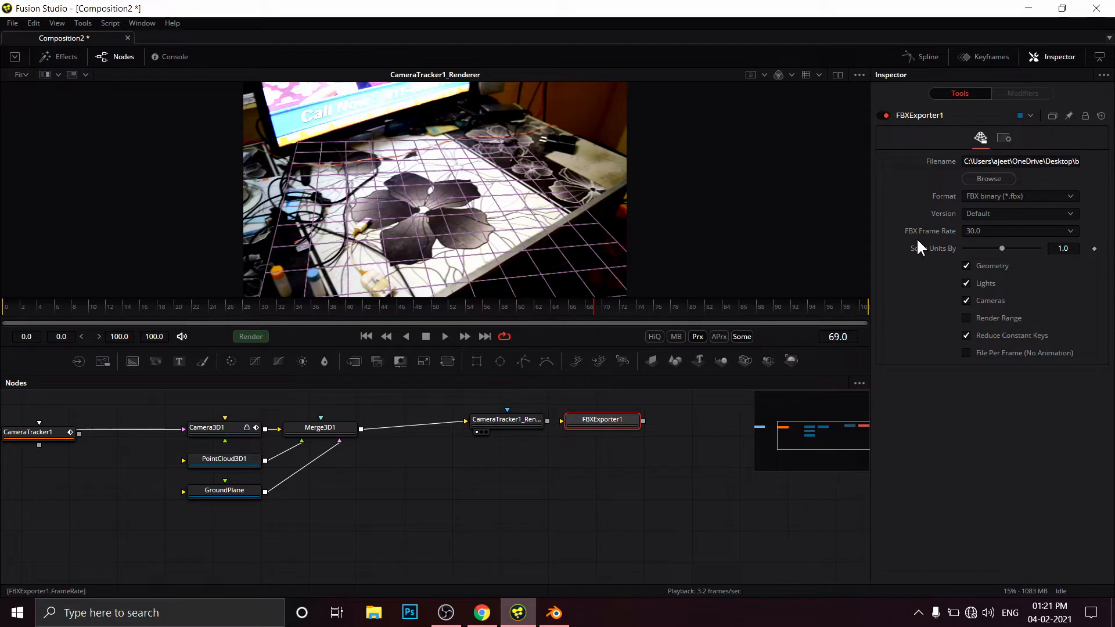
pyautogui.moveTo(956, 274)
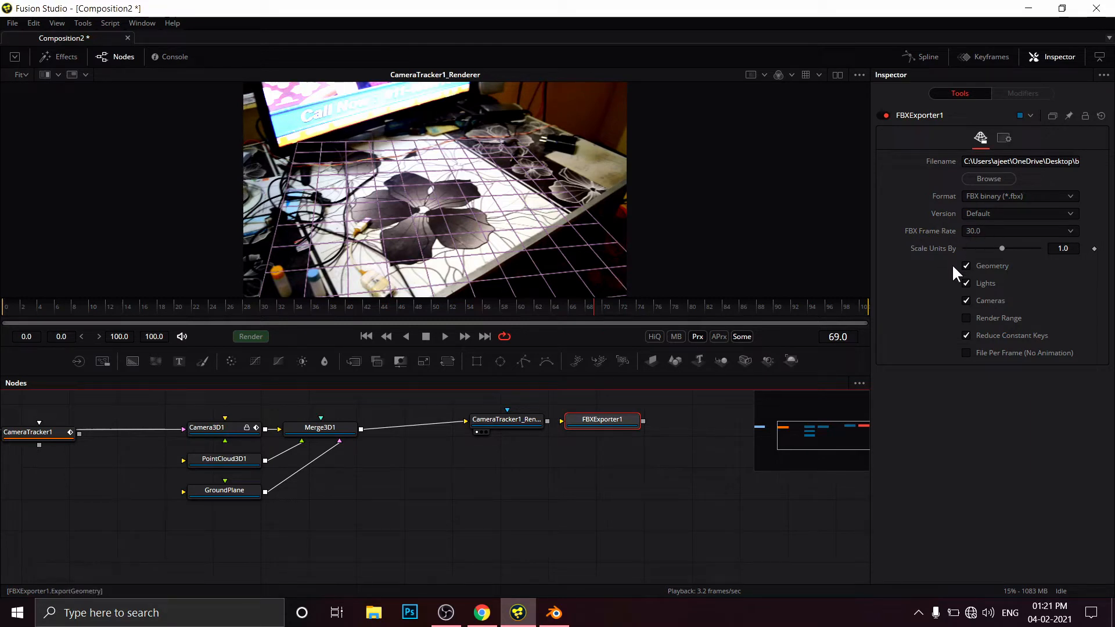
# - Turn off Lights in the FBXExporter1 export settings
pyautogui.click(965, 283)
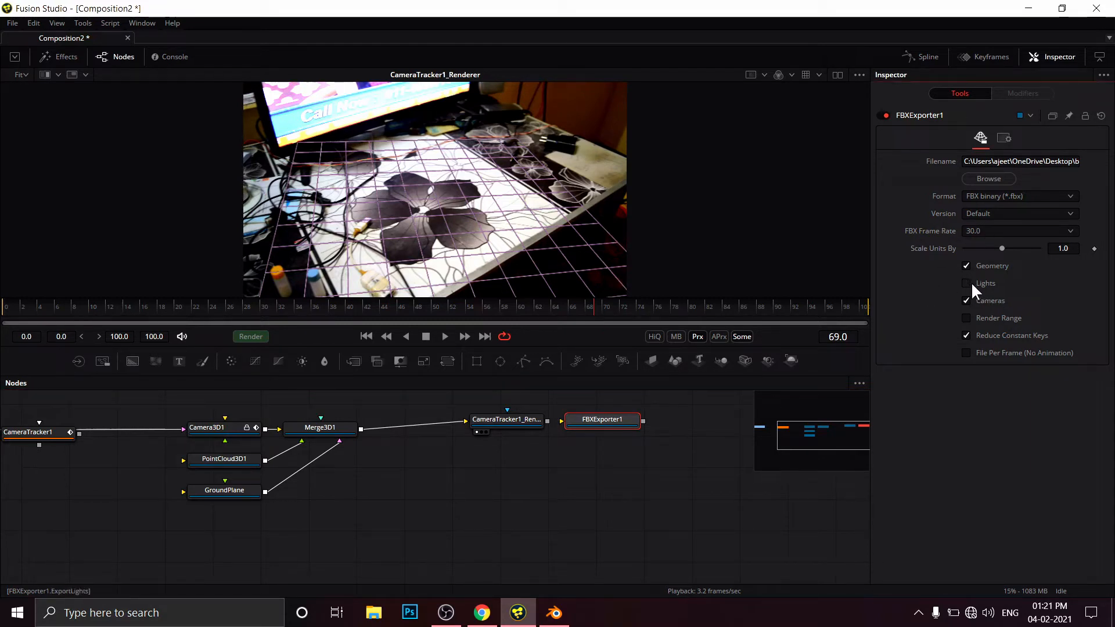
pyautogui.click(966, 284)
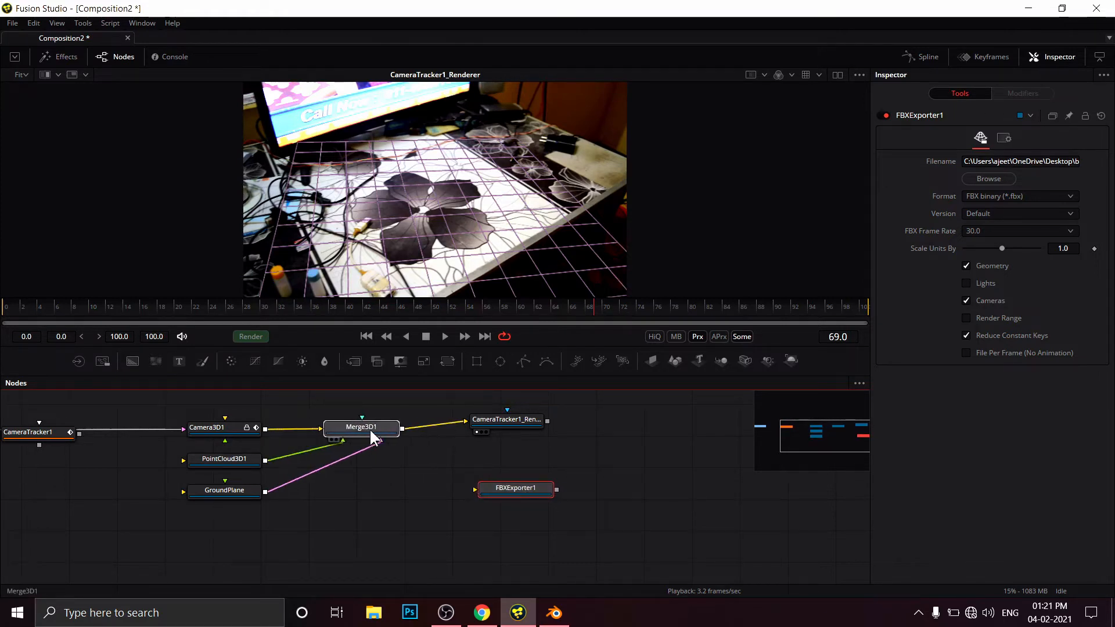
# - Review the Merge3D1, GroundPlane, PointCloud3D1 and Camera3D1 node settings
pyautogui.click(361, 426)
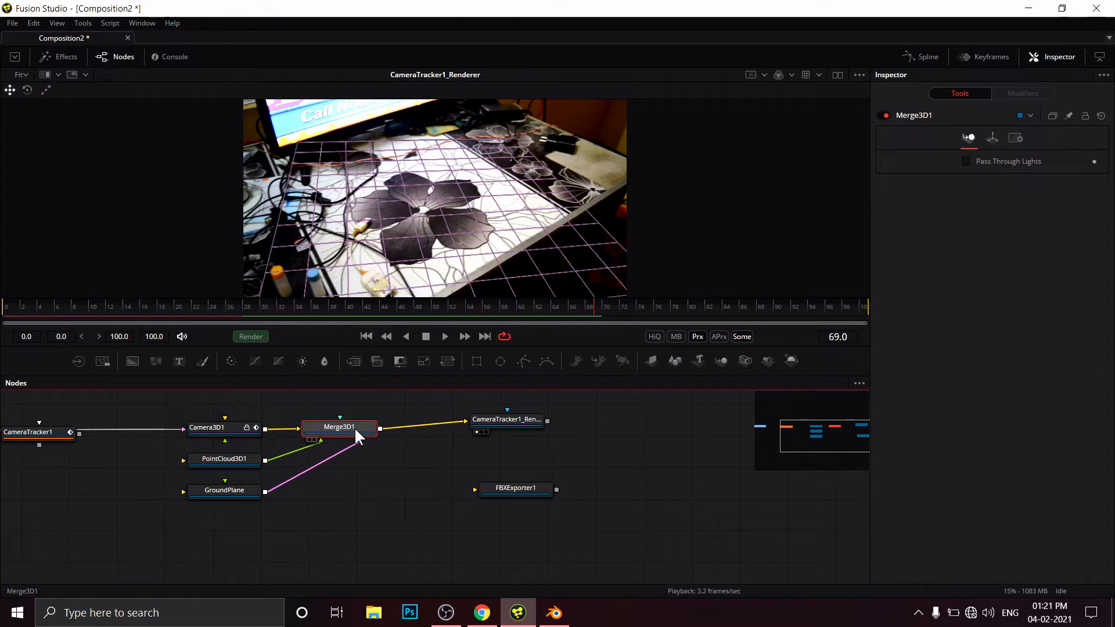
pyautogui.moveTo(348, 506)
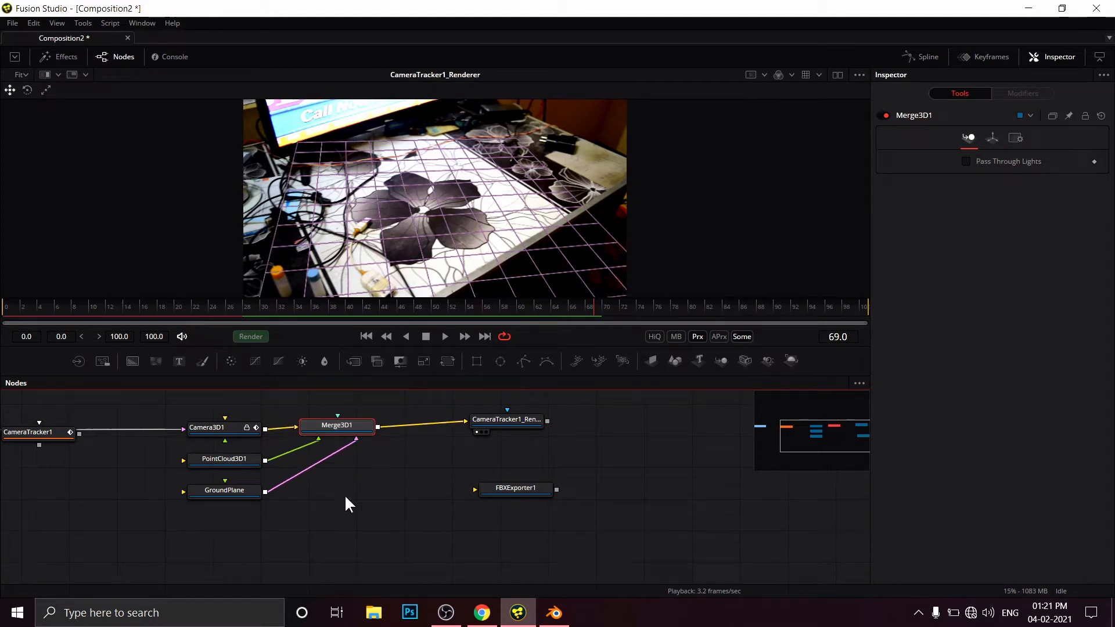
pyautogui.click(224, 490)
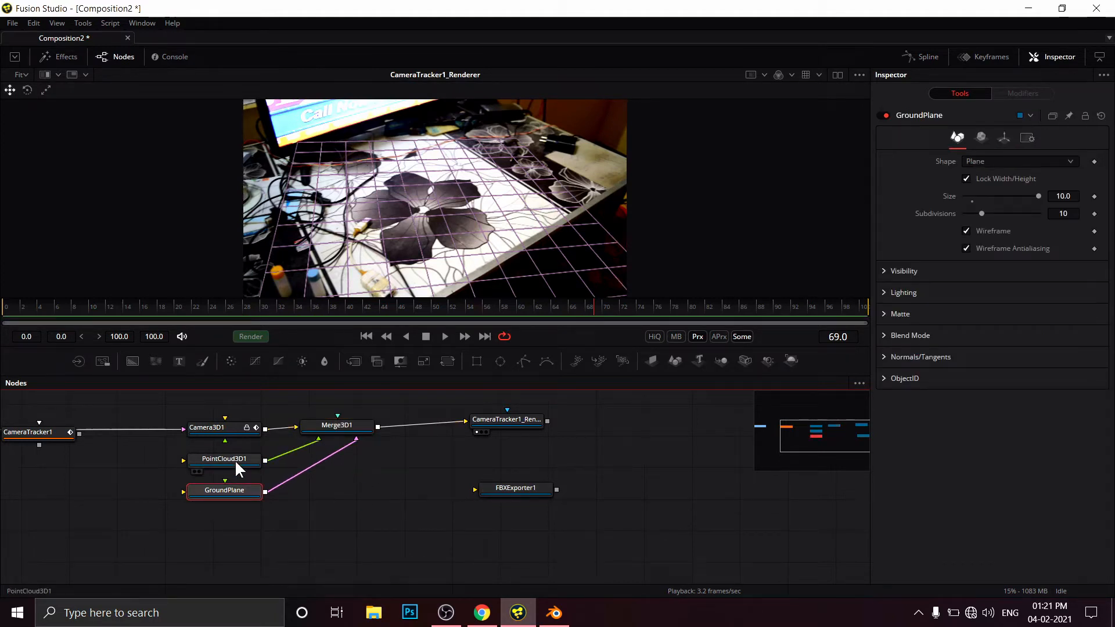
pyautogui.click(223, 459)
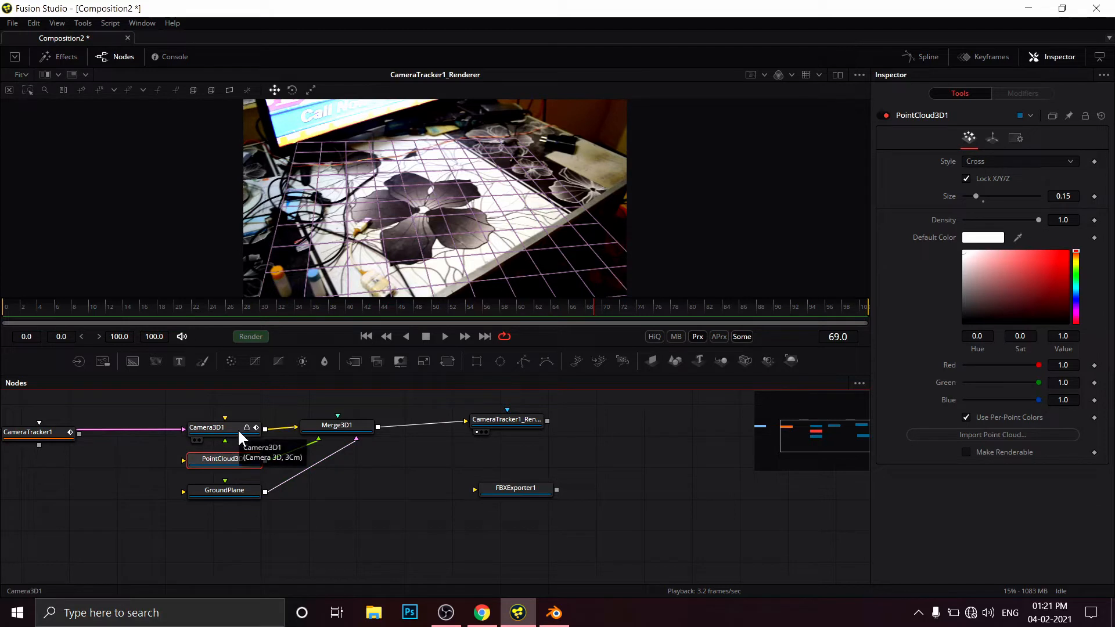
pyautogui.click(208, 428)
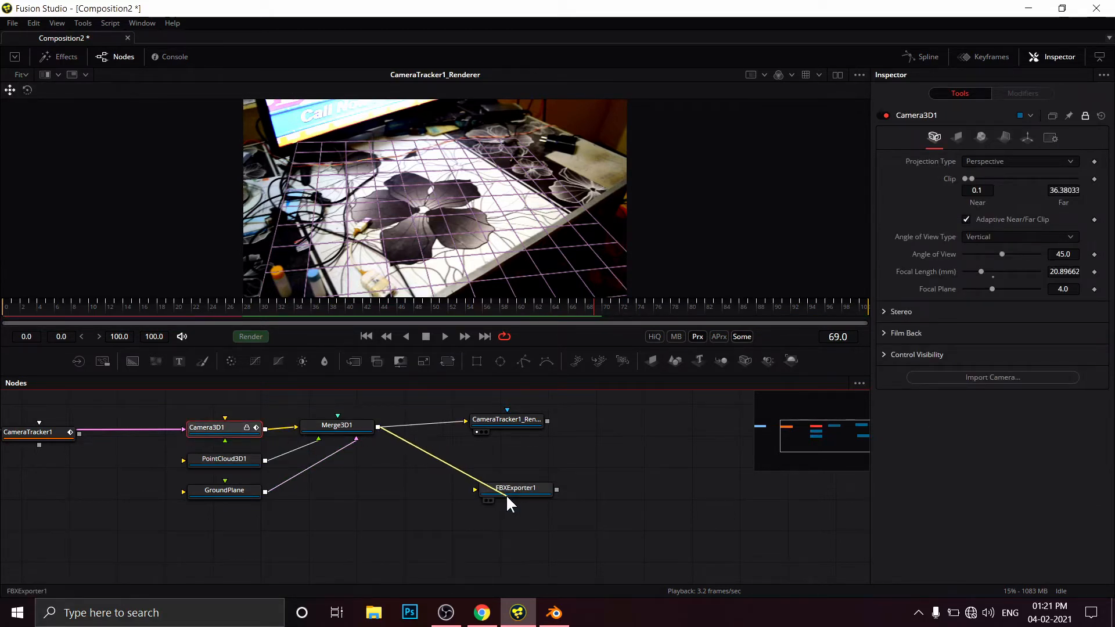
pyautogui.moveTo(336, 425)
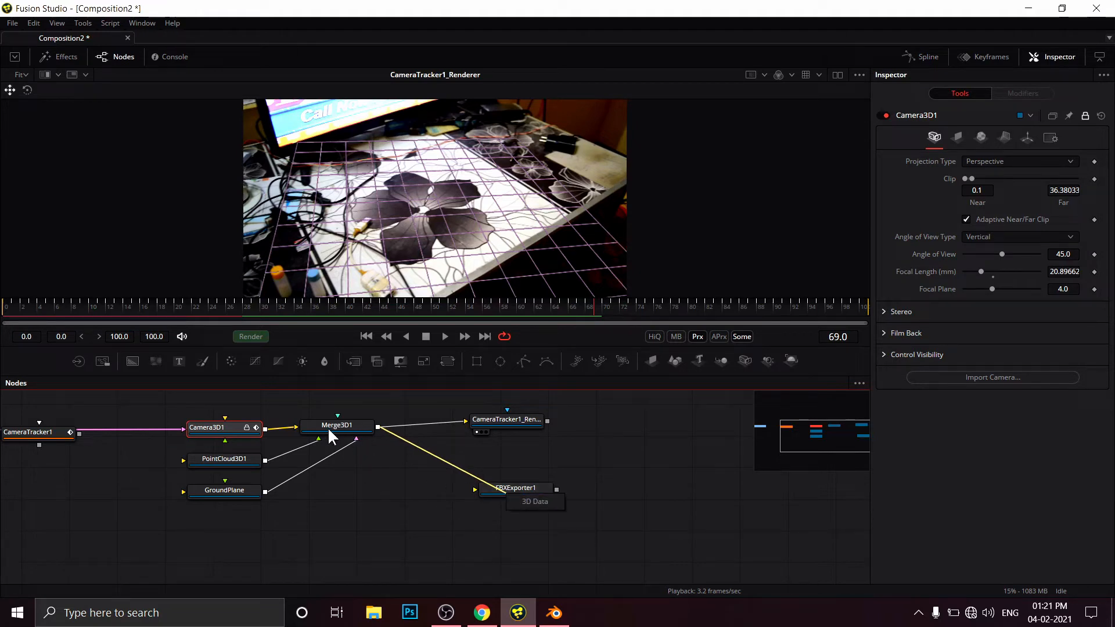
pyautogui.moveTo(342, 435)
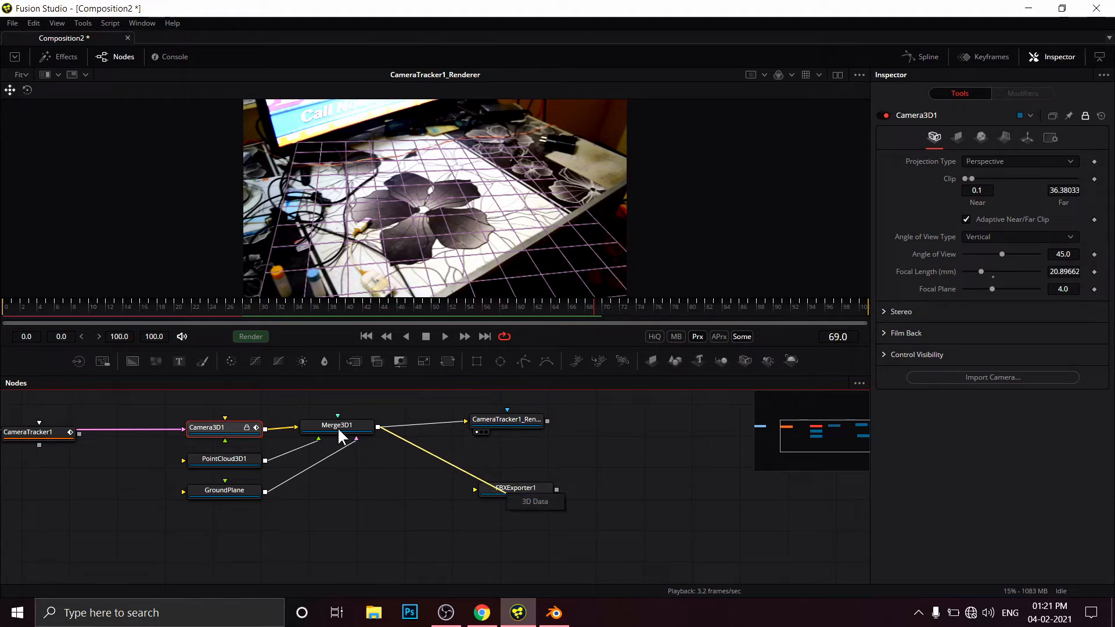
# - Connect Merge3D1's output to FBXExporter1 and show the exporter's settings
pyautogui.click(515, 488)
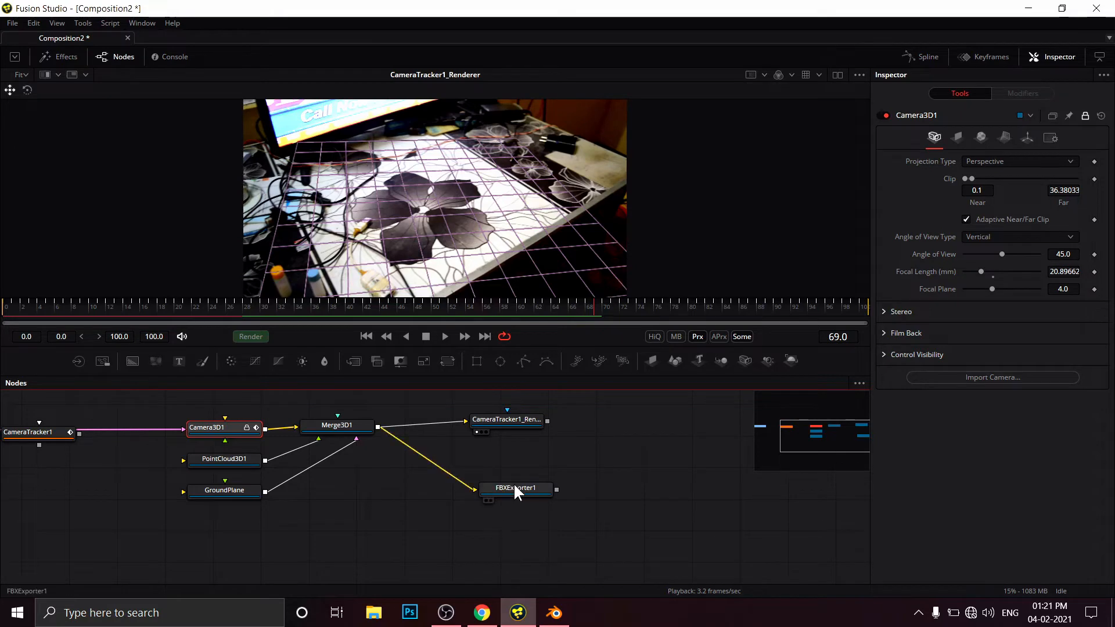
pyautogui.click(517, 487)
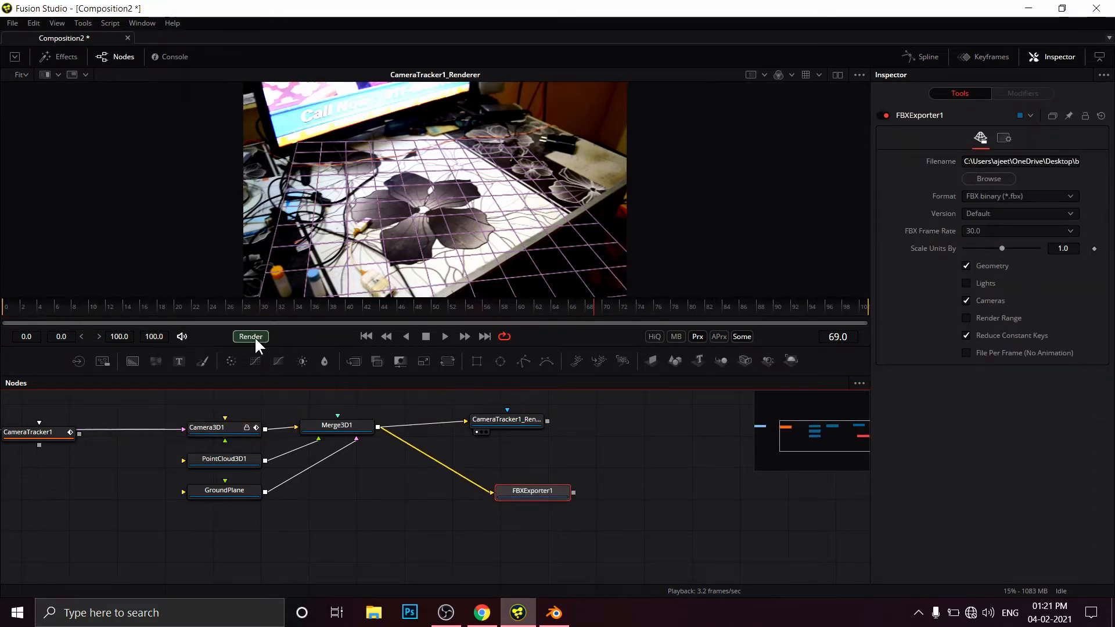
# - Start the FBX render of the tracked 3D scene from Fusion's Render Settings
pyautogui.click(251, 337)
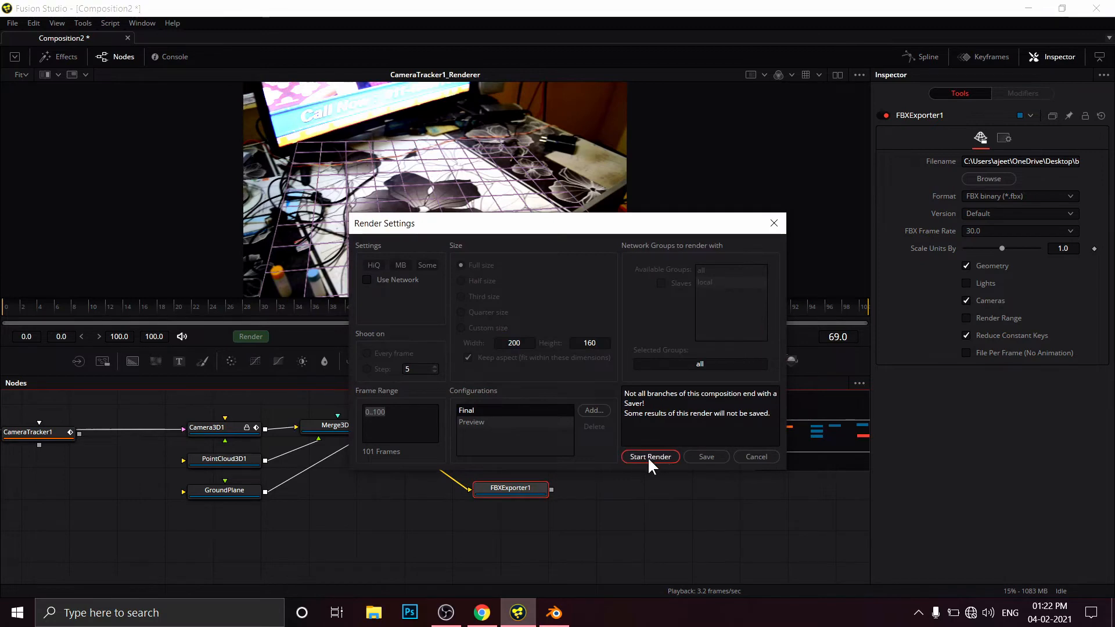
pyautogui.click(649, 456)
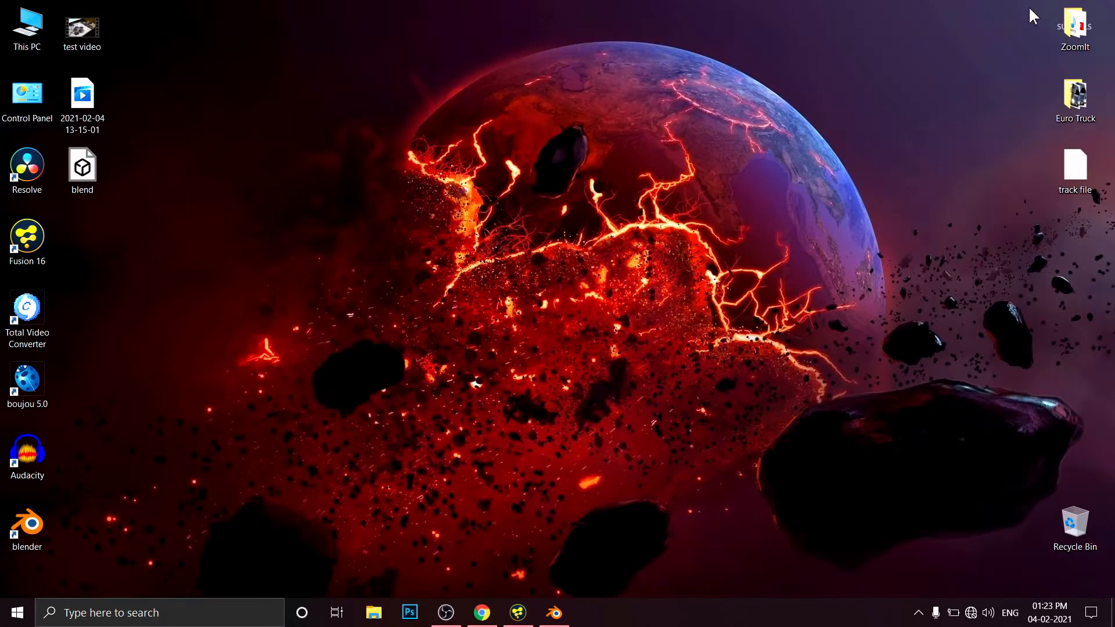
# - Select the exported blend file on the desktop and launch Blender
pyautogui.click(82, 169)
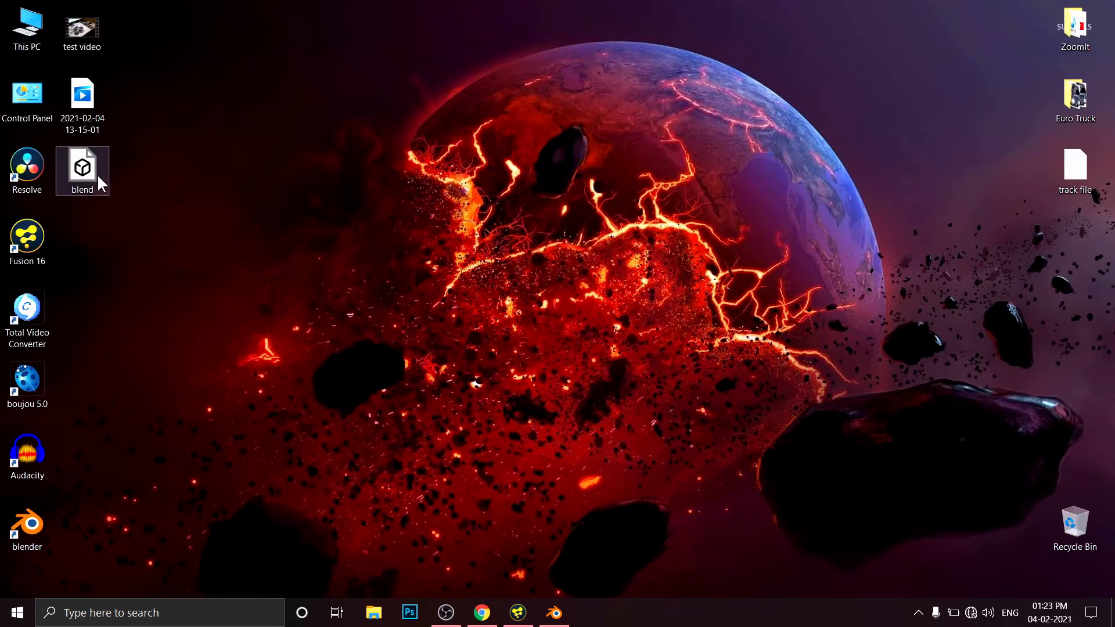
pyautogui.moveTo(81, 168); pyautogui.dragTo(413, 98)
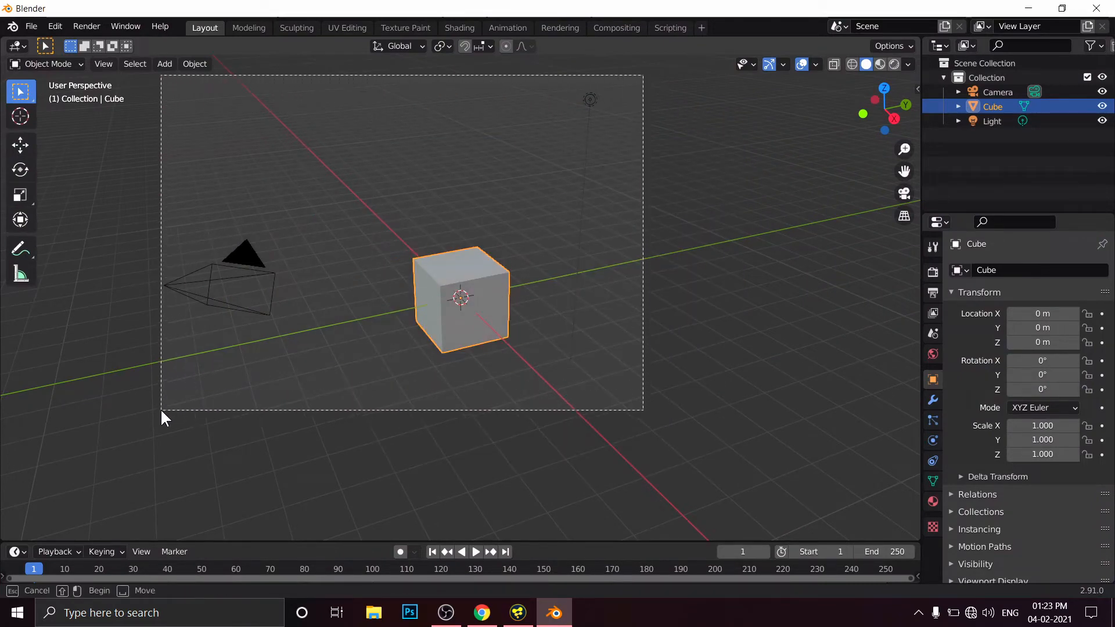
# - Delete the default camera, cube and light, set the end frame to 100, and go to File > Import
pyautogui.press('Delete')
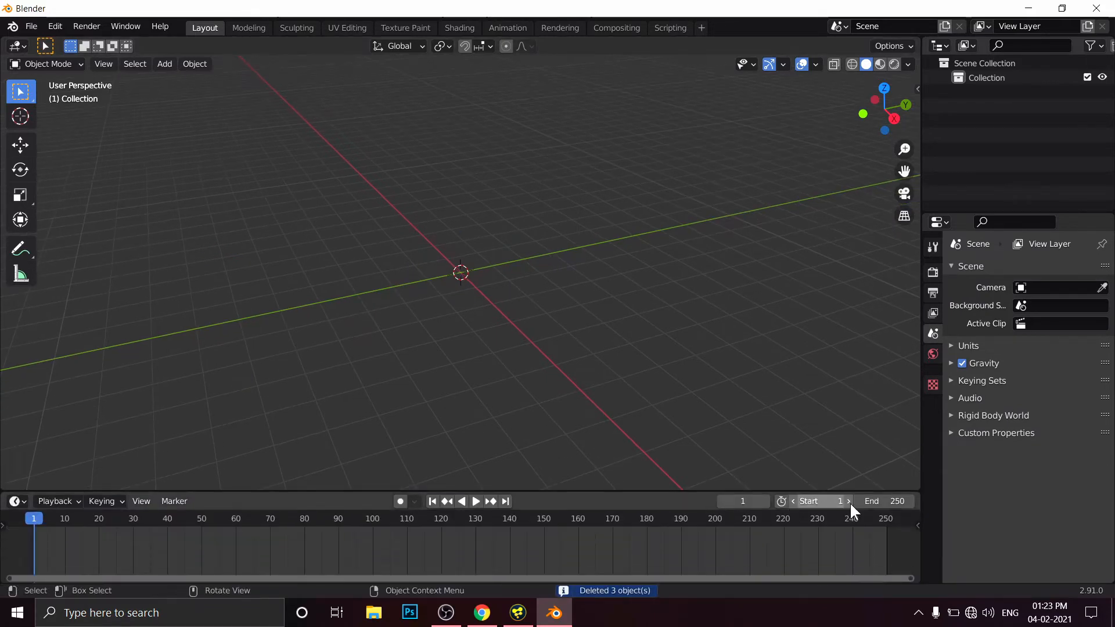
pyautogui.click(885, 502)
pyautogui.write('100')
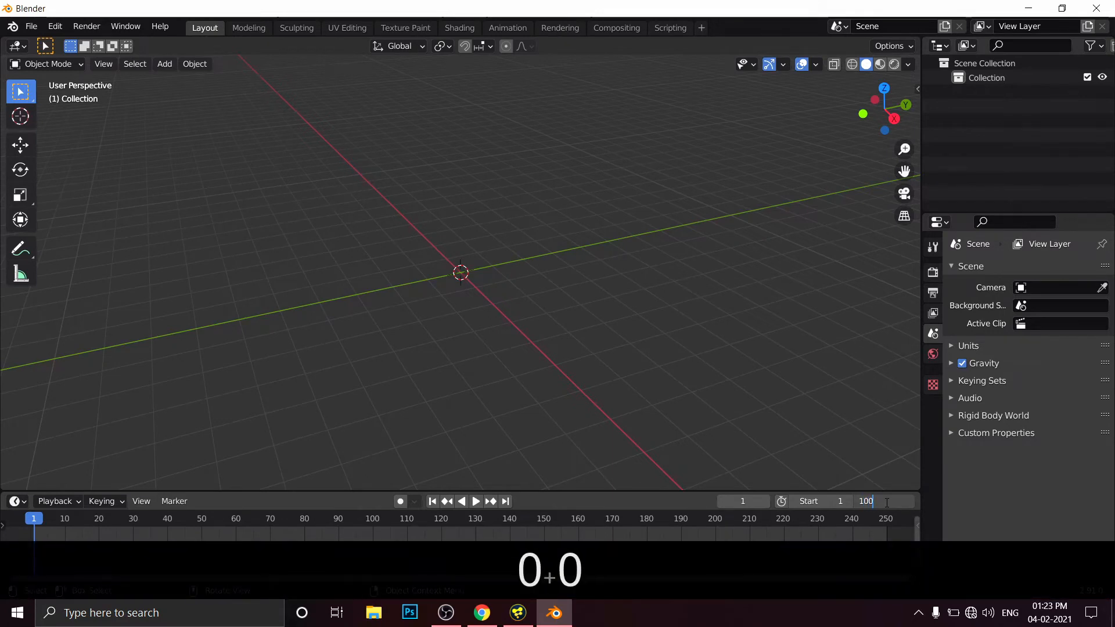
pyautogui.press('Return')
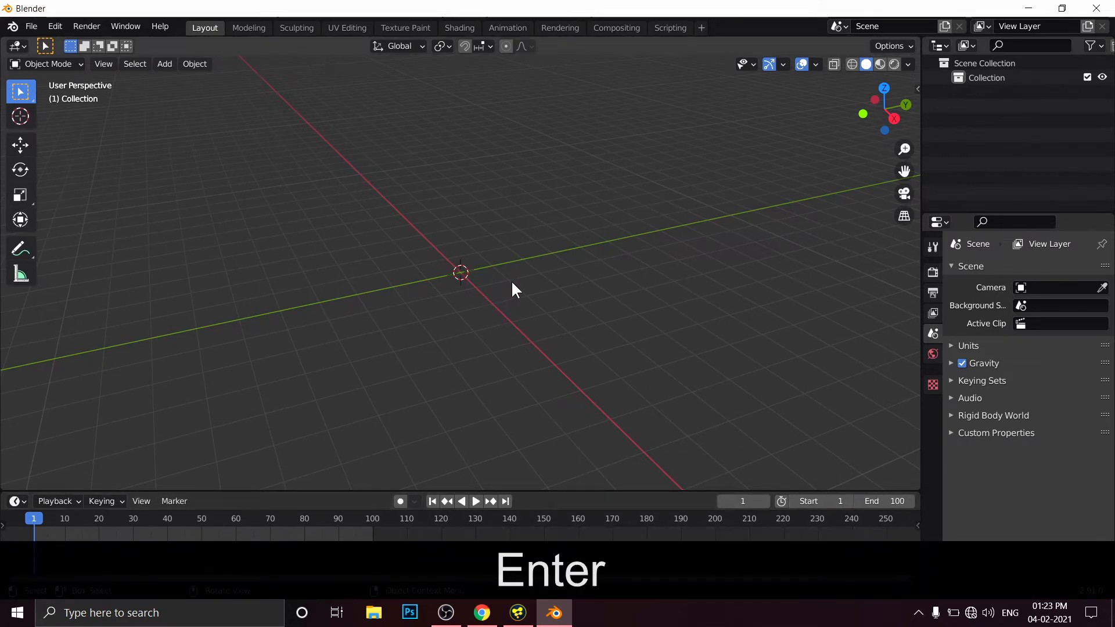
pyautogui.click(31, 27)
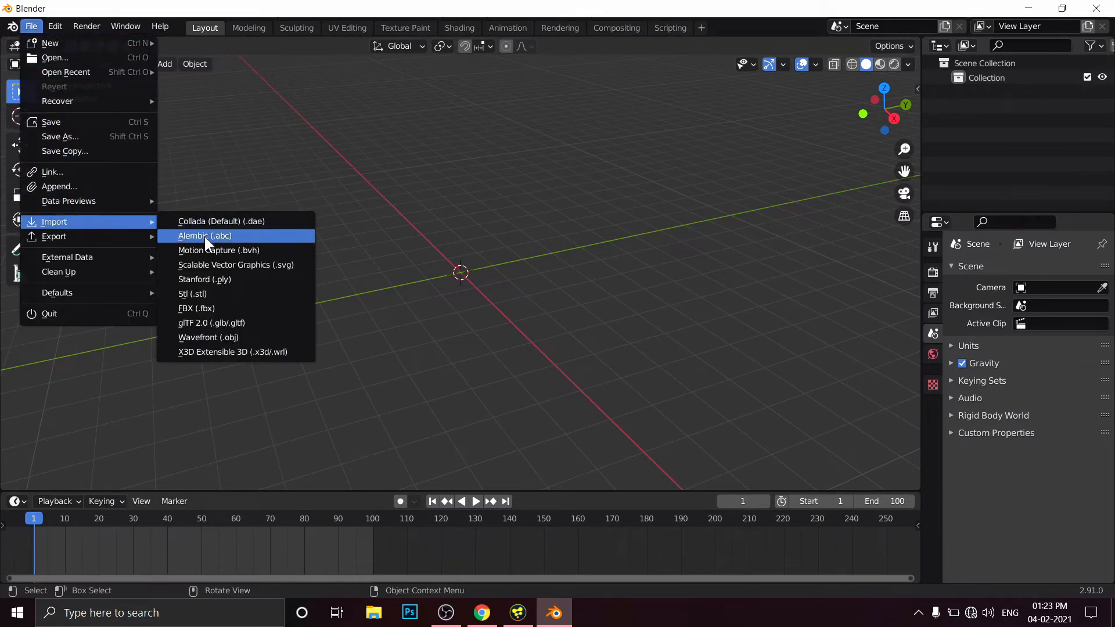
pyautogui.moveTo(195, 308)
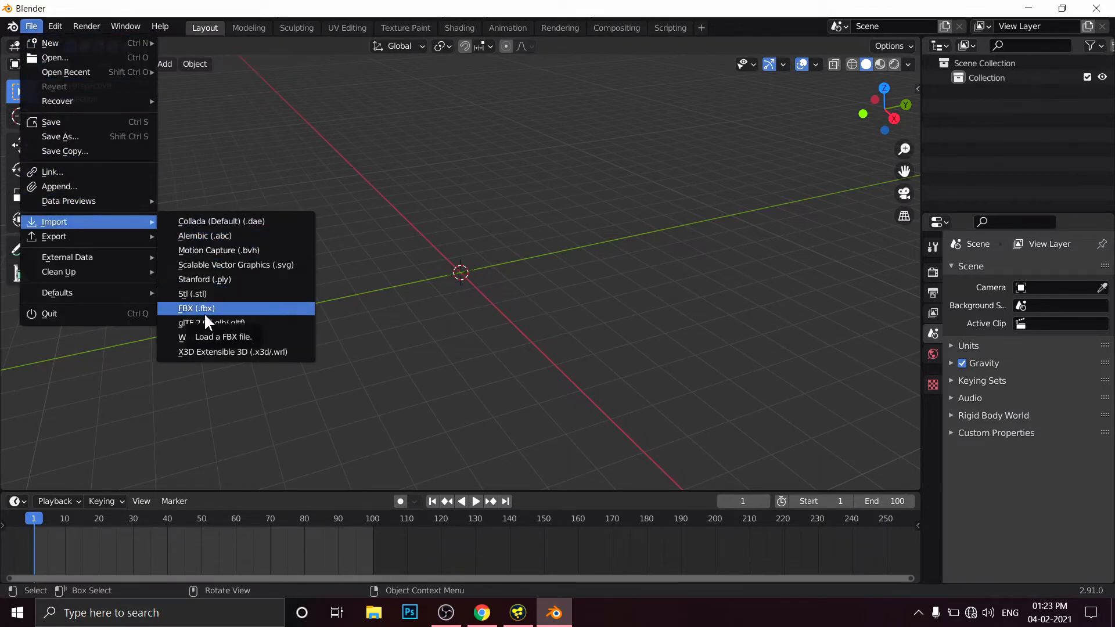
# - Import blend.fbx from the Desktop as an FBX camera track
pyautogui.click(195, 308)
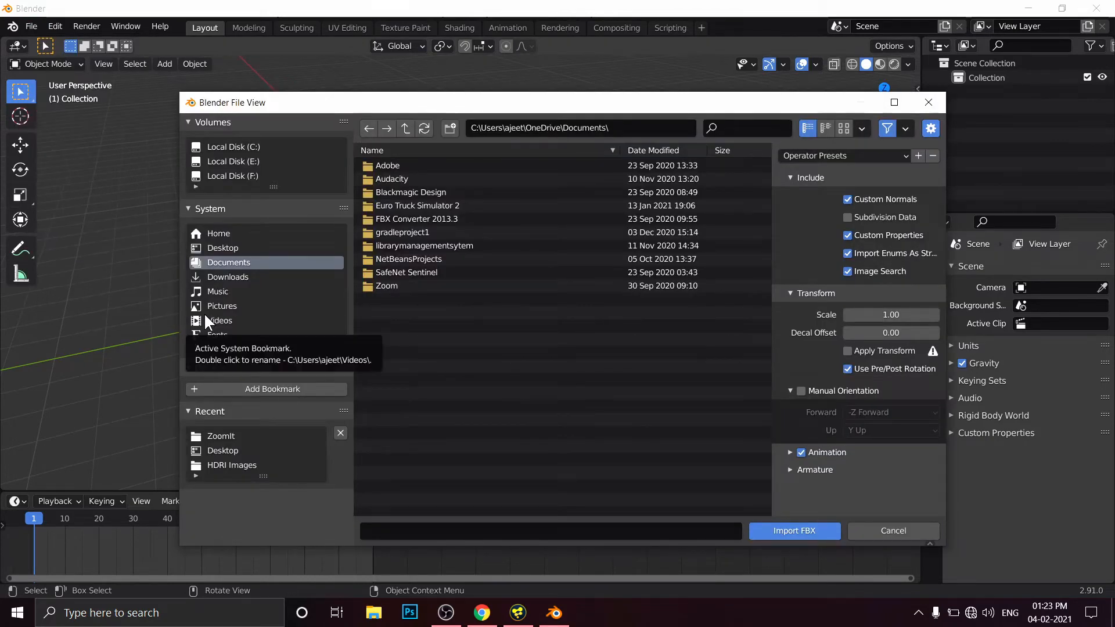
pyautogui.click(223, 248)
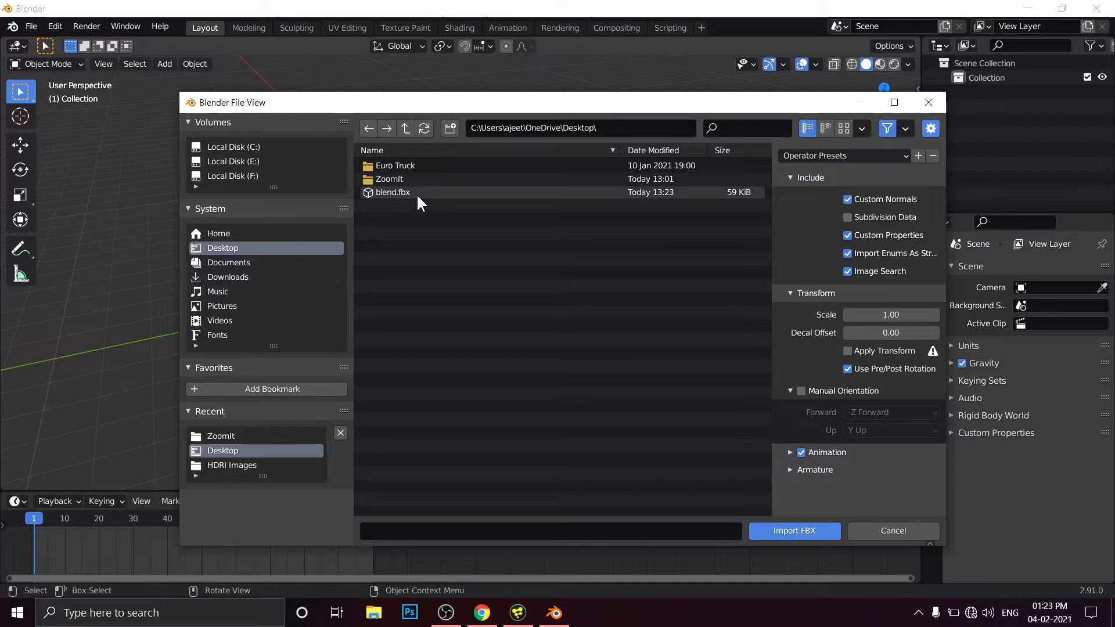
pyautogui.click(391, 192)
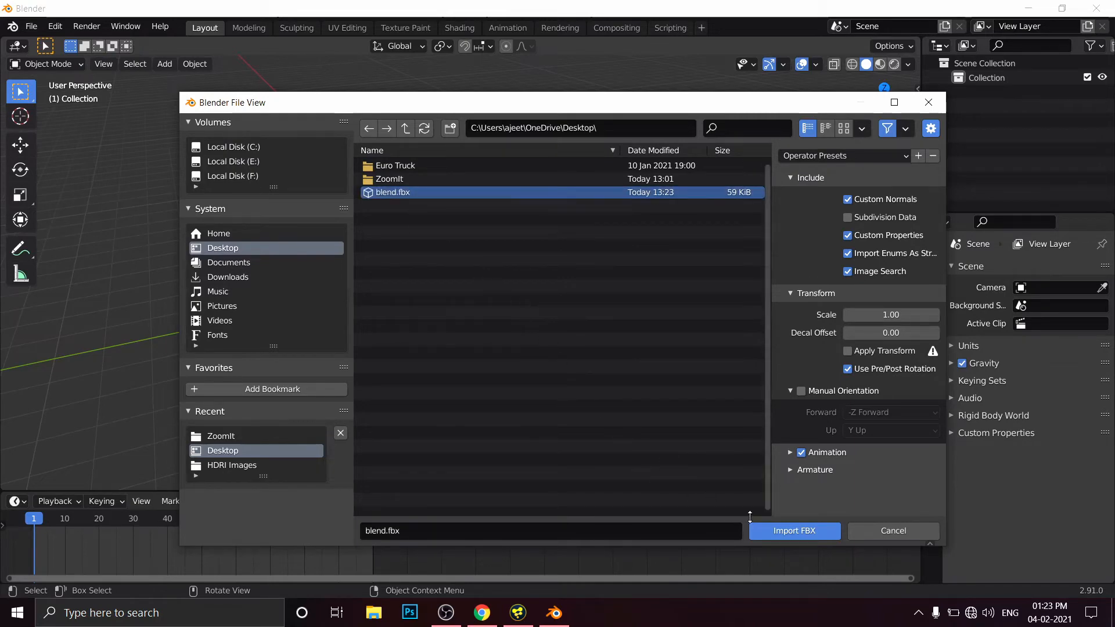
pyautogui.moveTo(794, 531)
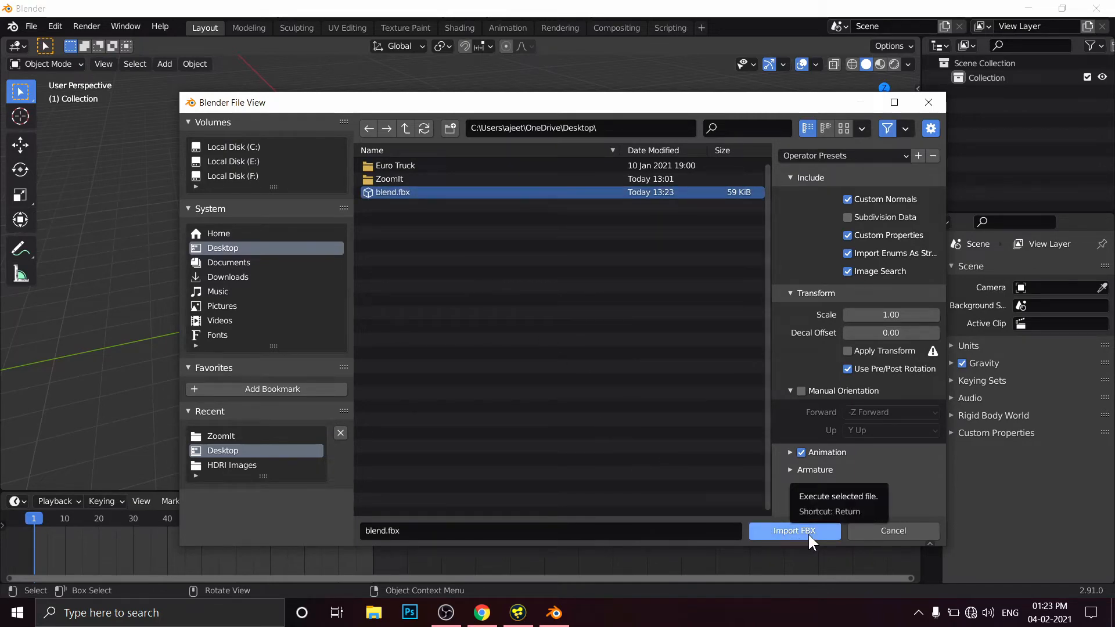
pyautogui.click(793, 531)
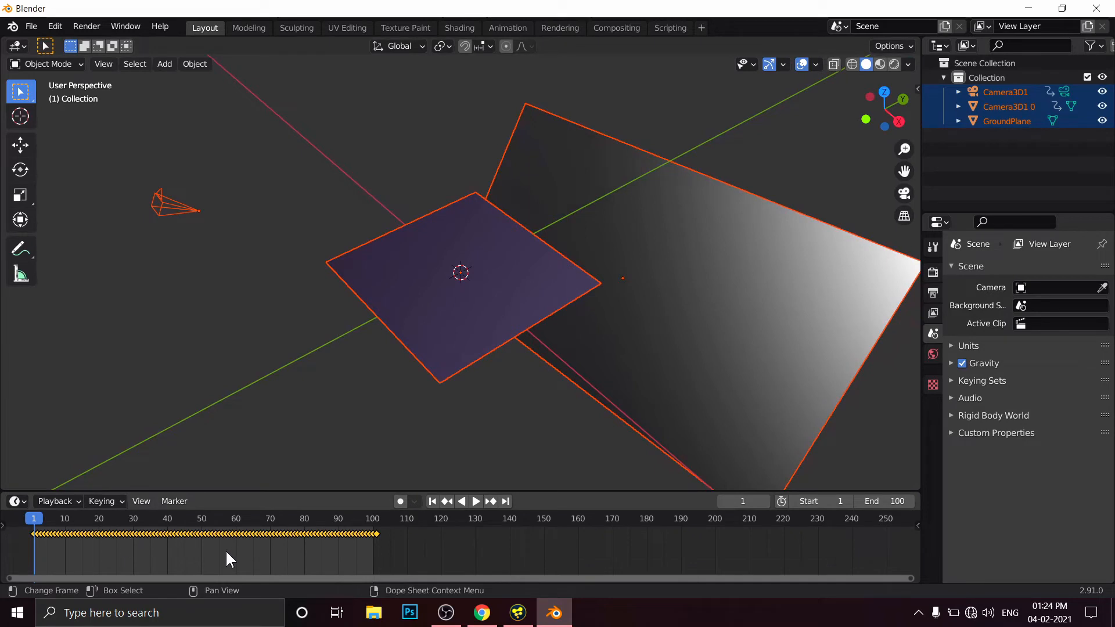
pyautogui.moveTo(177, 261)
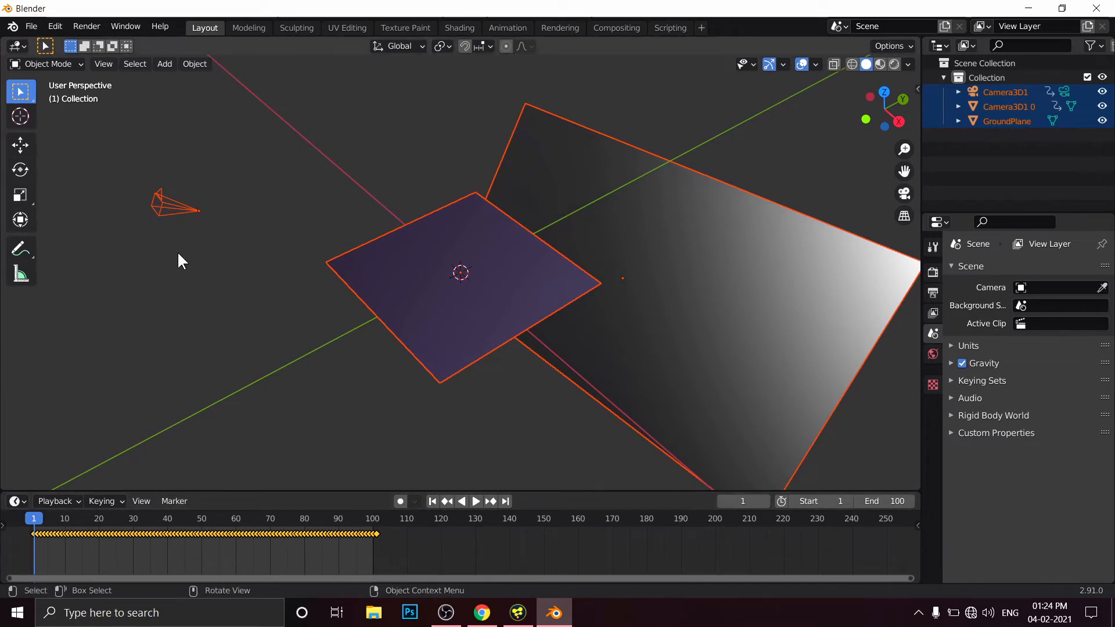
pyautogui.moveTo(214, 292)
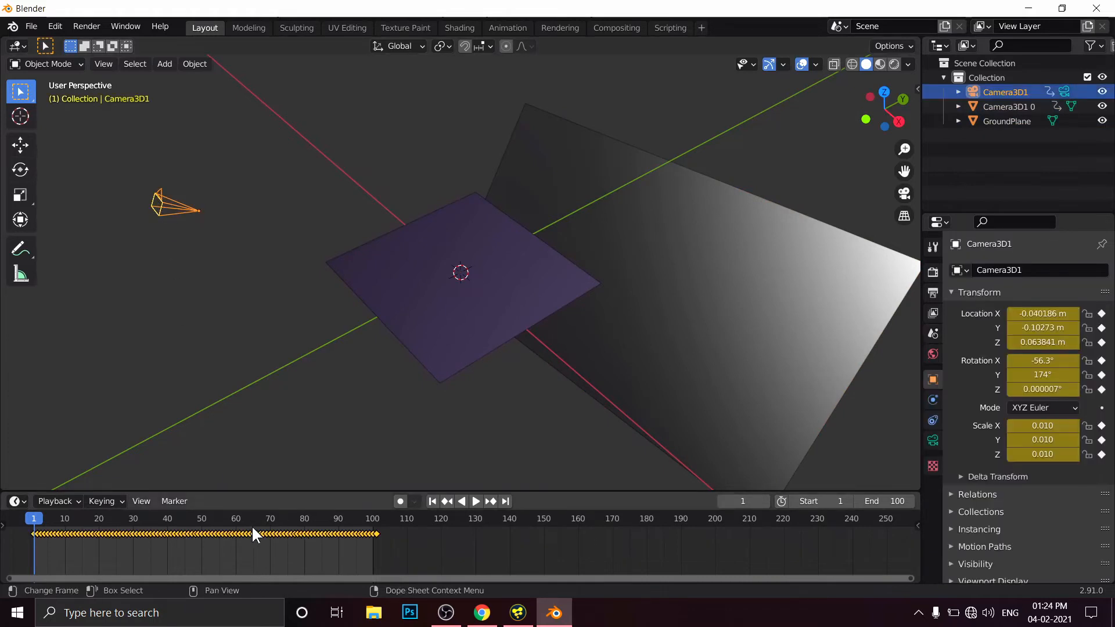
pyautogui.moveTo(391, 566)
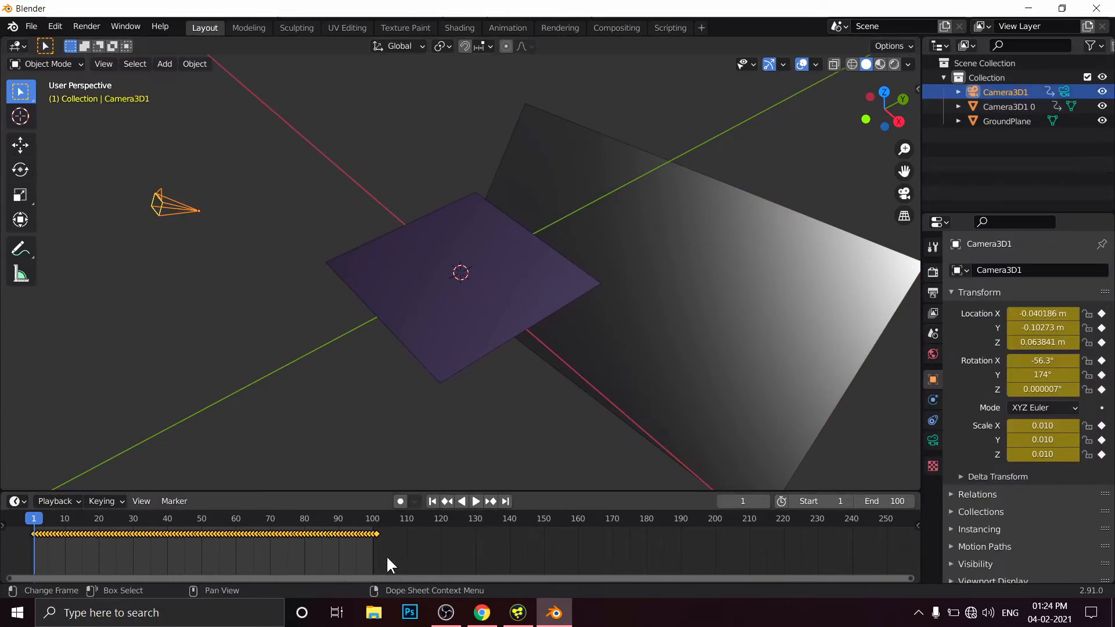
pyautogui.moveTo(235, 452)
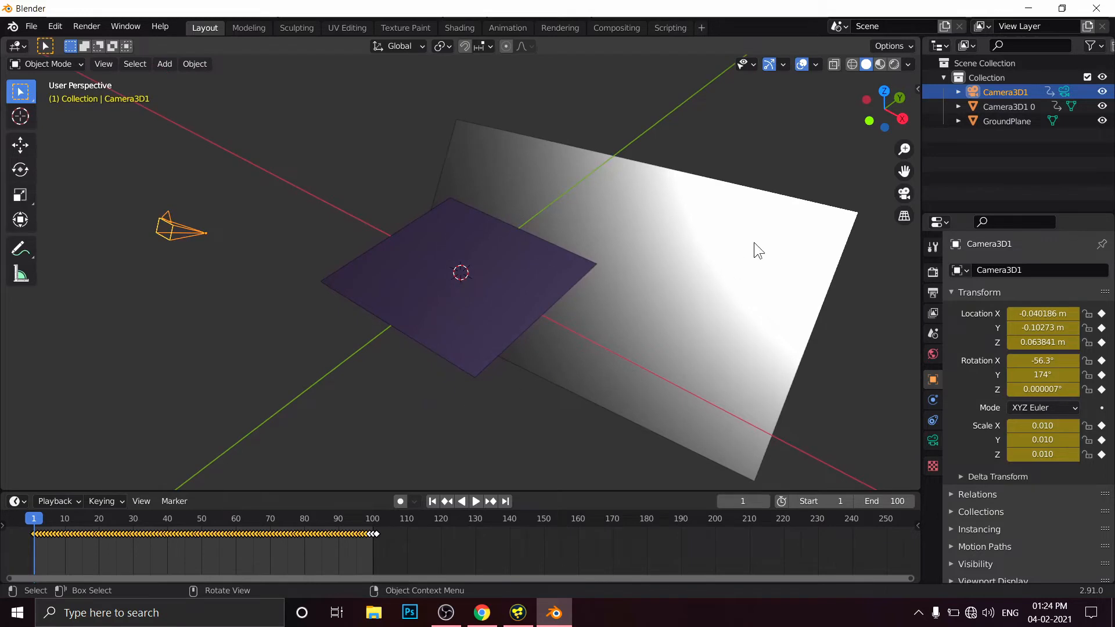
pyautogui.moveTo(225, 264)
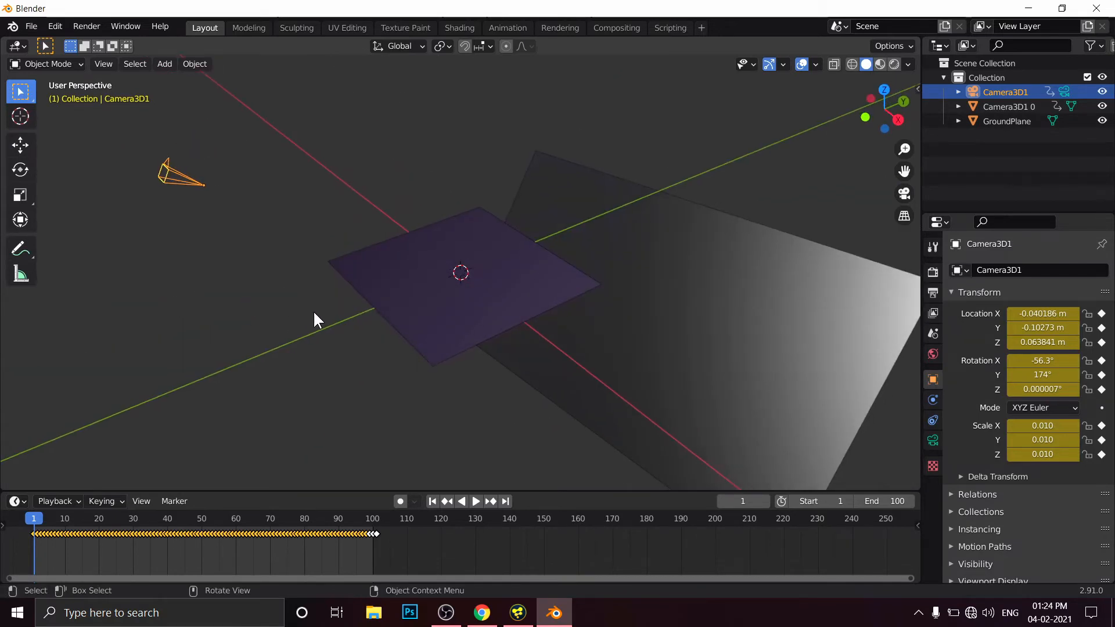
# - Deselect everything and select the imported Camera3D1 in the viewport
pyautogui.click(182, 177)
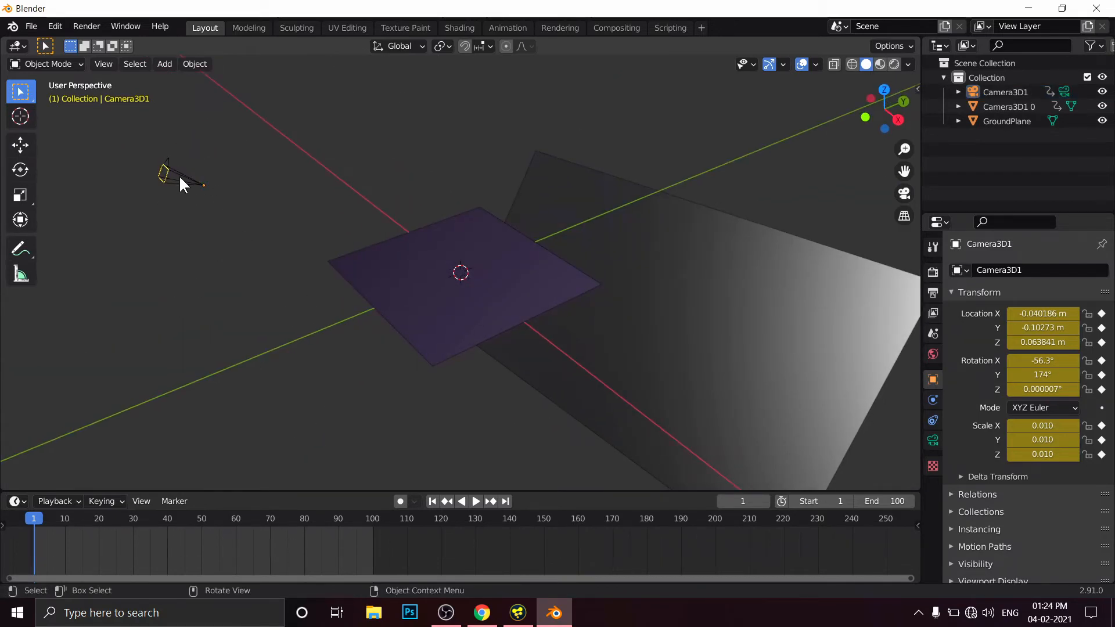
pyautogui.click(178, 174)
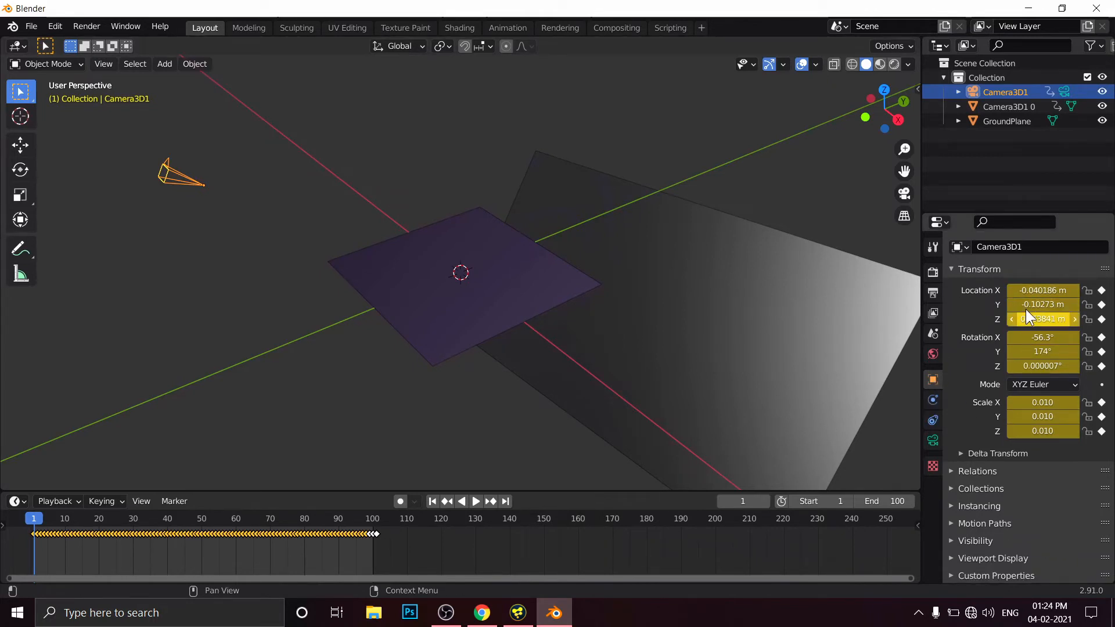
pyautogui.moveTo(1042, 366)
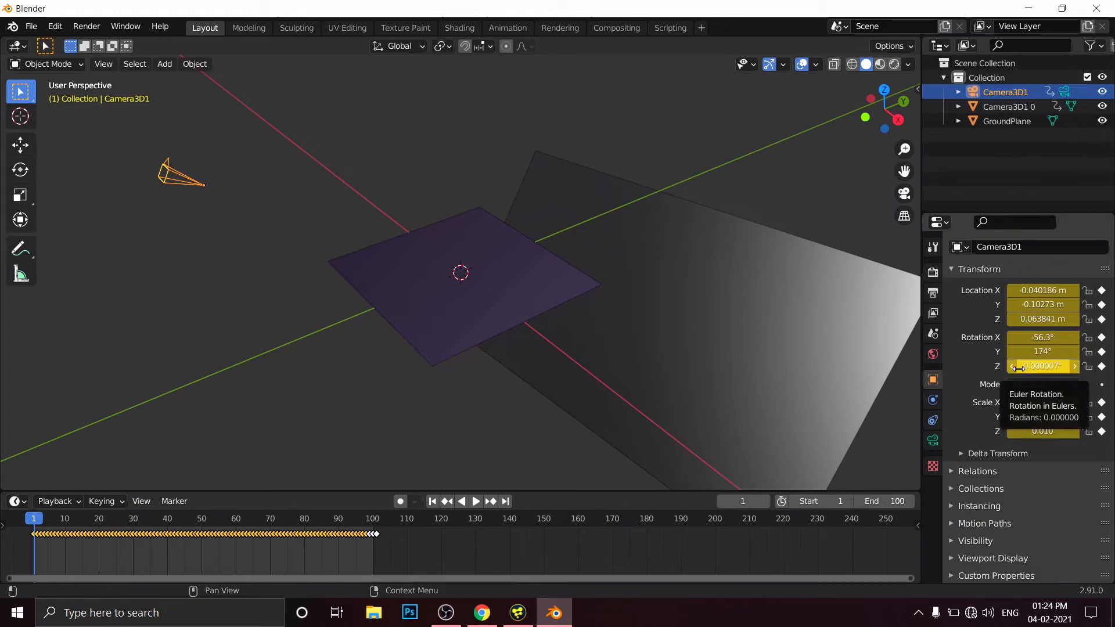
pyautogui.moveTo(1089, 366)
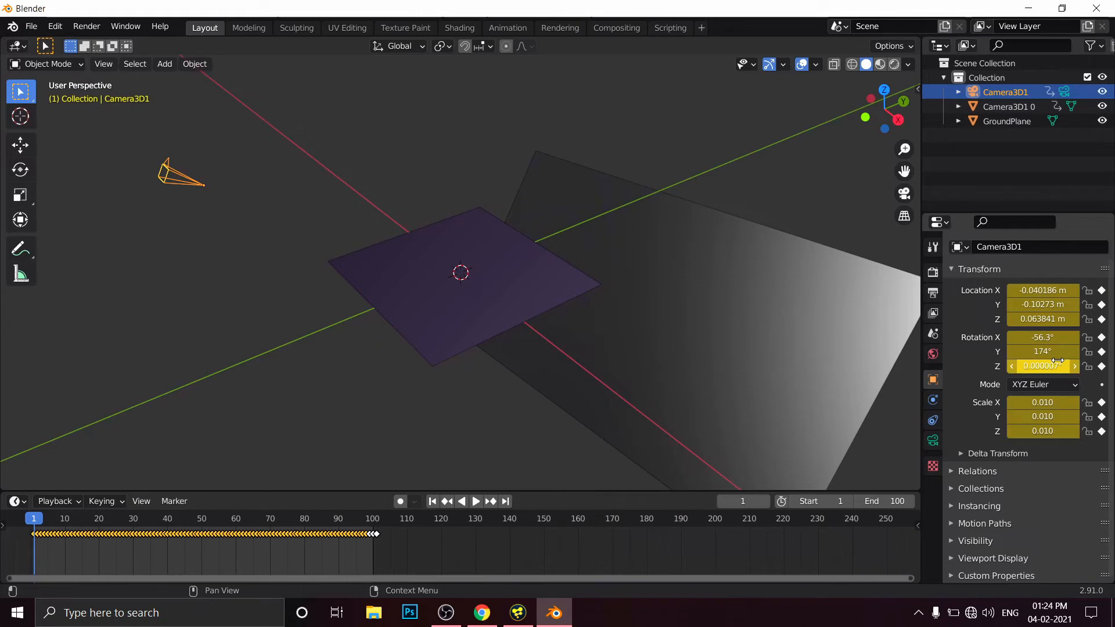
pyautogui.moveTo(1045, 366)
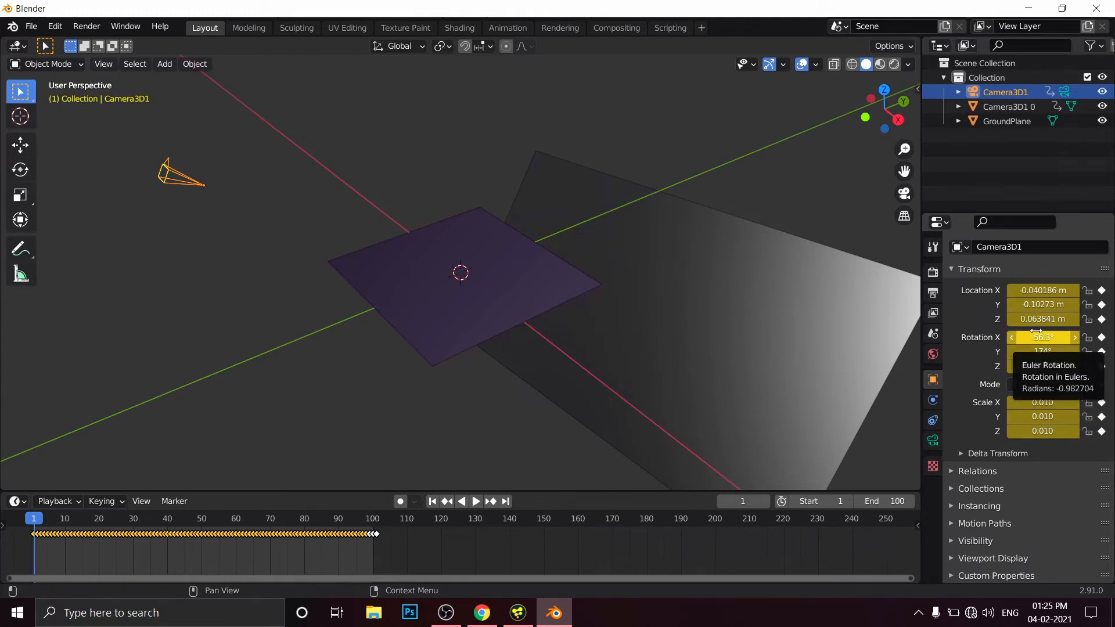
pyautogui.moveTo(962, 461)
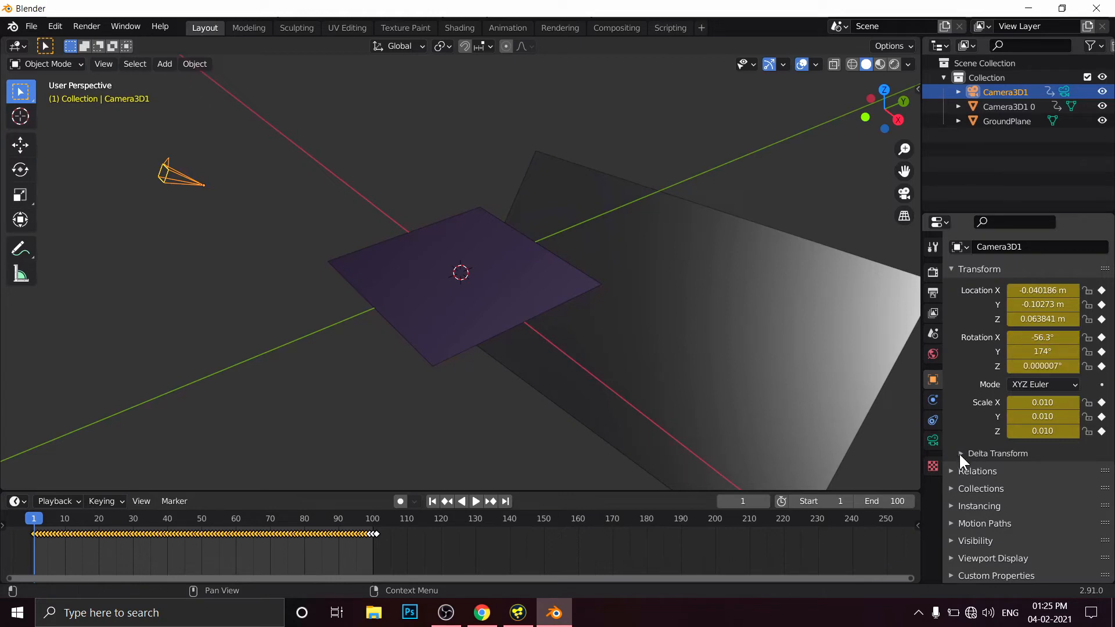
# - Set Camera3D1's delta scale X and Z to -1 under Delta Transform
pyautogui.click(961, 454)
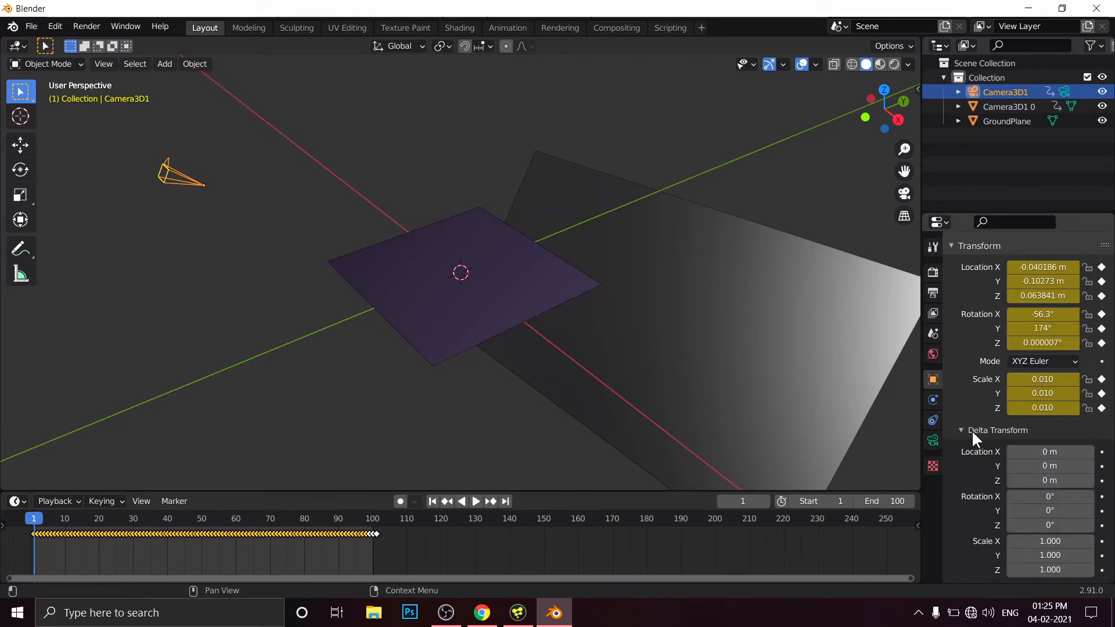
pyautogui.scroll(-3)
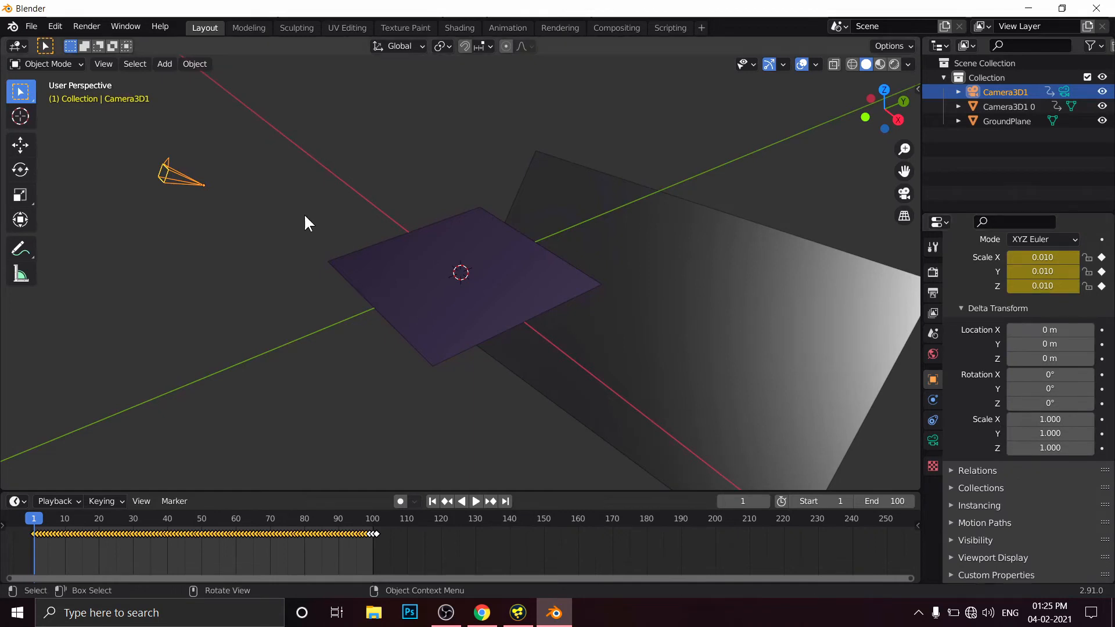
pyautogui.doubleClick(1042, 419)
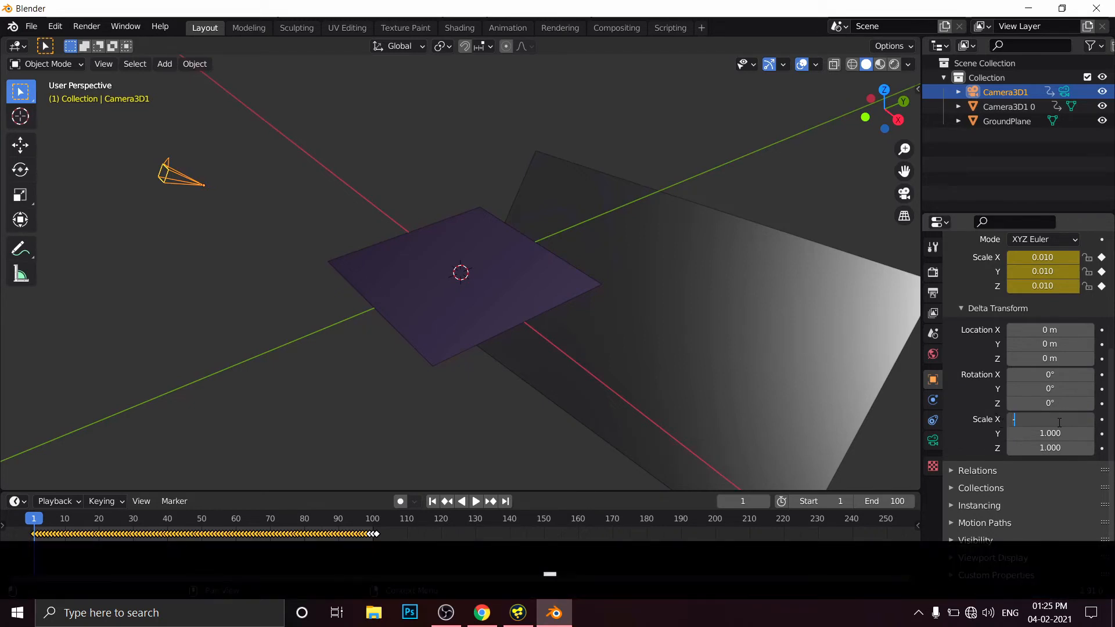
pyautogui.write('-1.000')
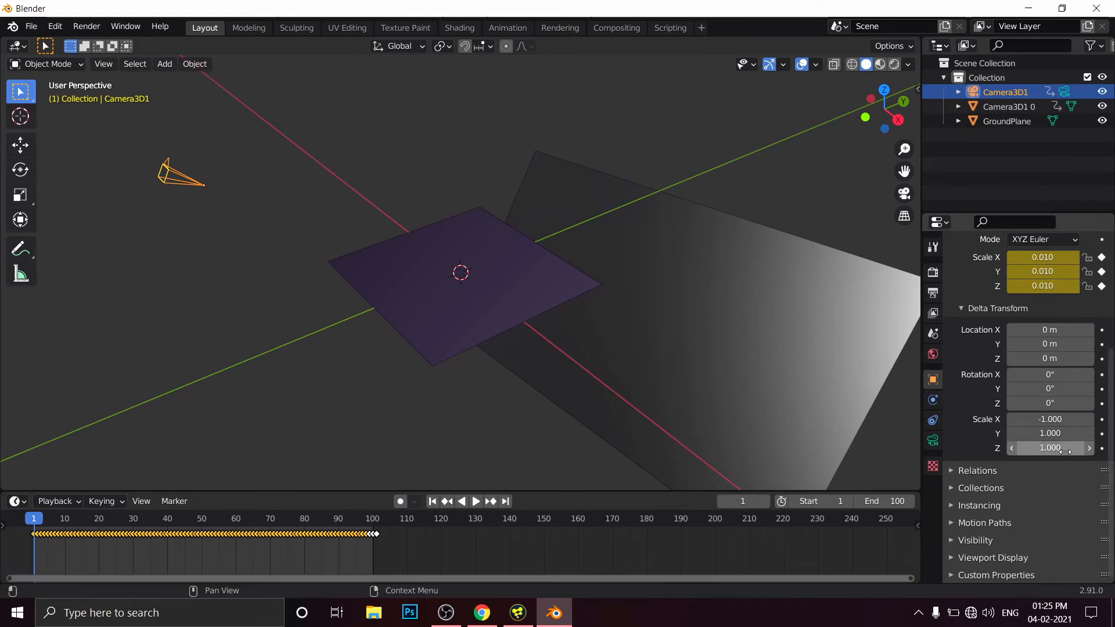
pyautogui.doubleClick(1051, 448)
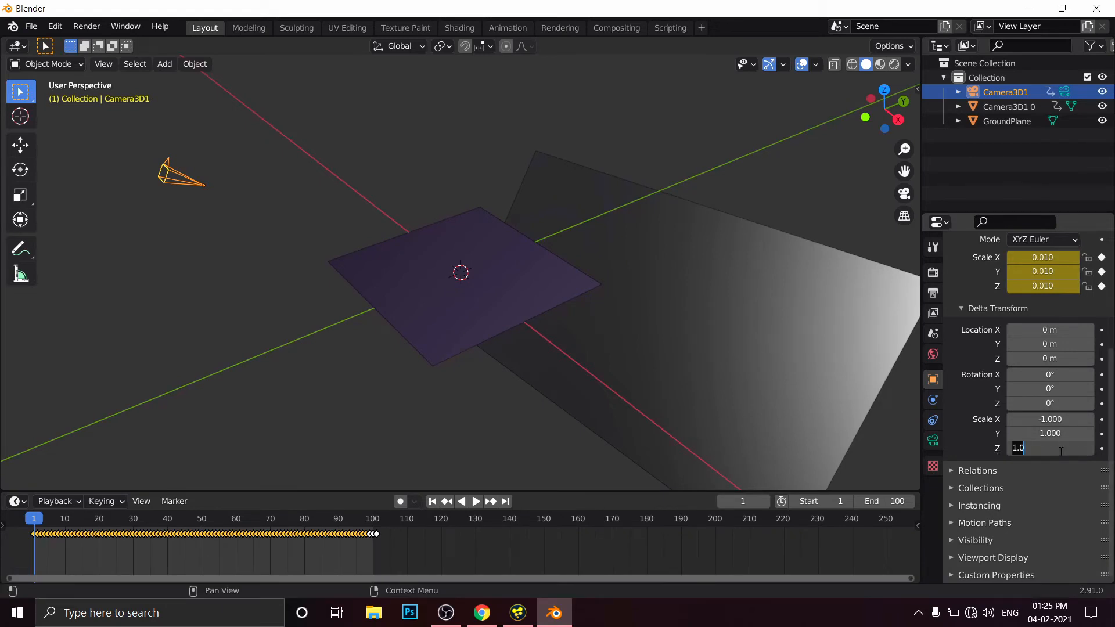
pyautogui.write('-1')
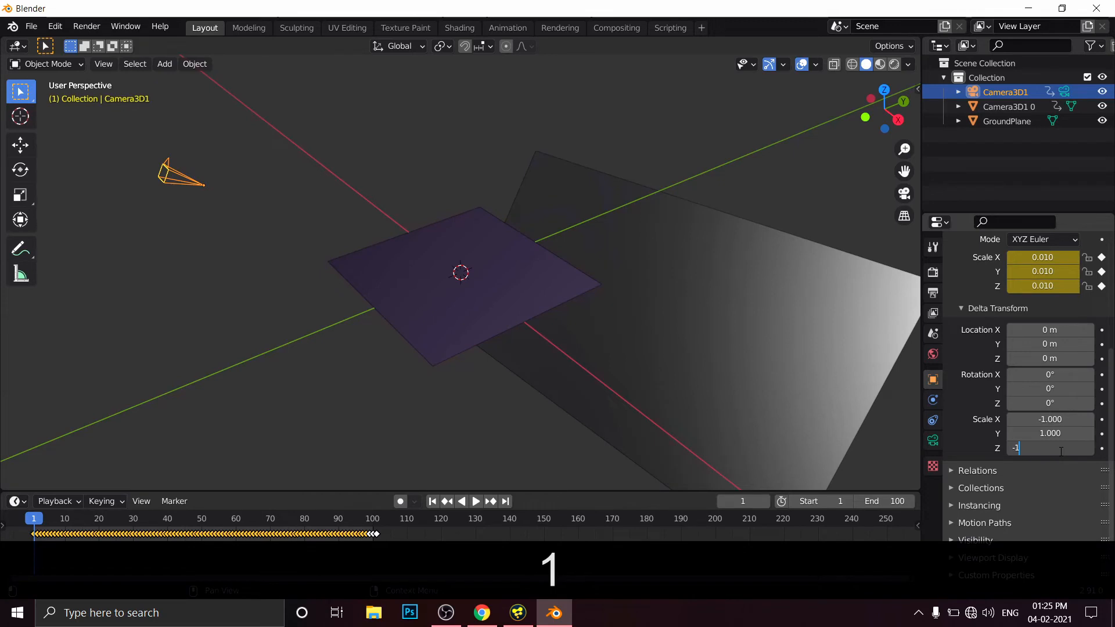
pyautogui.press('Return')
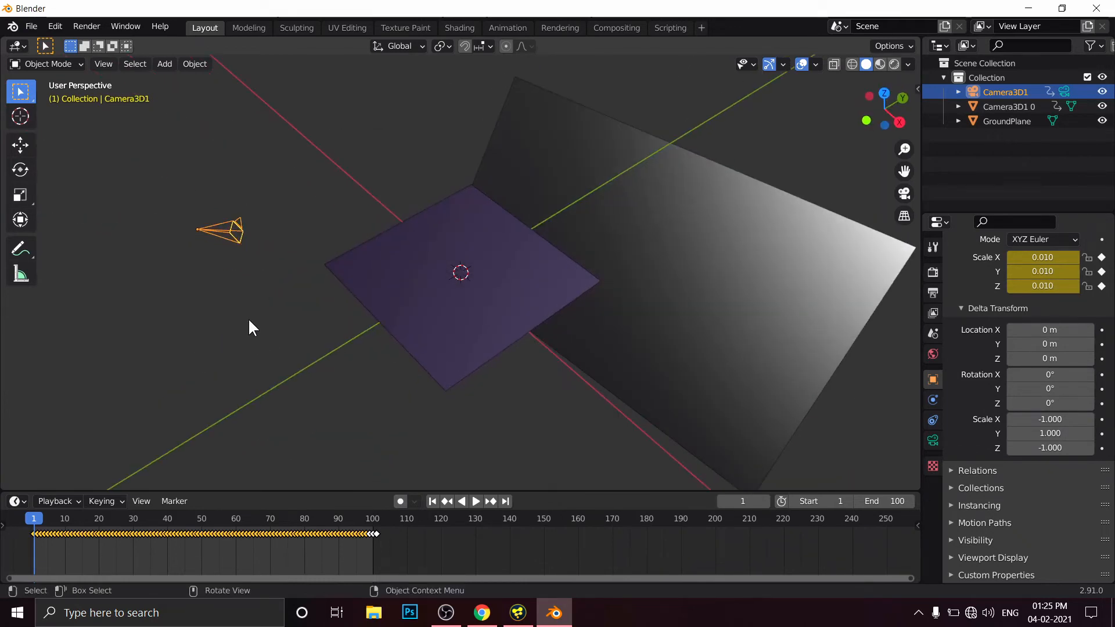
pyautogui.moveTo(244, 278)
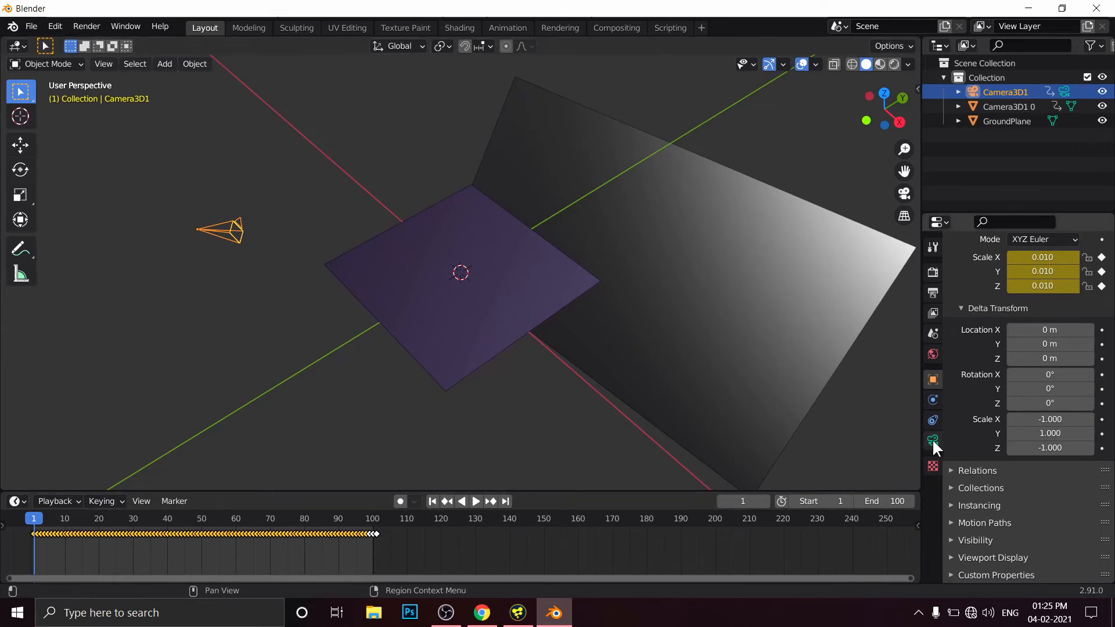
# - Set Camera3D1's lens focal length to 18 mm in its camera data settings
pyautogui.click(933, 439)
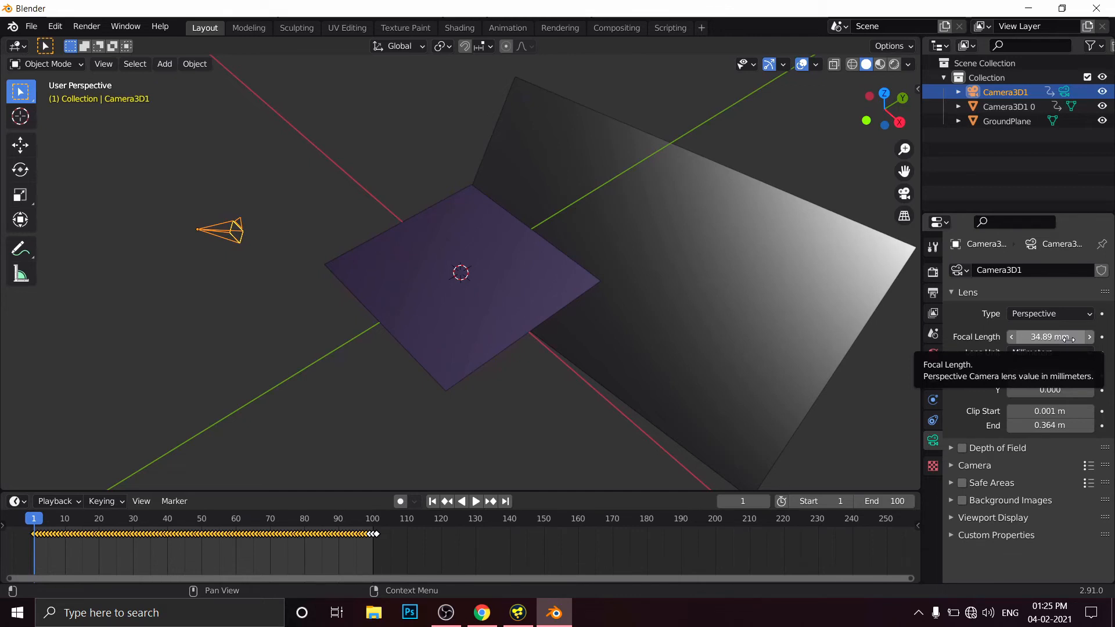
pyautogui.click(1050, 337)
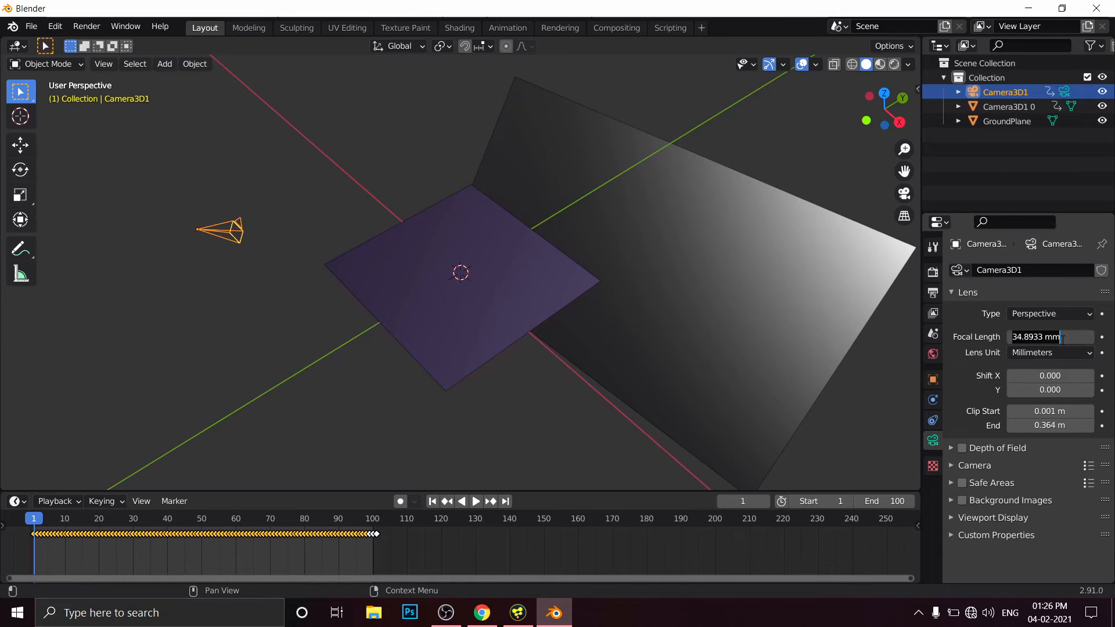
pyautogui.write('18')
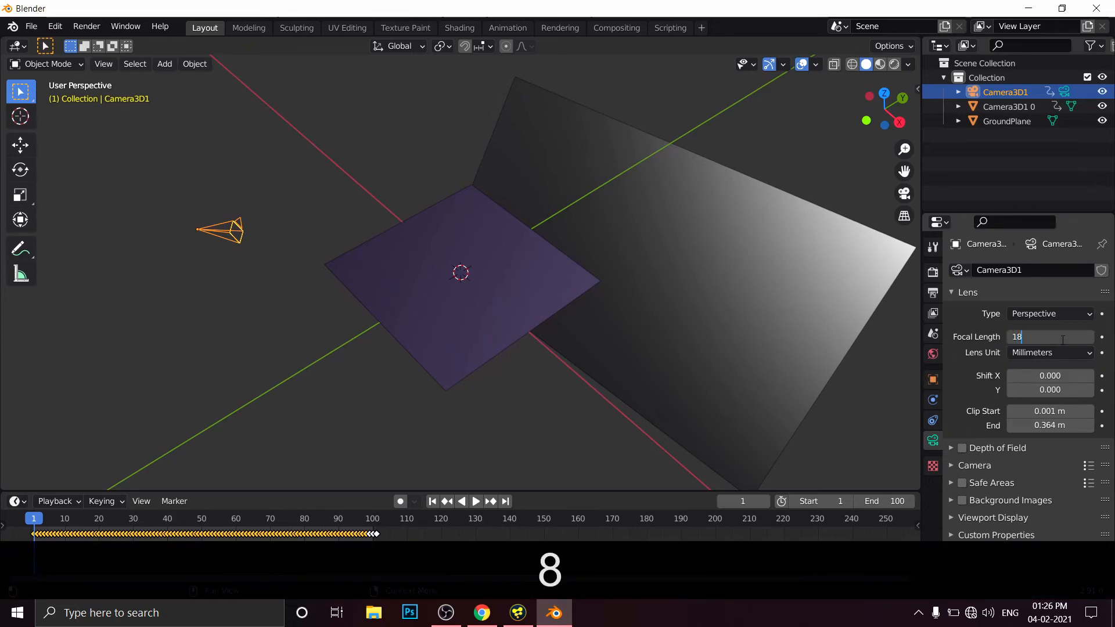
pyautogui.press('Return')
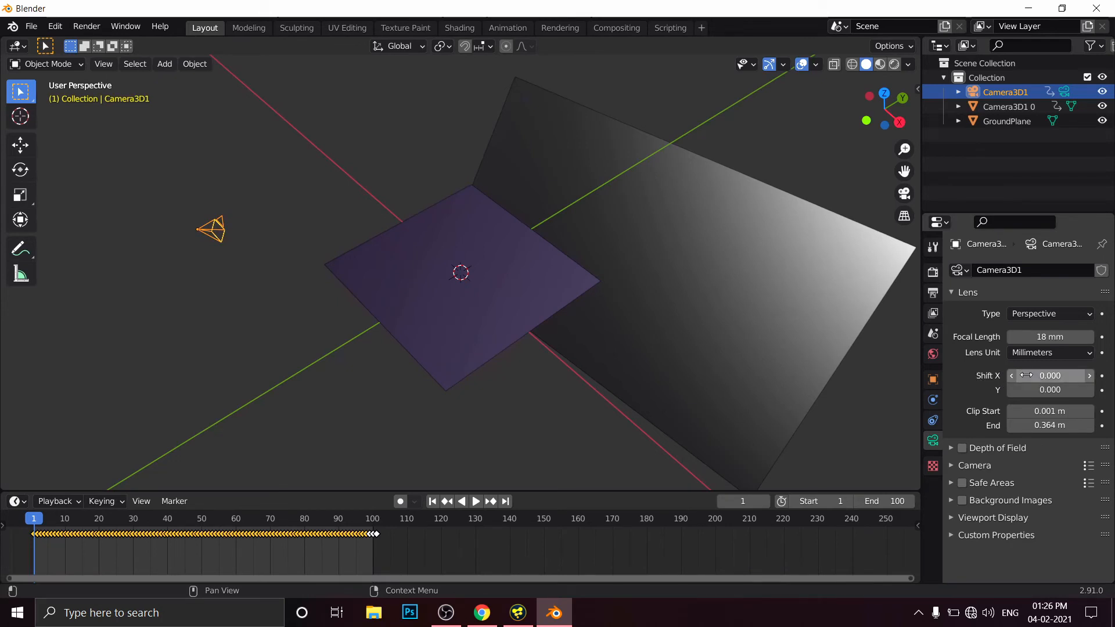
pyautogui.moveTo(1050, 375)
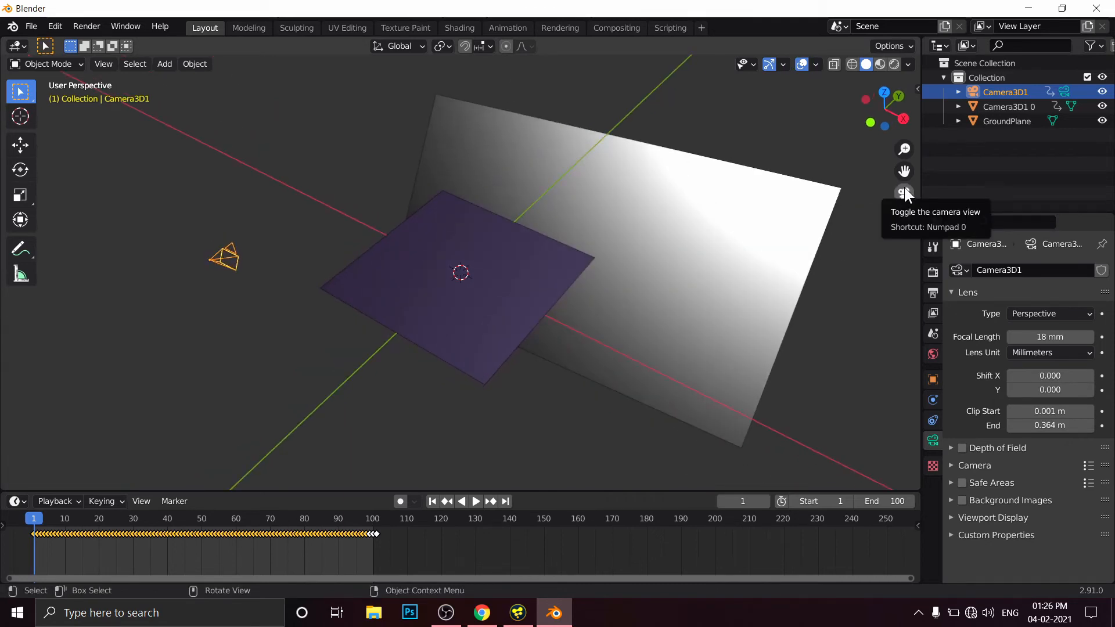
# - Delete the Camera3D1 0 plane from the Outliner, keeping the camera and ground plane
pyautogui.click(904, 193)
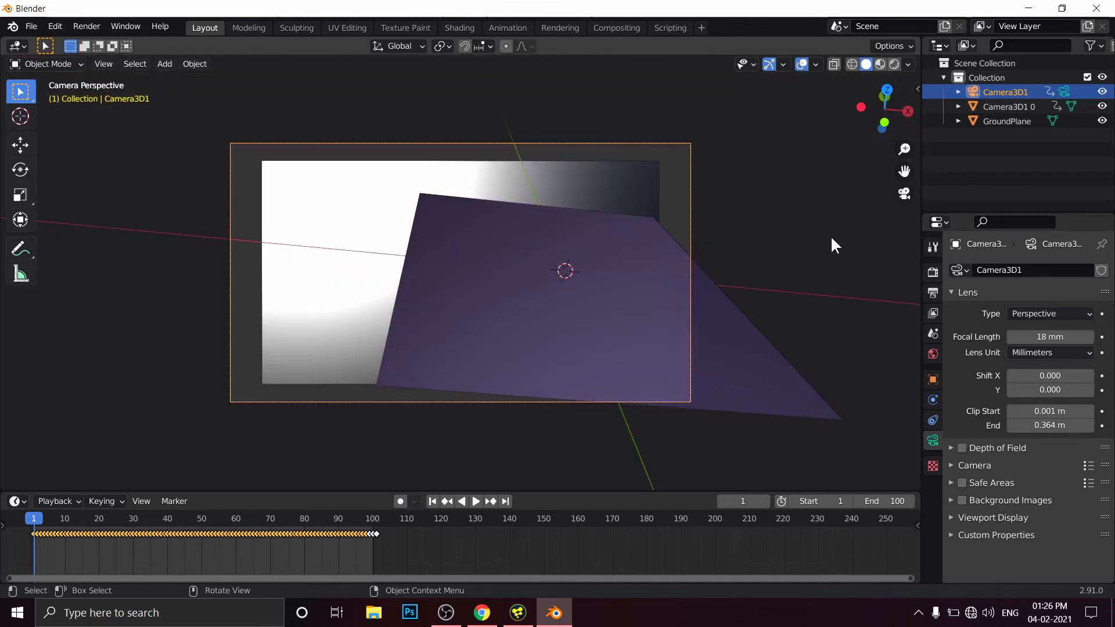
pyautogui.click(1007, 106)
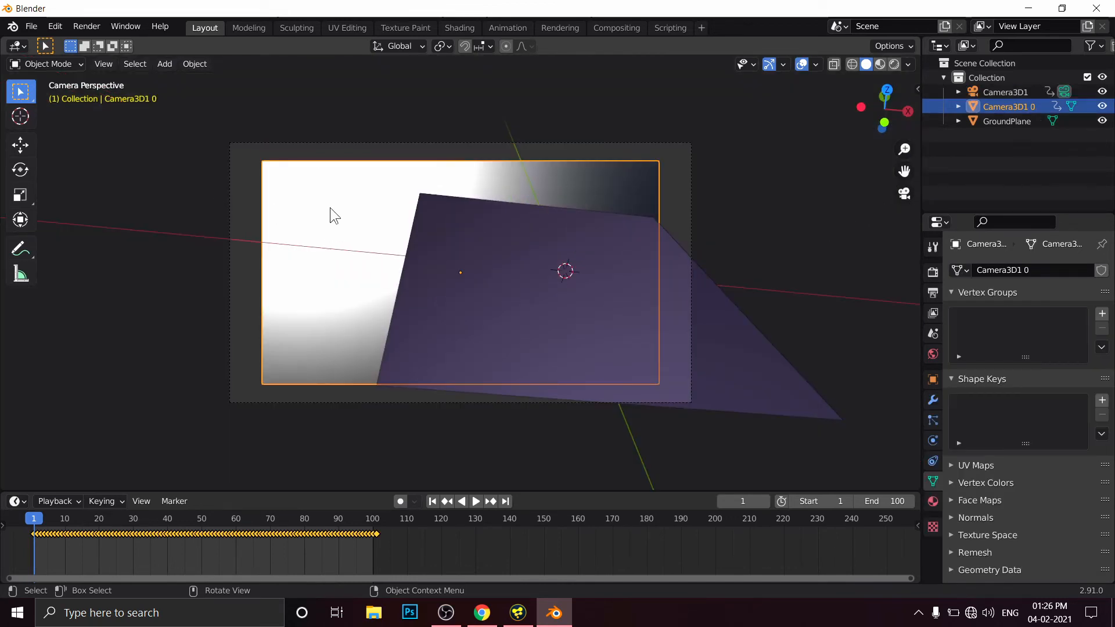
pyautogui.moveTo(325, 208)
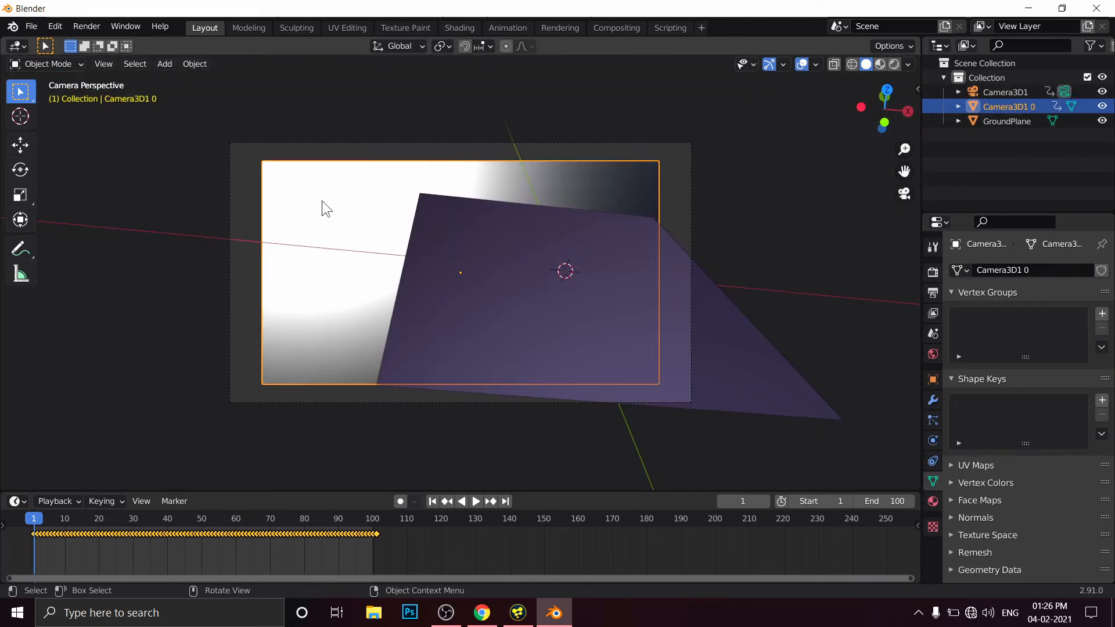
pyautogui.press('Delete')
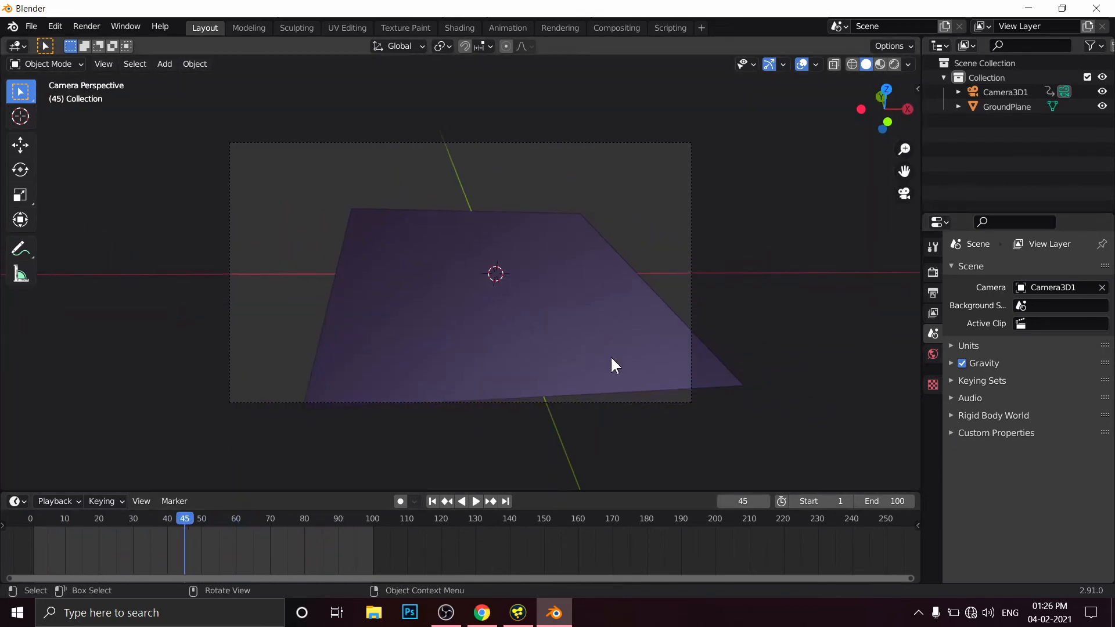
# - Enable background images on Camera3D1, load test video.MOV as a movie clip, and return to frame 1
pyautogui.click(1006, 91)
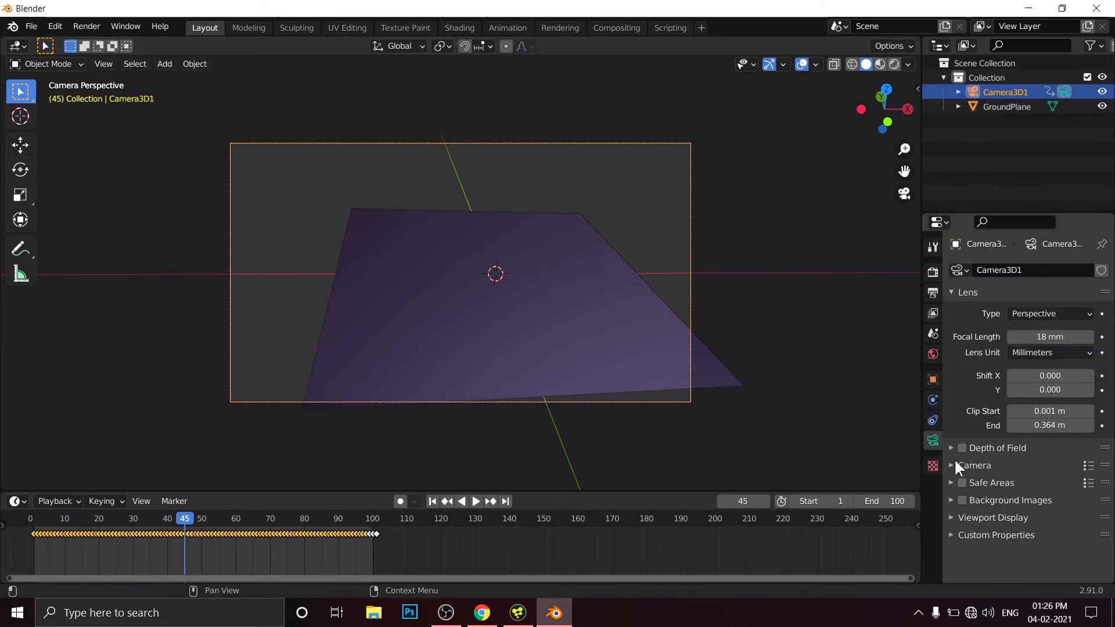
pyautogui.click(962, 500)
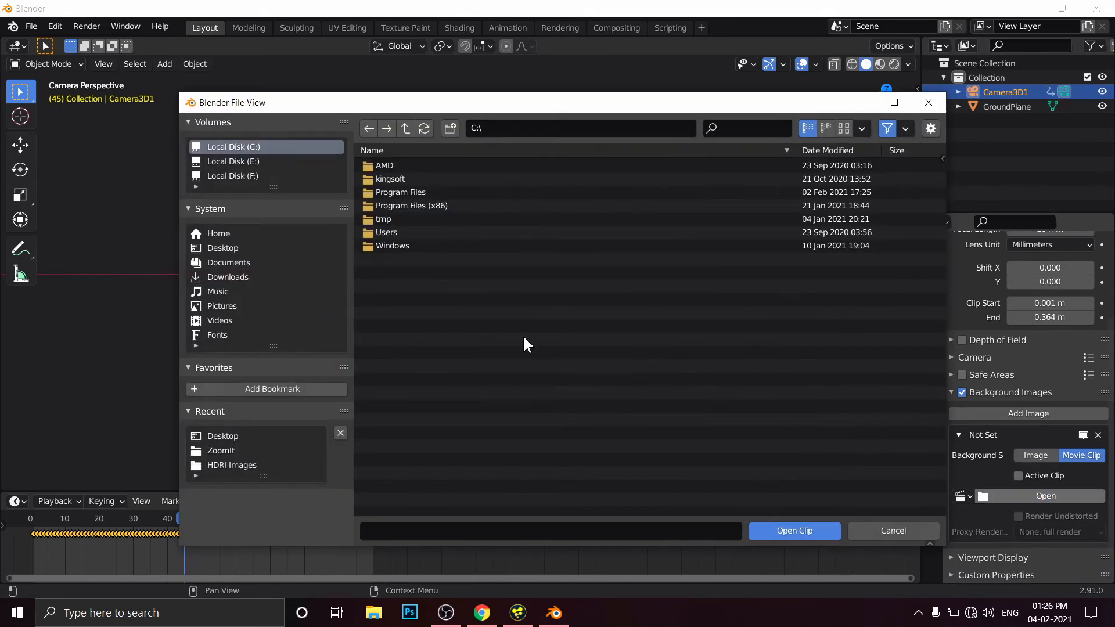
pyautogui.click(222, 248)
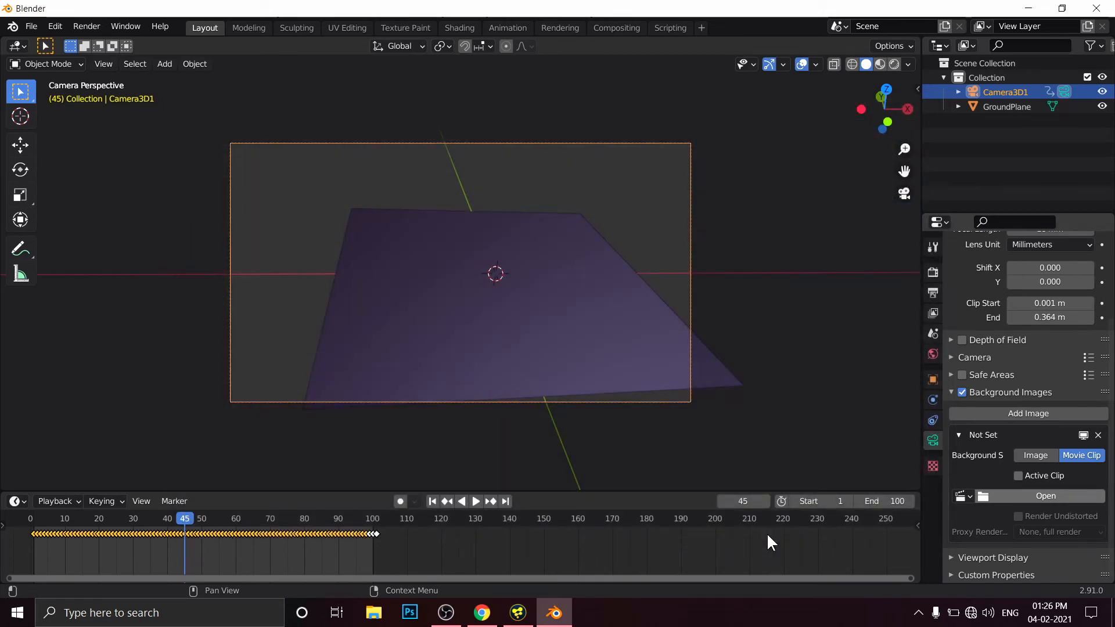
pyautogui.click(1046, 496)
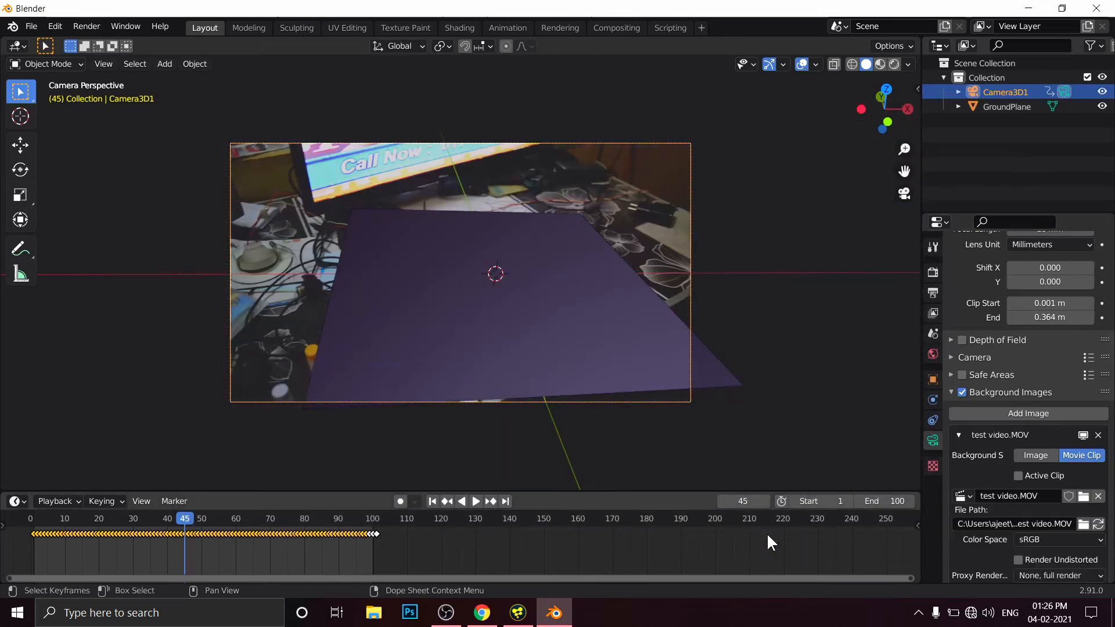
pyautogui.scroll(-3)
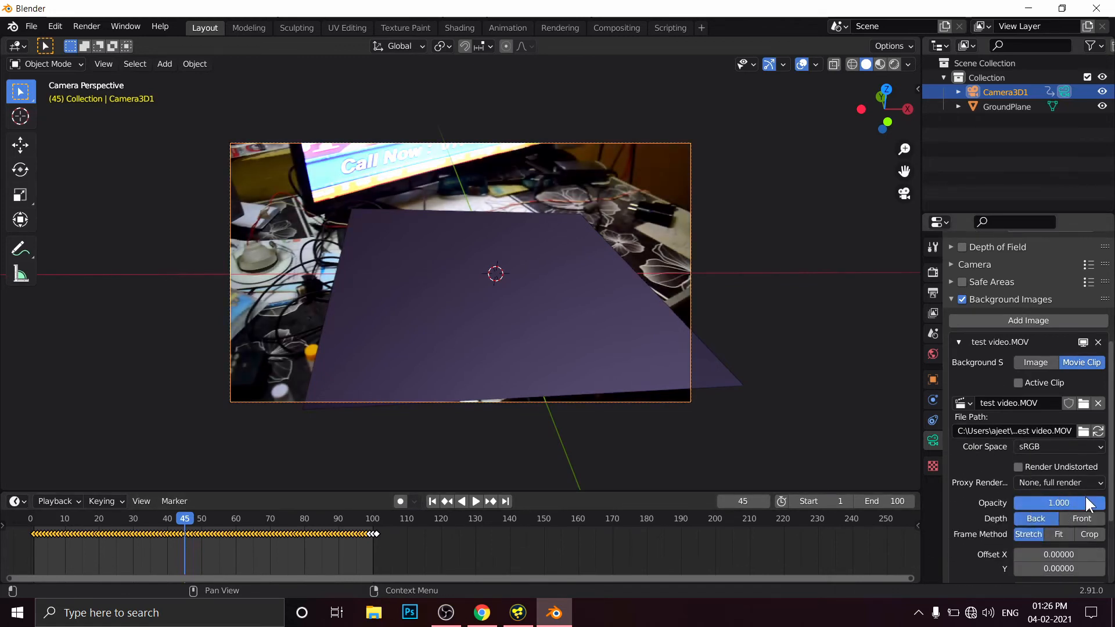
pyautogui.click(431, 501)
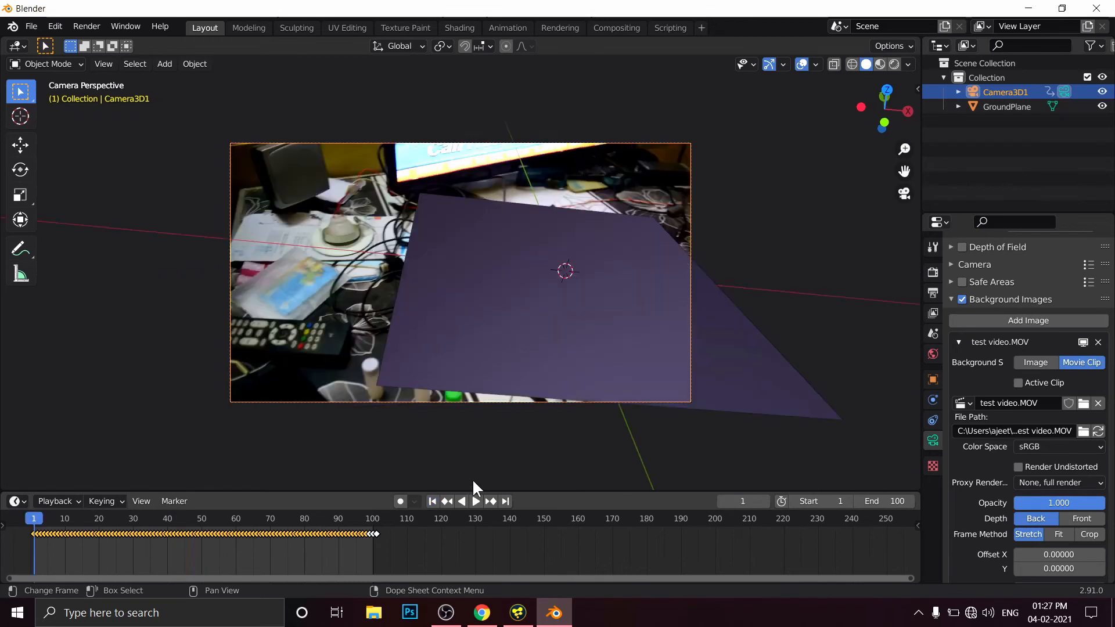
# - Play the camera animation to check the match, then set the focal length to 25 mm
pyautogui.click(476, 502)
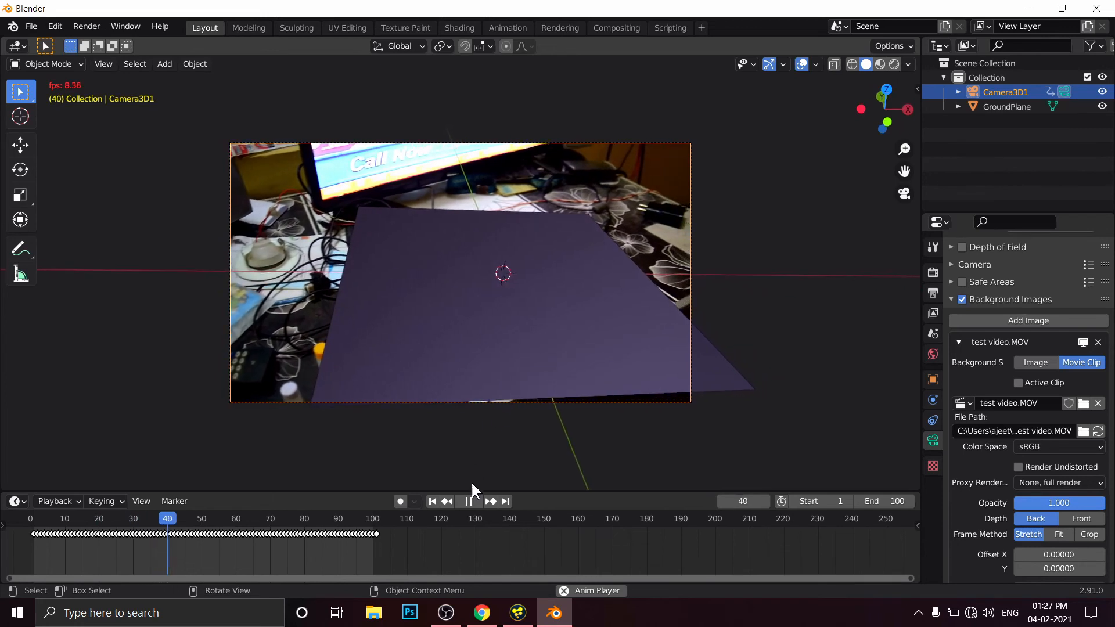
pyautogui.click(468, 502)
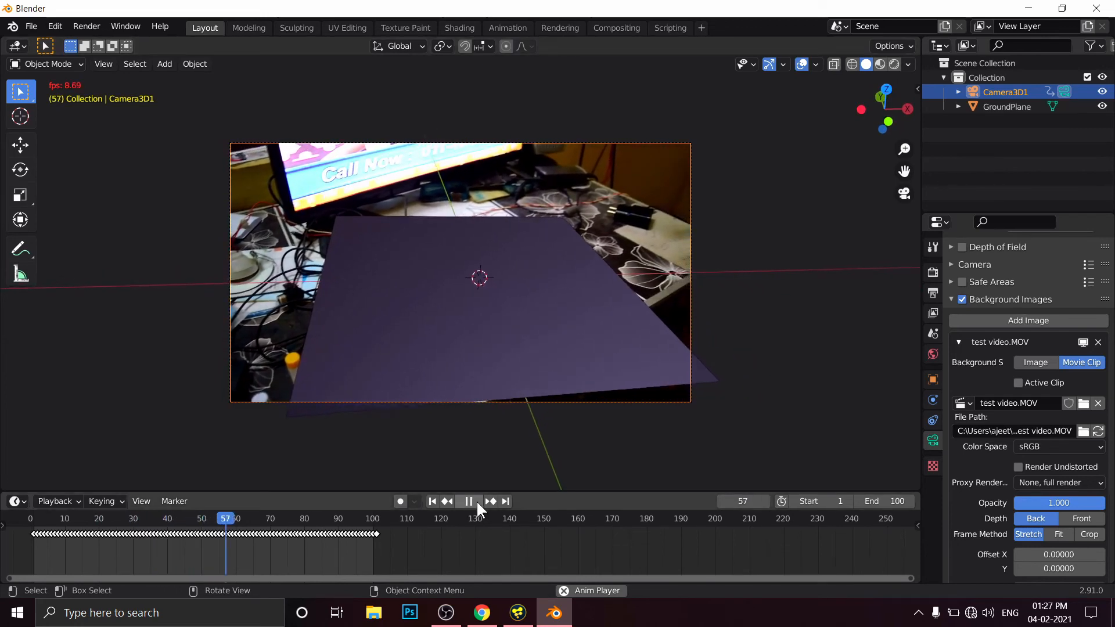
pyautogui.click(469, 502)
pyautogui.write('2')
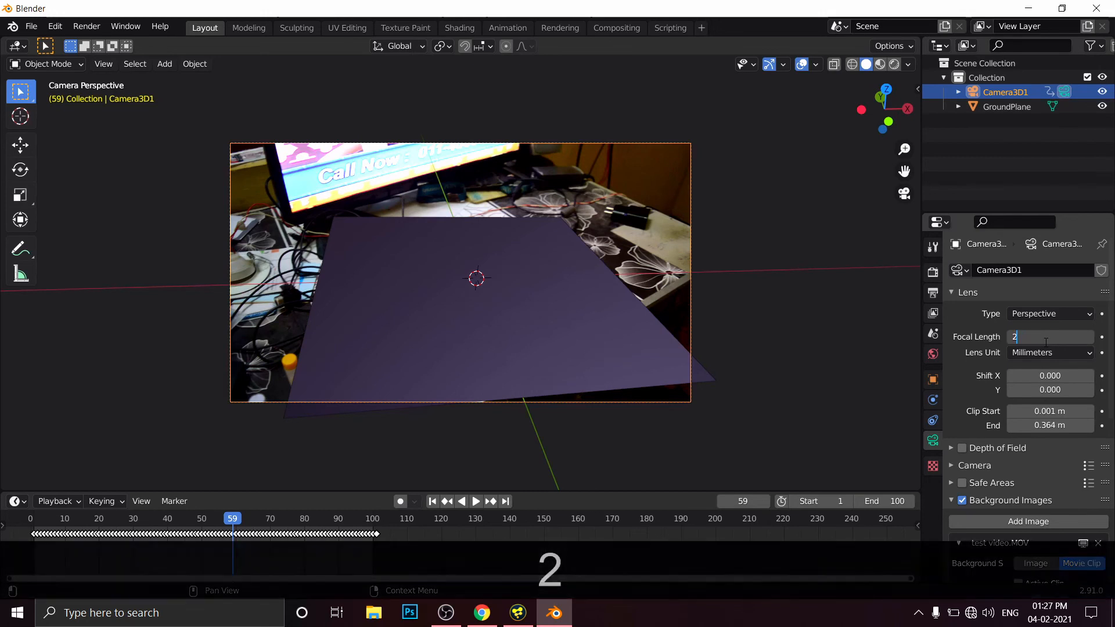
pyautogui.press('Return')
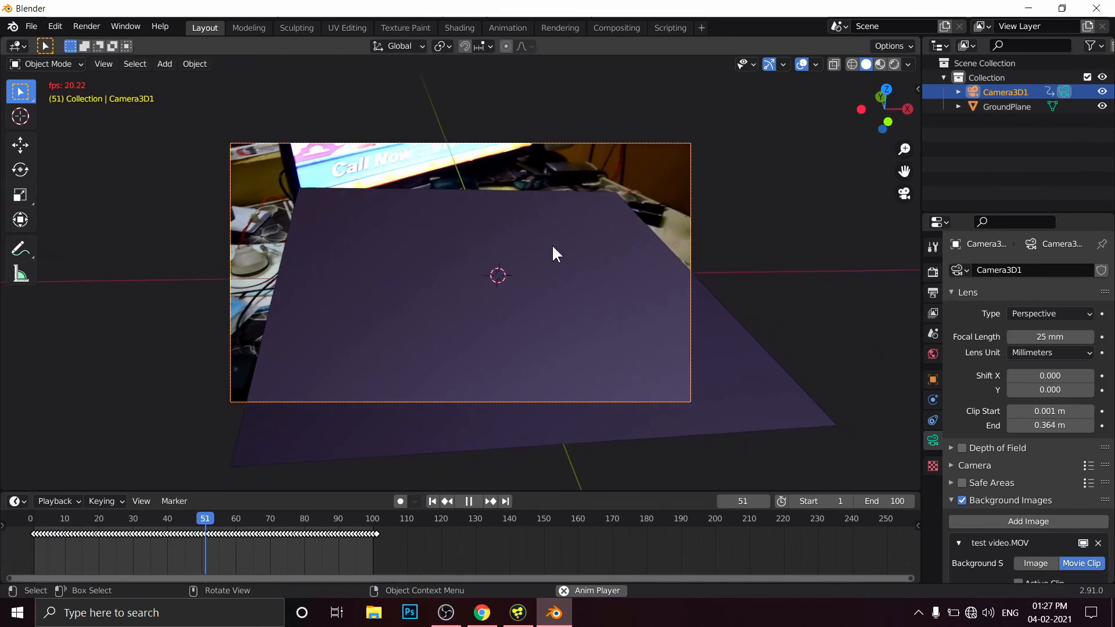
# - Replay the animation and raise the focal length to 30 mm, then begin scaling the ground plane
pyautogui.click(468, 502)
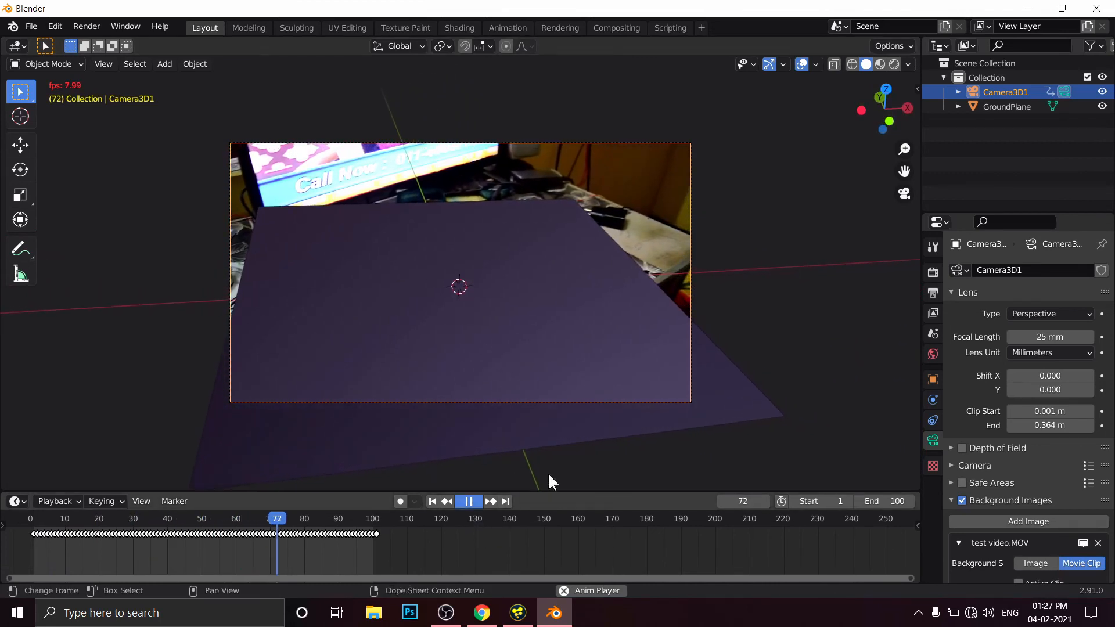
pyautogui.click(468, 502)
pyautogui.write('30')
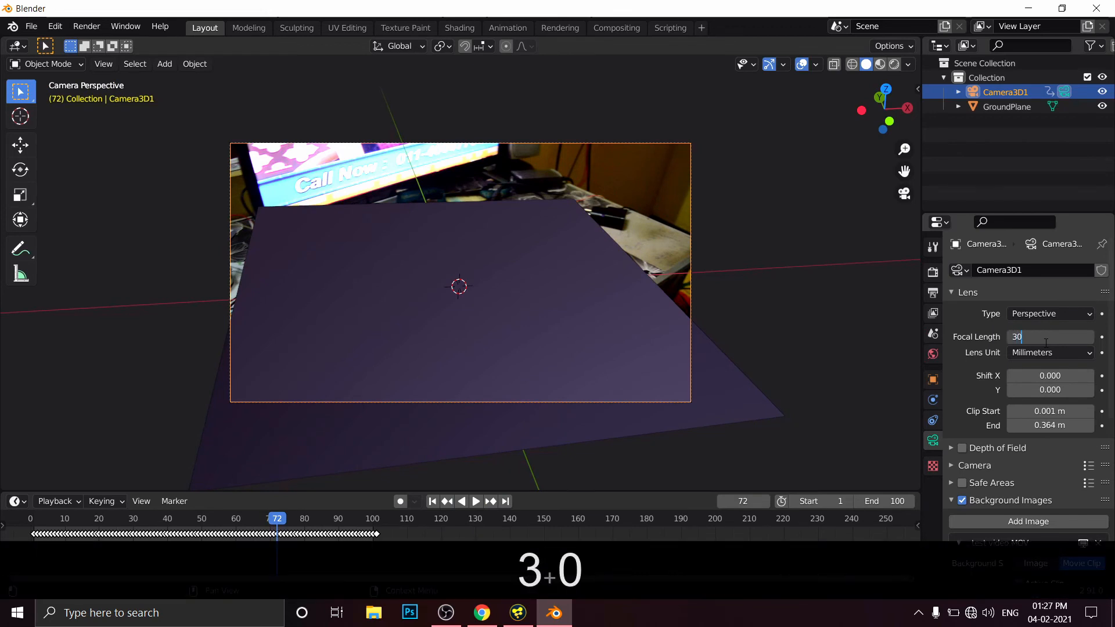
pyautogui.press('Return')
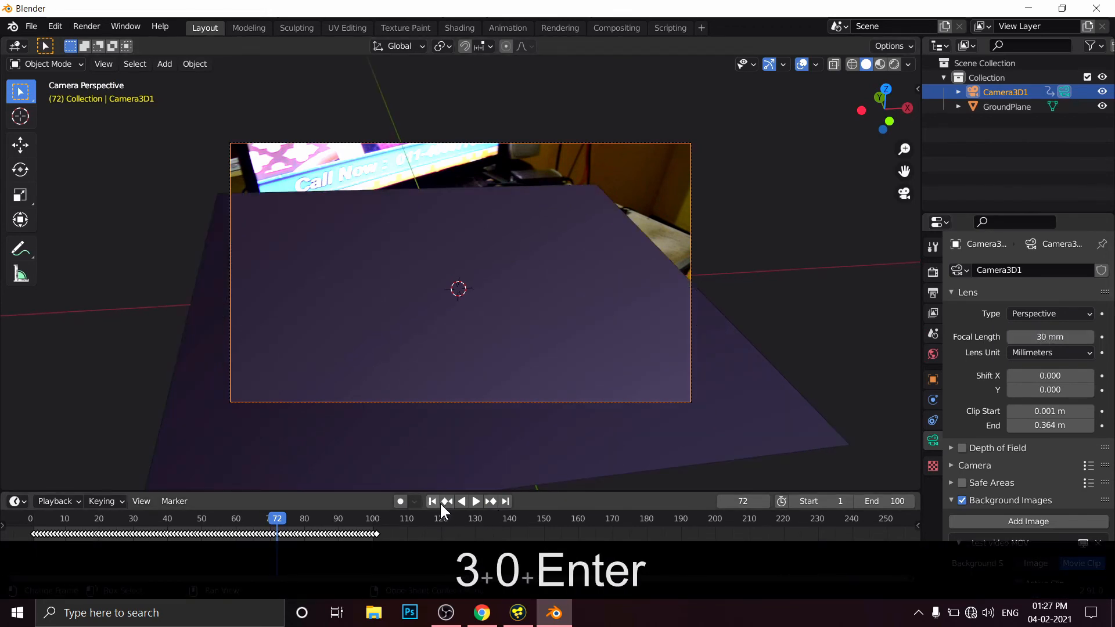
pyautogui.press('s')
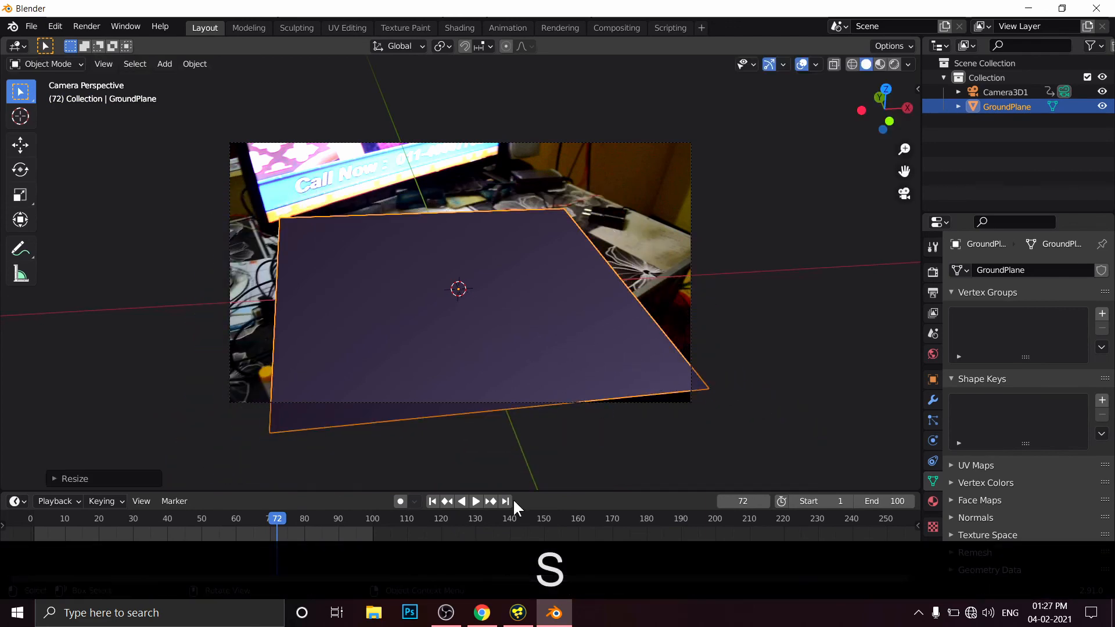
# - Finish rescaling GroundPlane, then set Camera3D1's focal length to 22 mm
pyautogui.click(474, 501)
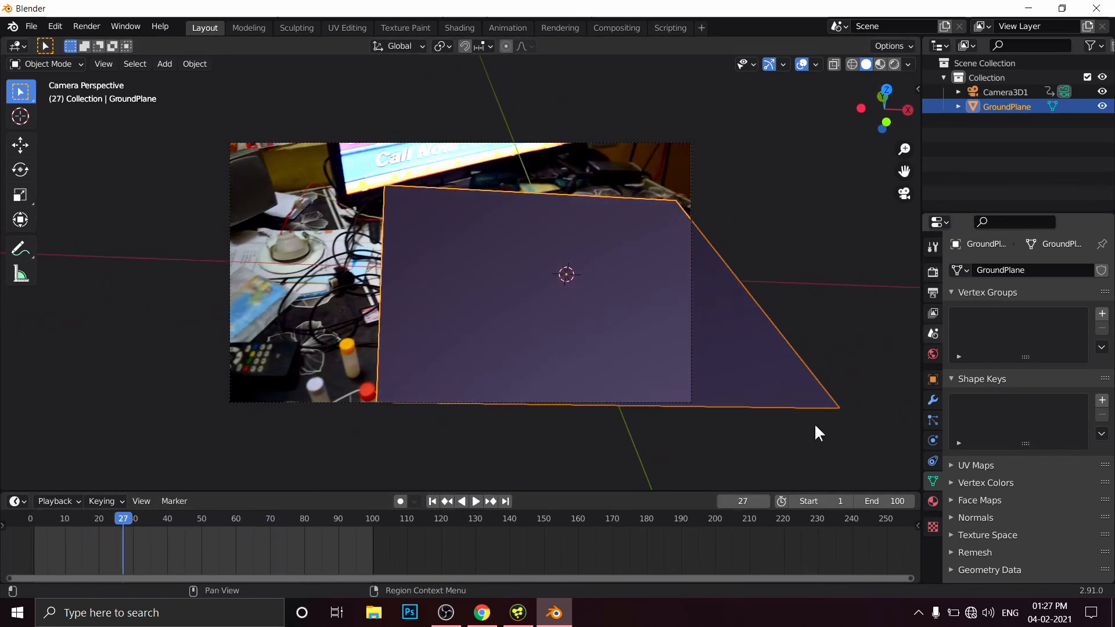
pyautogui.moveTo(693, 359)
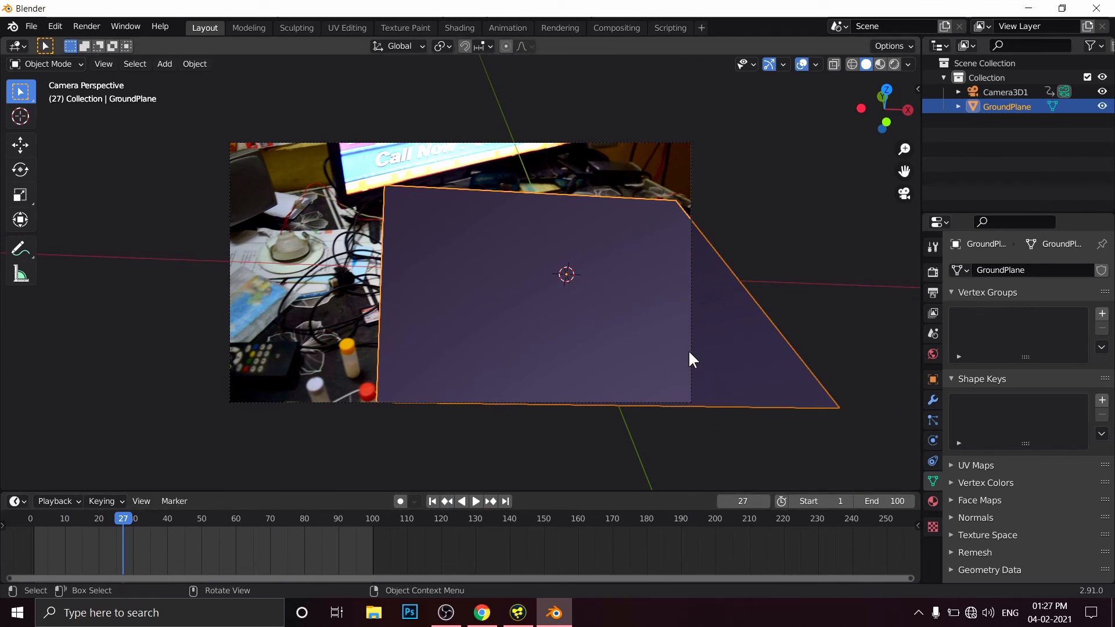
pyautogui.click(1004, 91)
pyautogui.write('2')
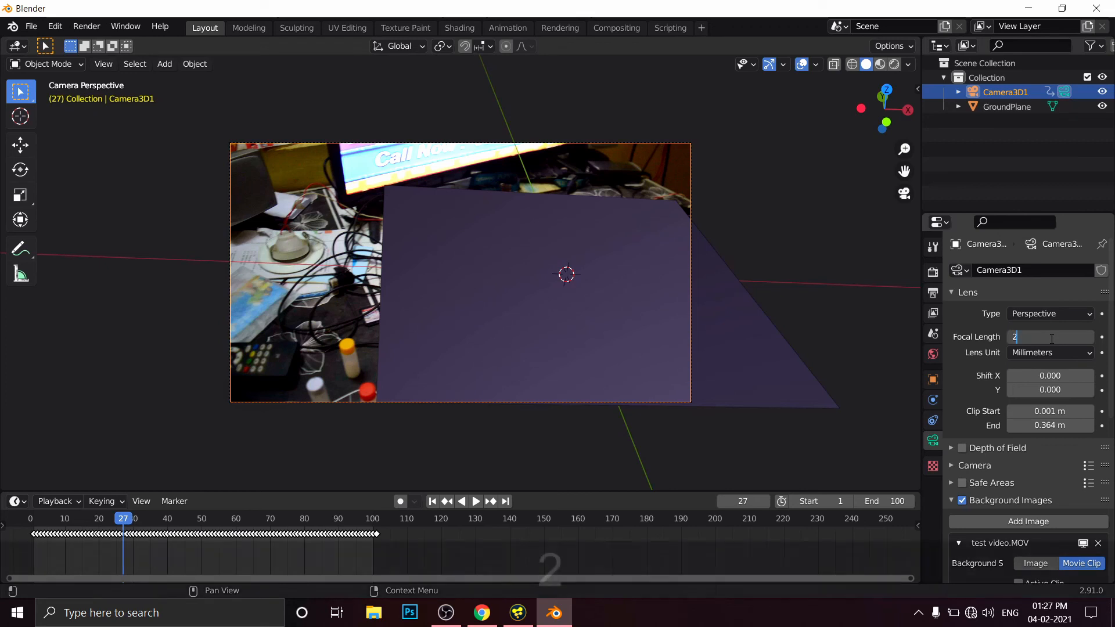
pyautogui.press('Return')
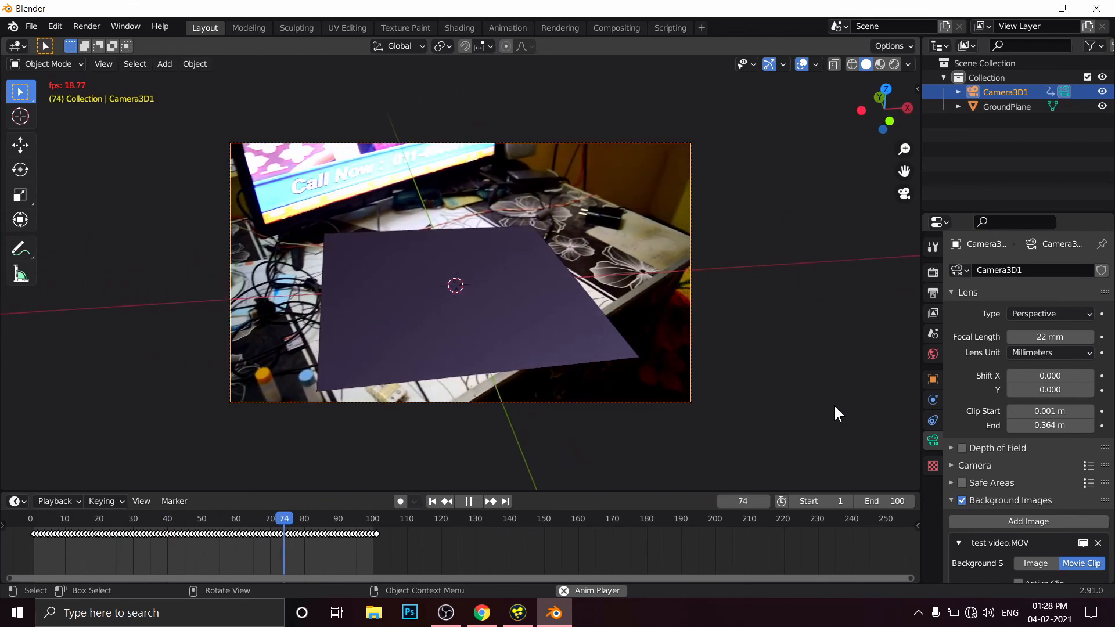
pyautogui.click(71, 518)
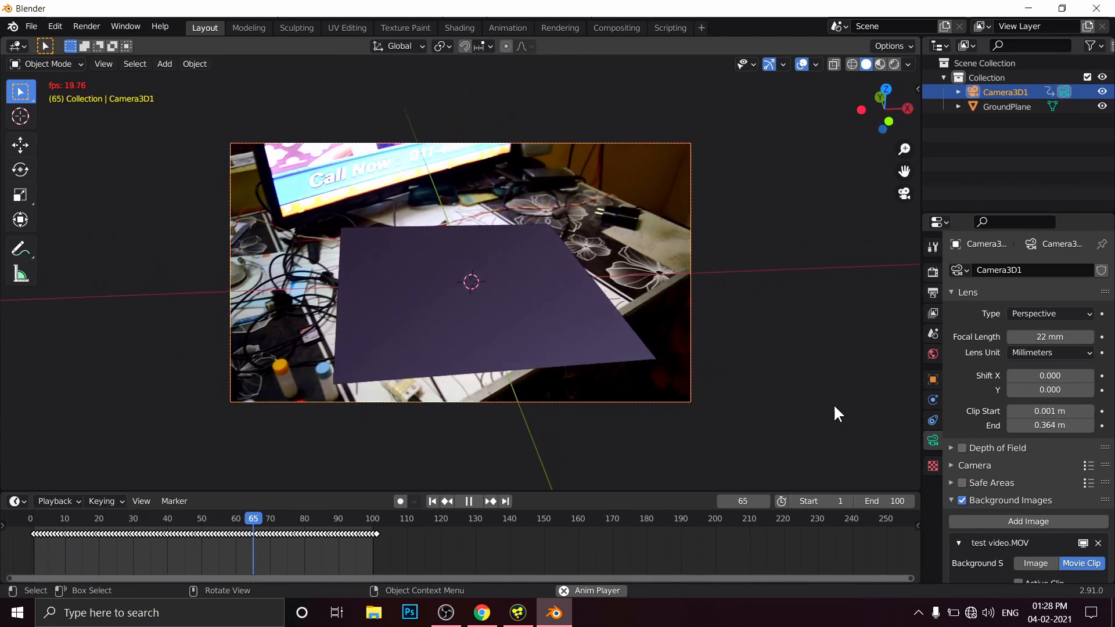
pyautogui.click(433, 502)
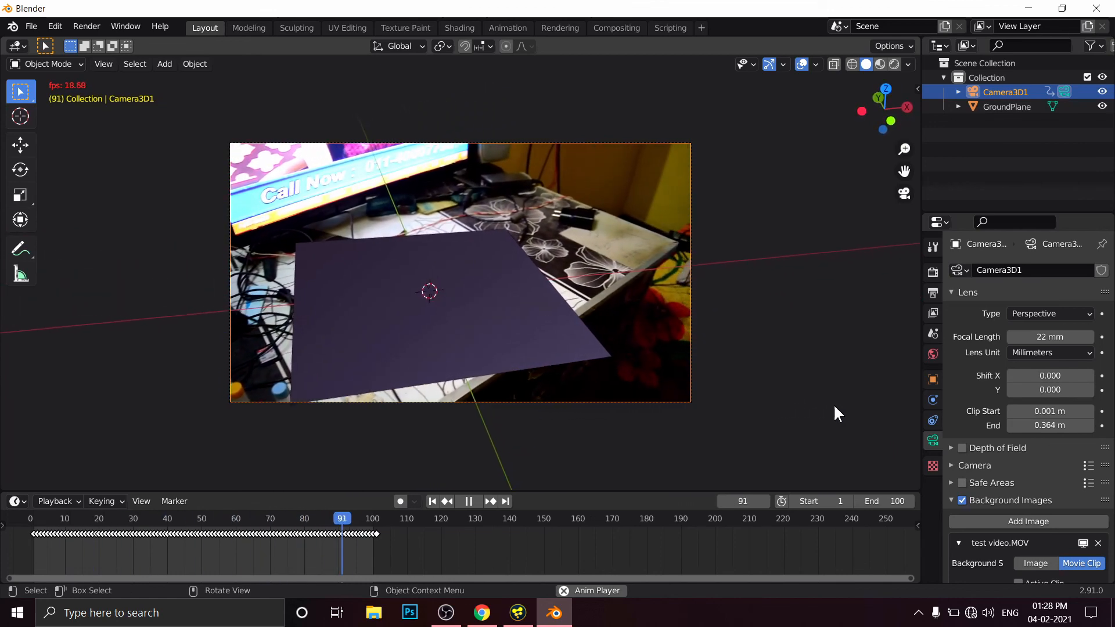
pyautogui.click(129, 518)
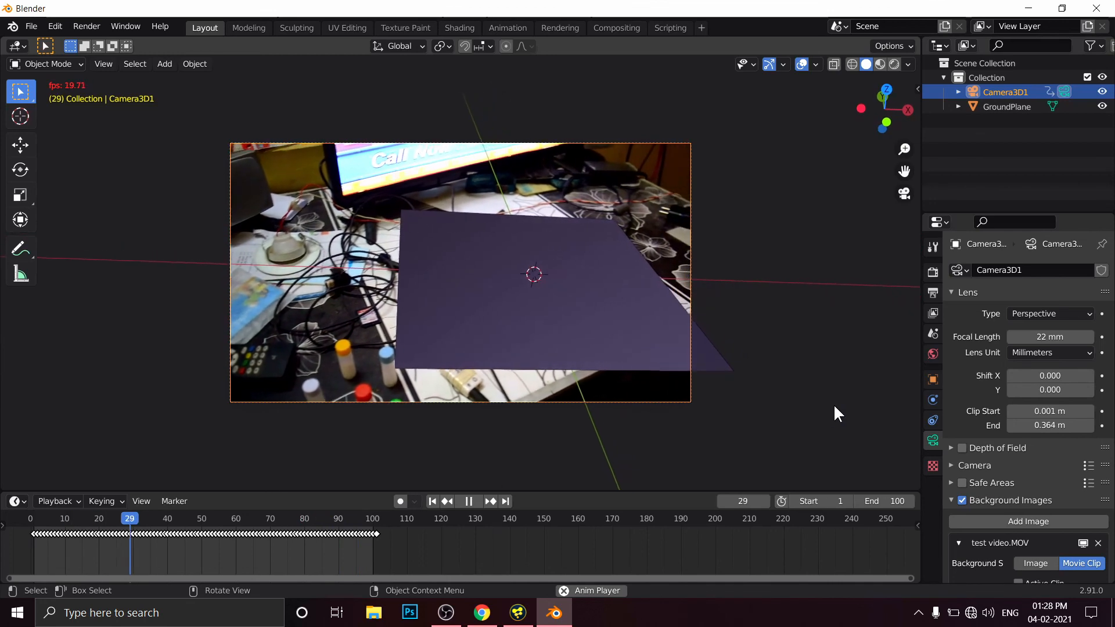